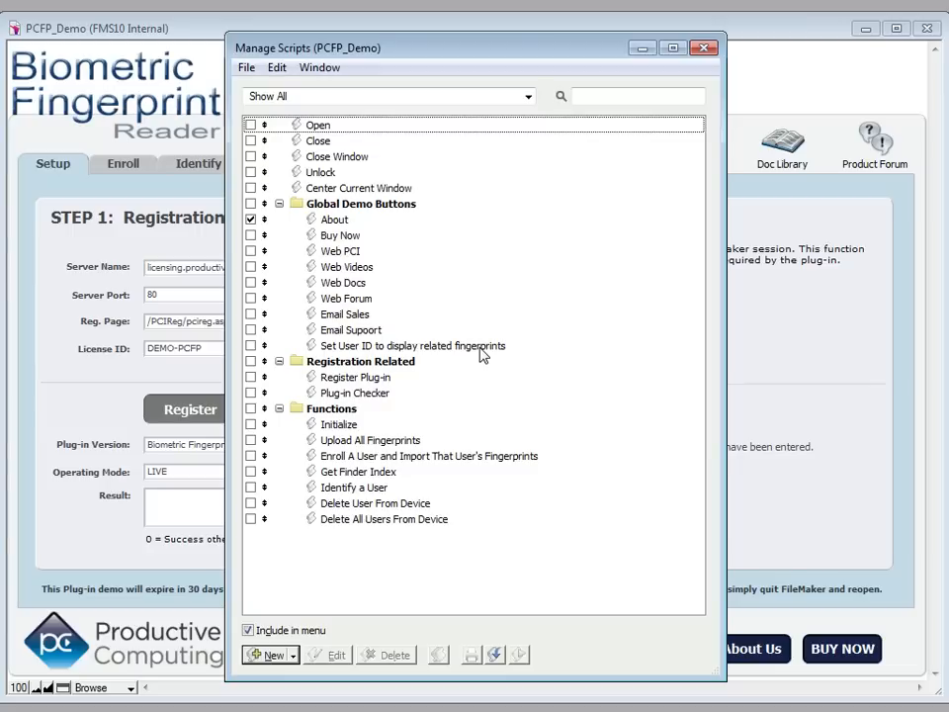
{"action": "mouse_move", "coordinate": [469, 245]}
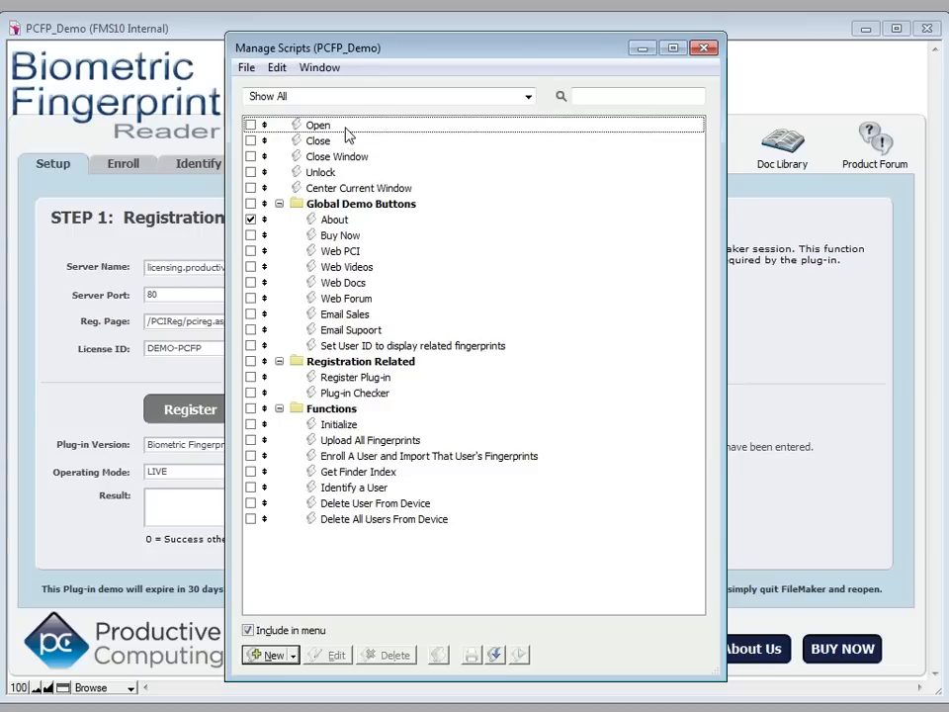
- Browse the Open, Close, About and Register Plug-in scripts, open Plug-in Checker, then close Manage Scripts
{"action": "left_click", "coordinate": [317, 125]}
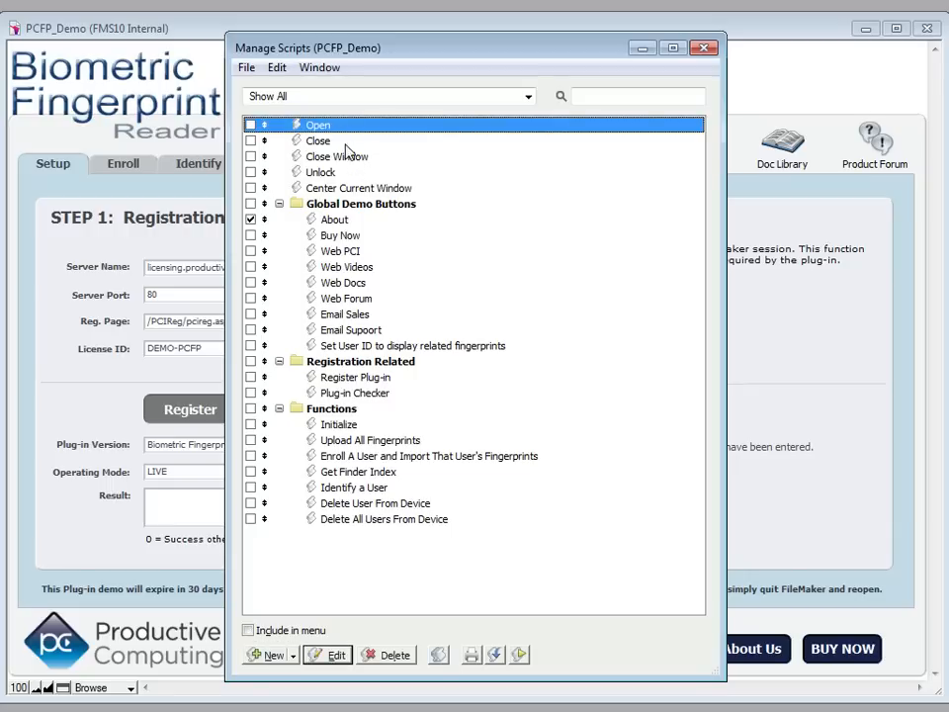
{"action": "left_click", "coordinate": [318, 141]}
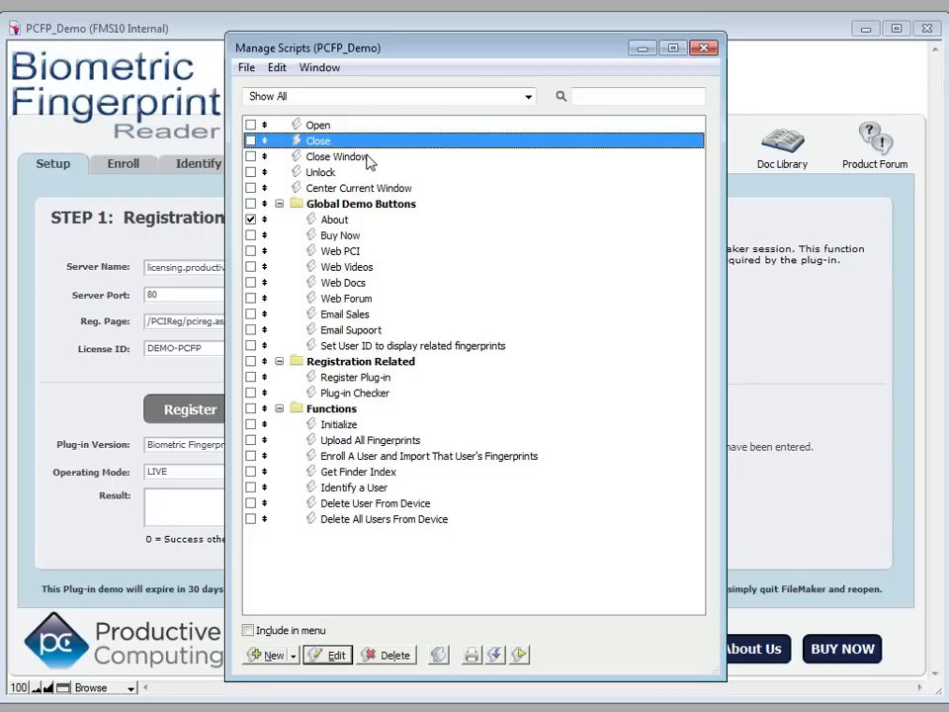
{"action": "left_click", "coordinate": [338, 156]}
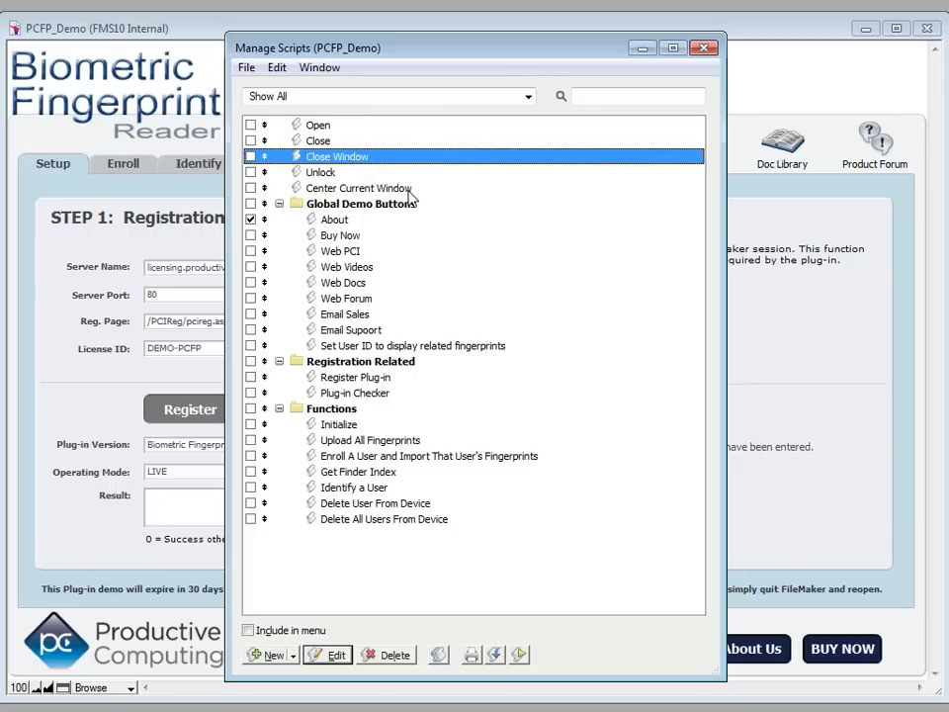
{"action": "left_click", "coordinate": [317, 125]}
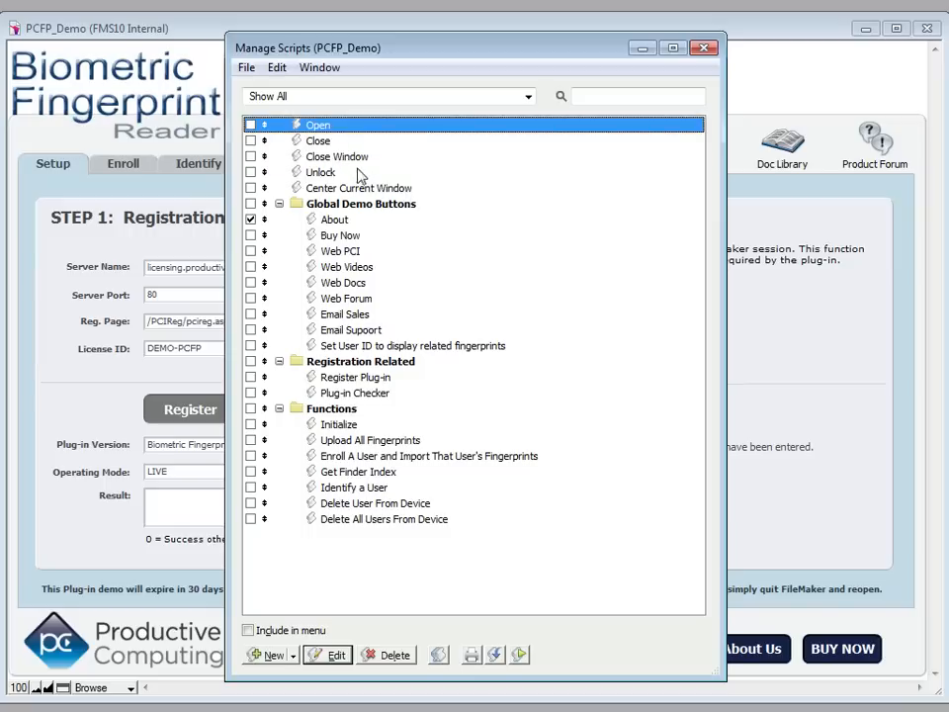
{"action": "mouse_move", "coordinate": [383, 190]}
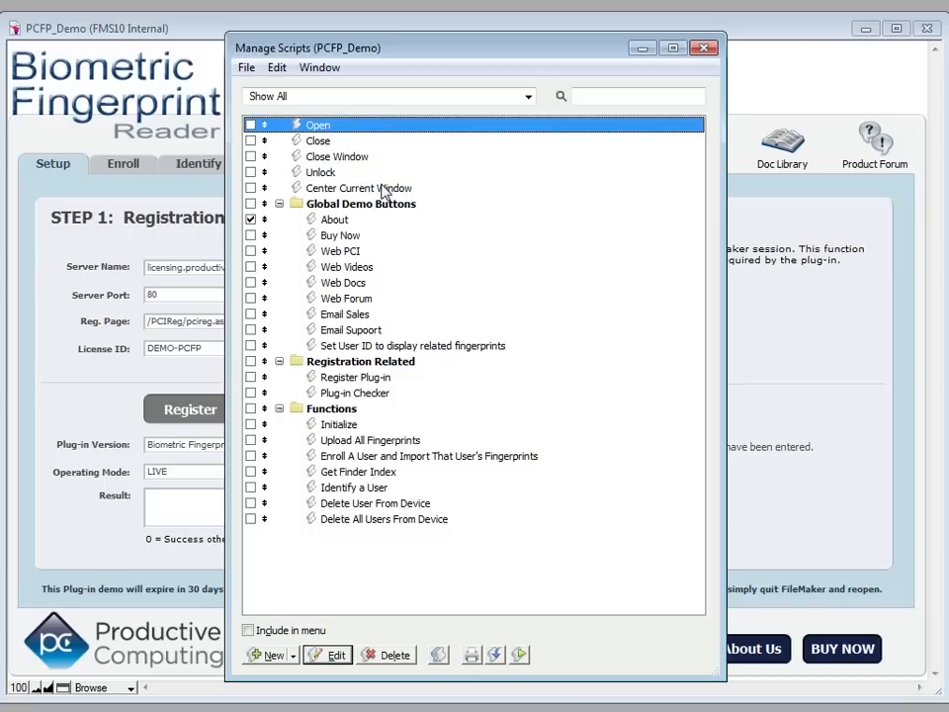
{"action": "mouse_move", "coordinate": [381, 204]}
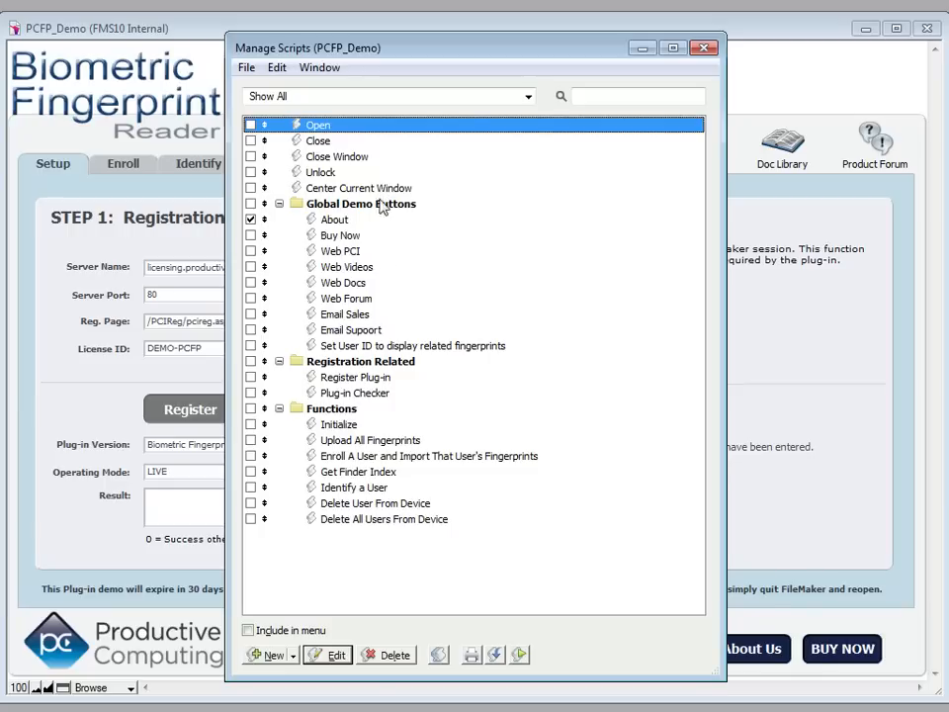
{"action": "left_click", "coordinate": [335, 219]}
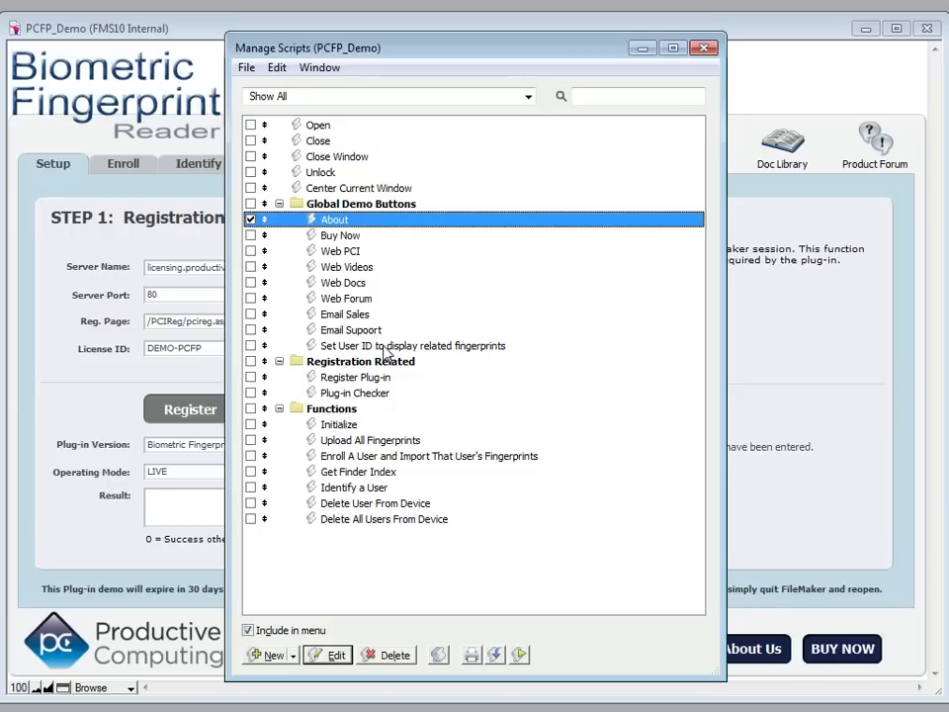
{"action": "mouse_move", "coordinate": [351, 246]}
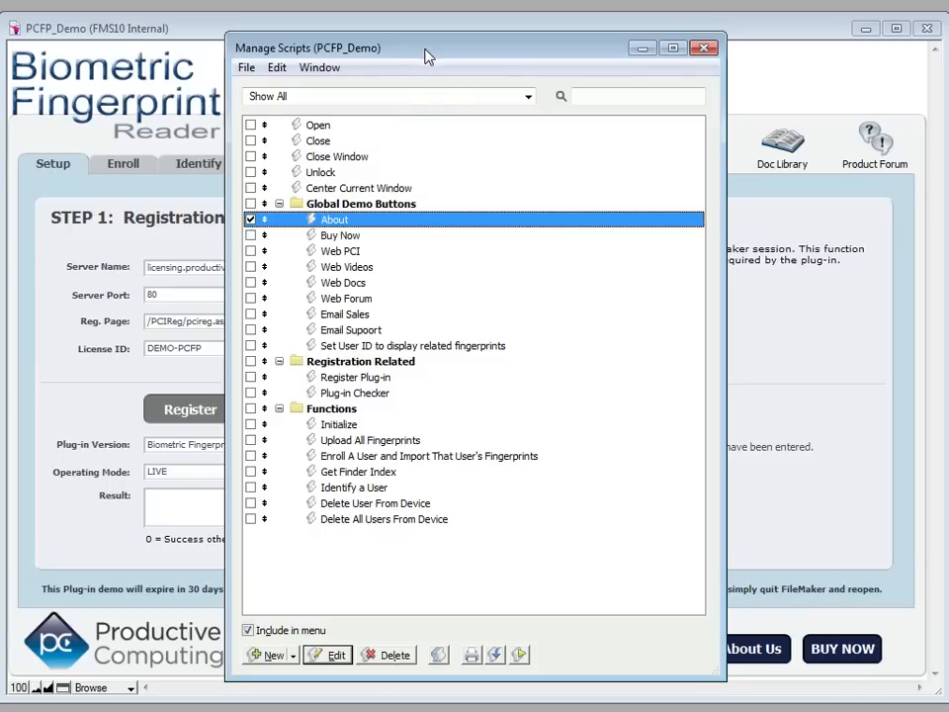
{"action": "mouse_move", "coordinate": [345, 379]}
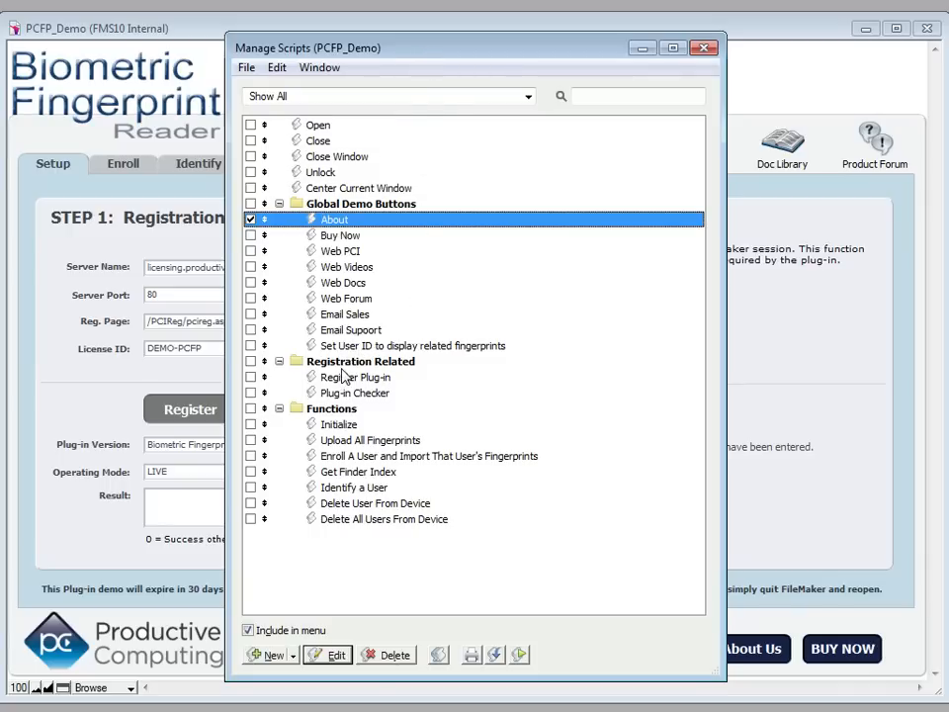
{"action": "left_click", "coordinate": [356, 376]}
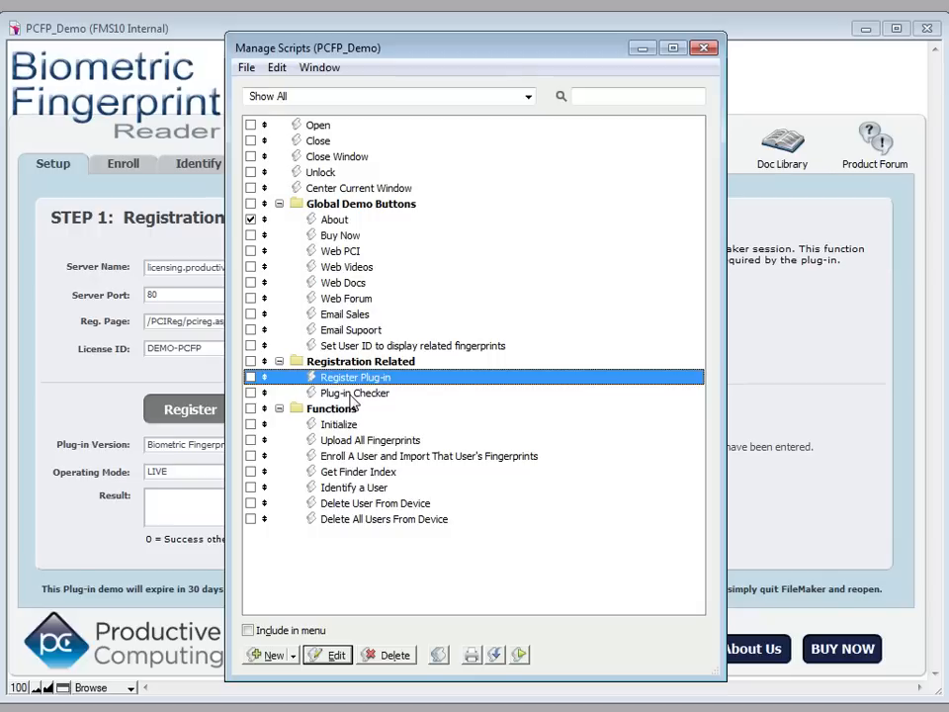
{"action": "mouse_move", "coordinate": [188, 409]}
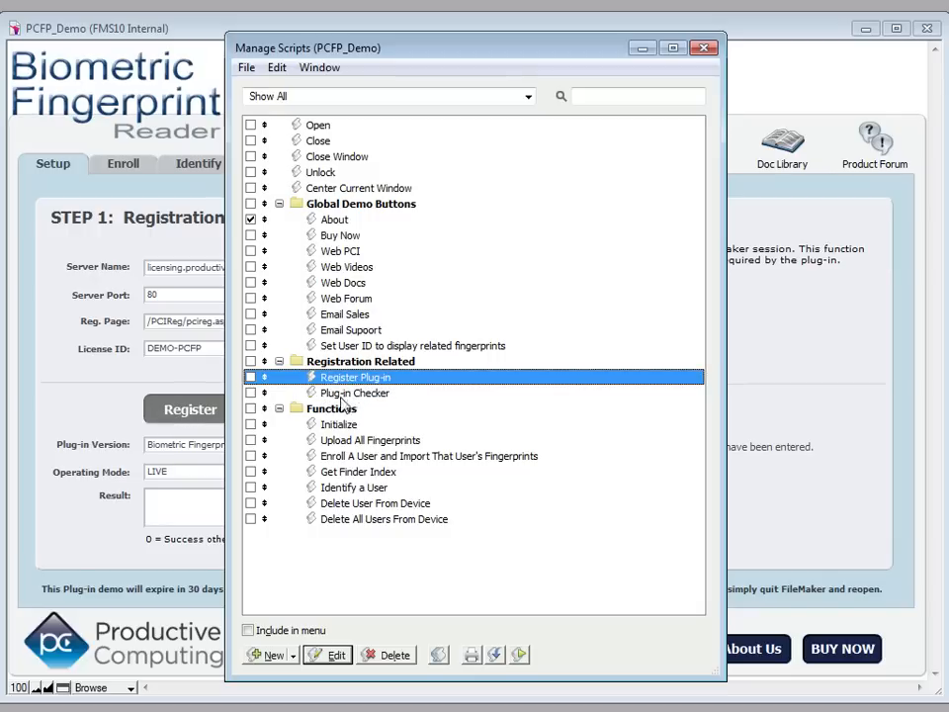
{"action": "double_click", "coordinate": [355, 392]}
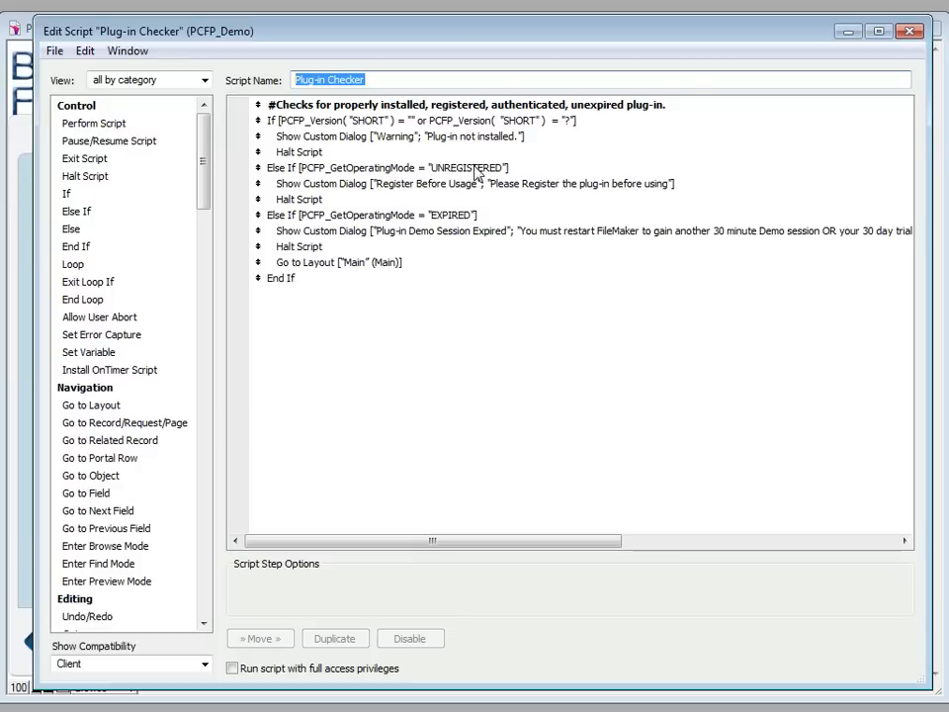
{"action": "mouse_move", "coordinate": [383, 225]}
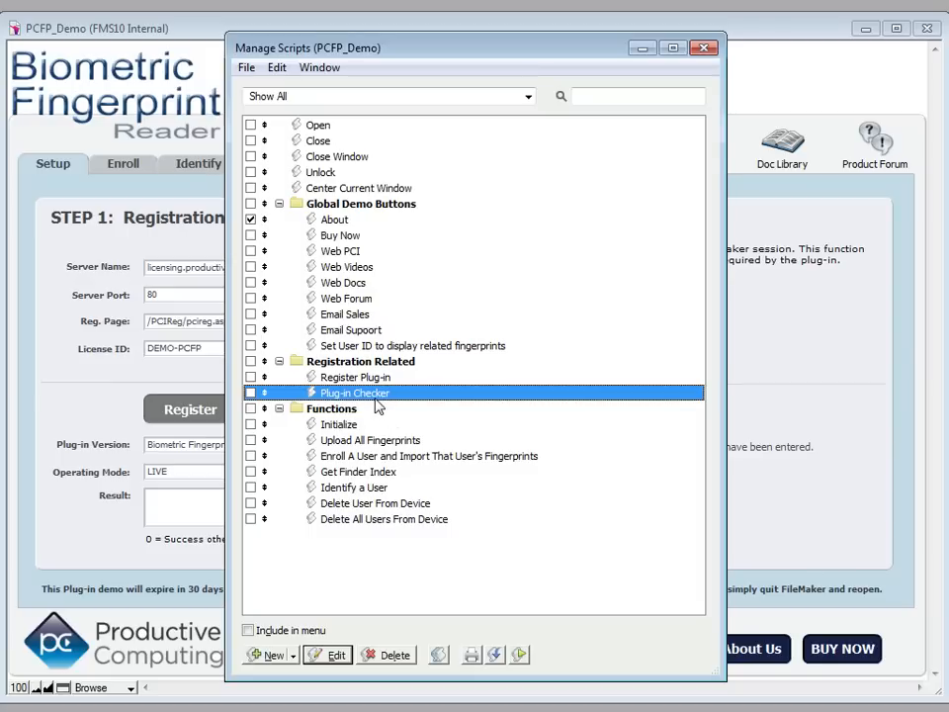
{"action": "mouse_move", "coordinate": [340, 432]}
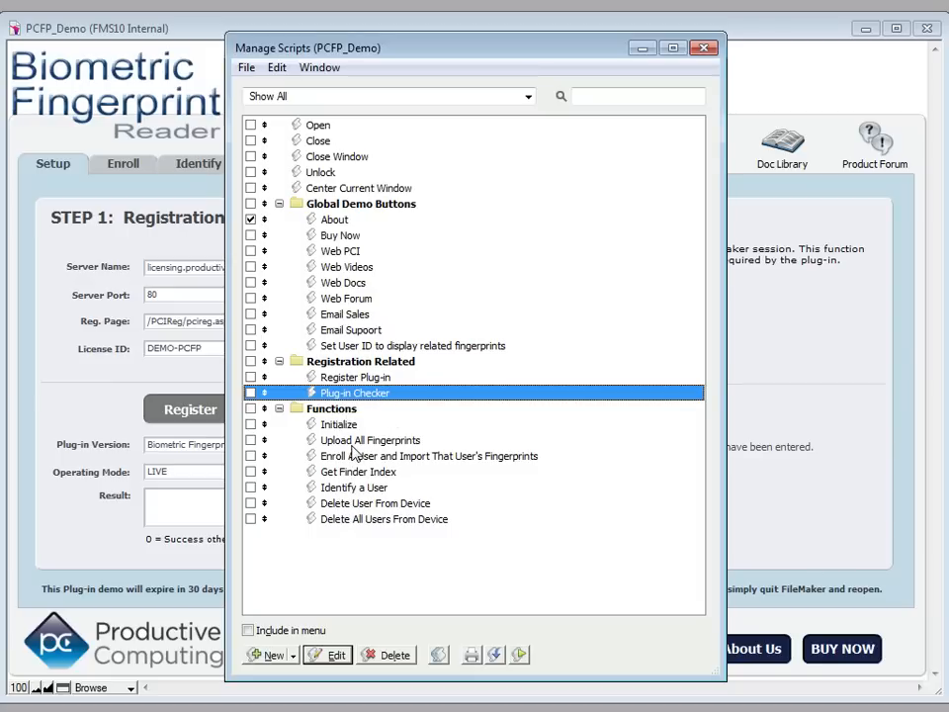
{"action": "mouse_move", "coordinate": [341, 449]}
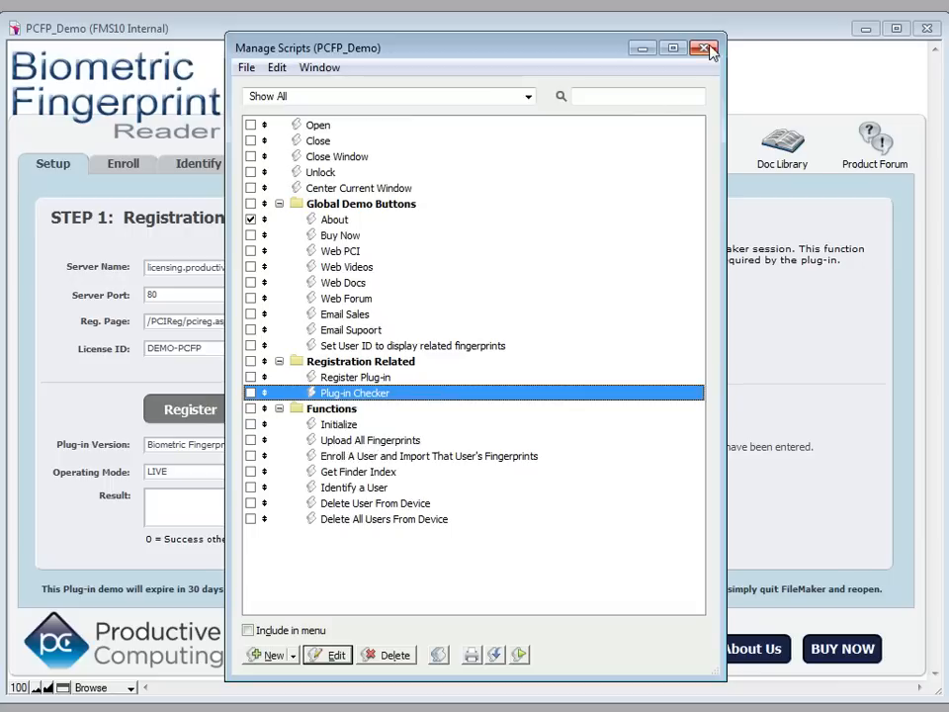
{"action": "left_click", "coordinate": [705, 48]}
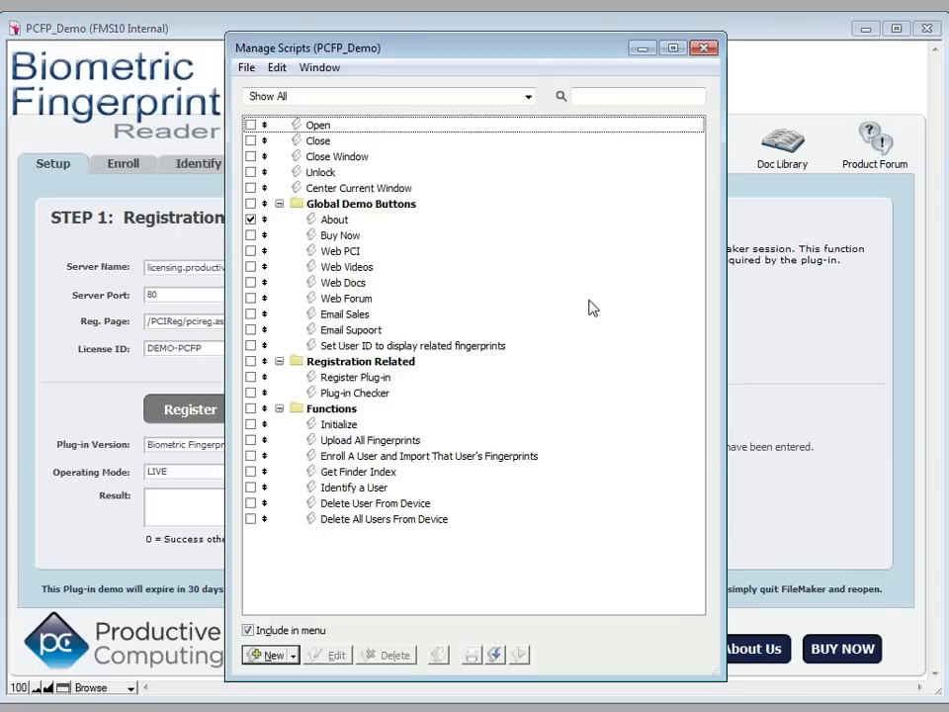
- Open the Initialize script and view its If step's PCFP_Initialize condition calculation
{"action": "double_click", "coordinate": [338, 424]}
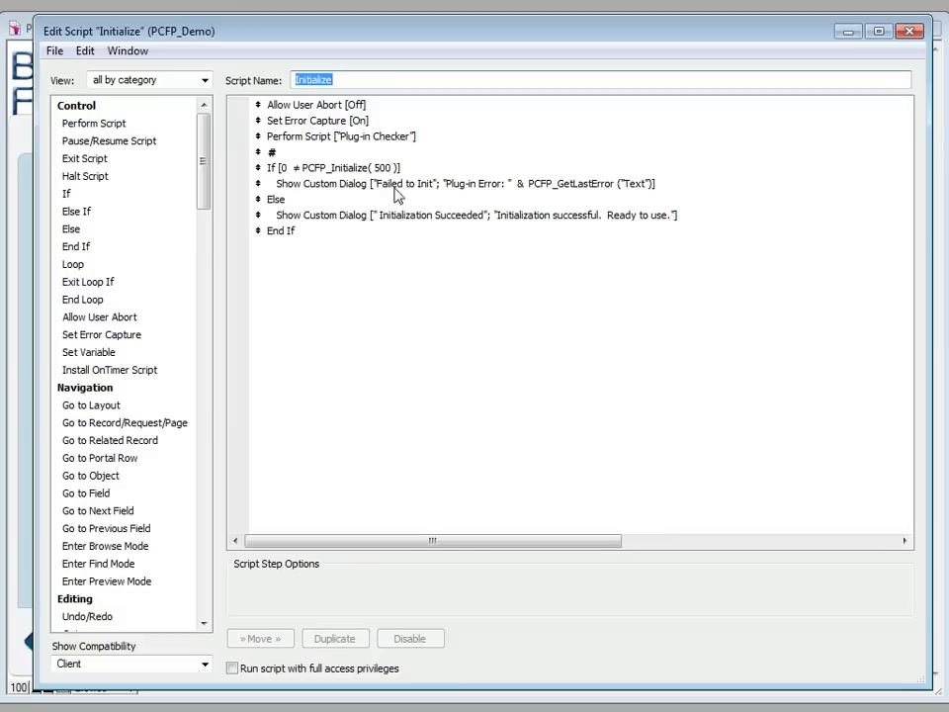
{"action": "left_click", "coordinate": [316, 103]}
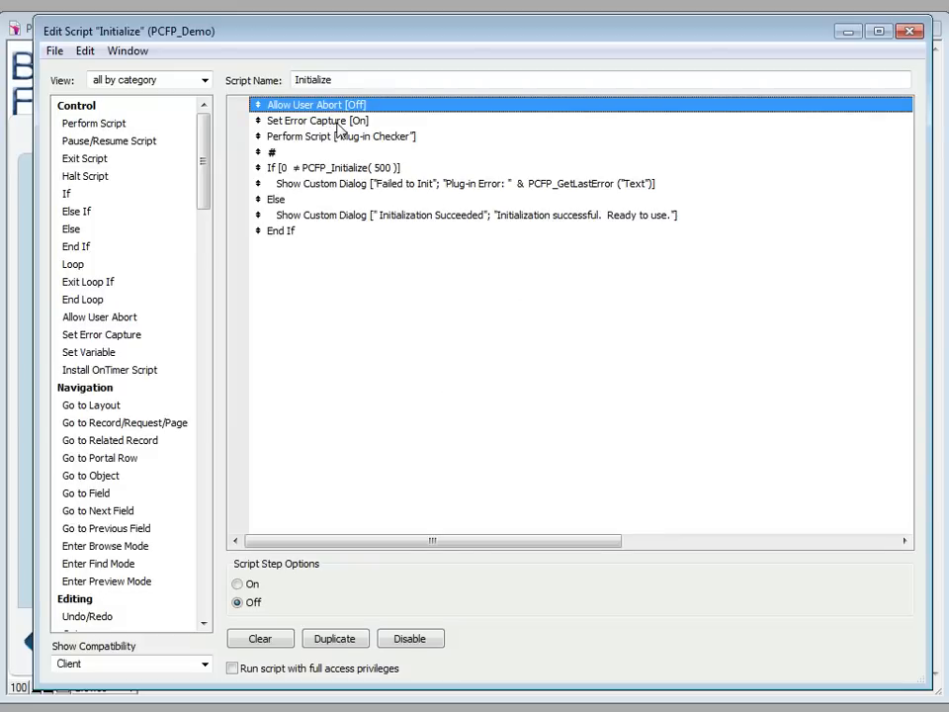
{"action": "left_click", "coordinate": [316, 119]}
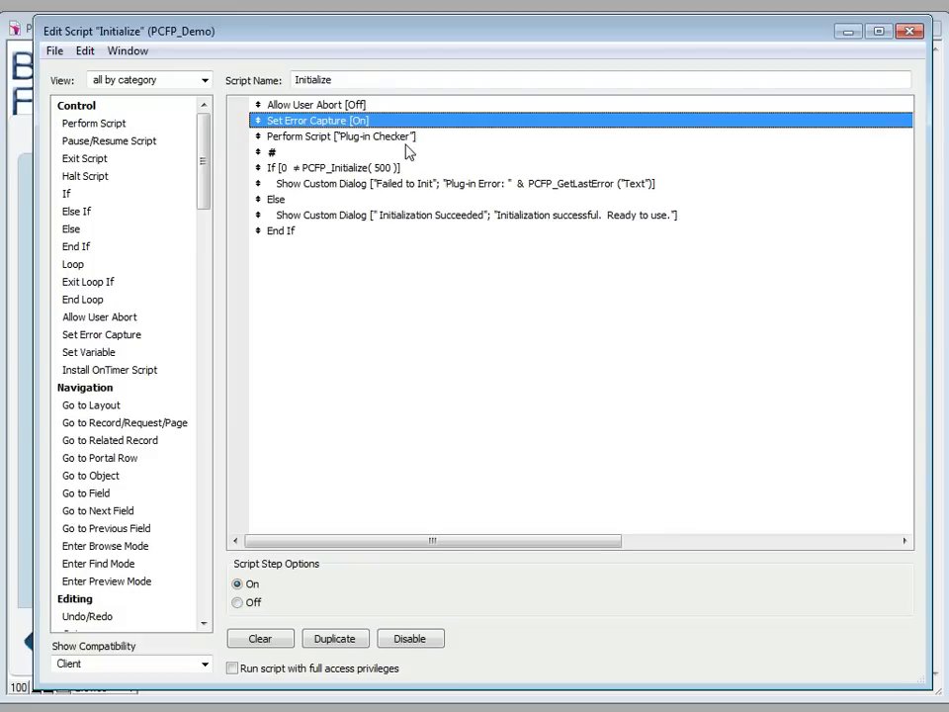
{"action": "left_click", "coordinate": [340, 135]}
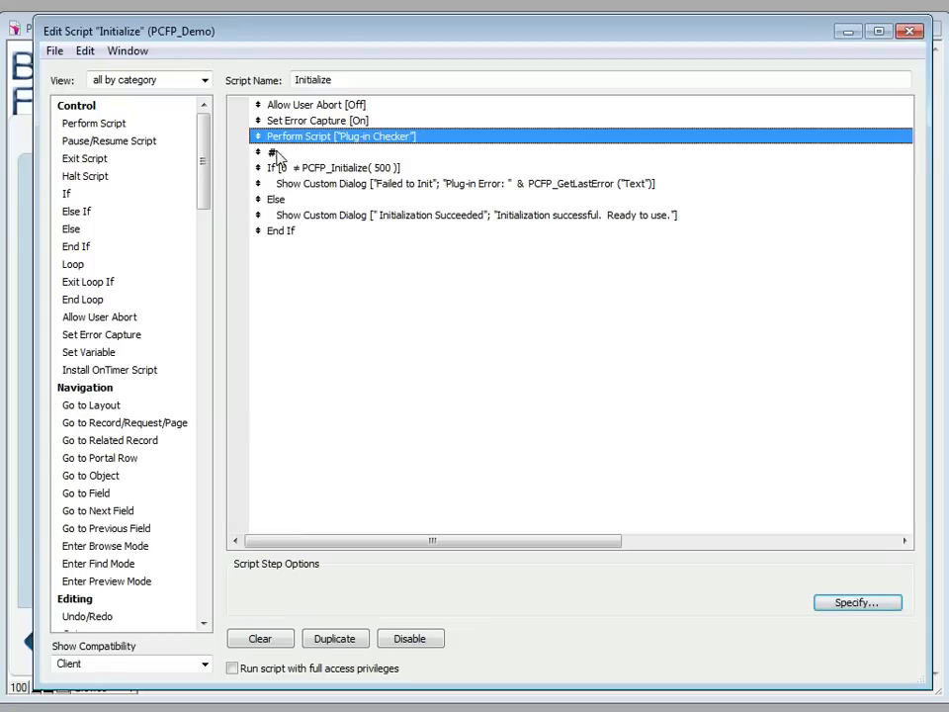
{"action": "left_click", "coordinate": [272, 151]}
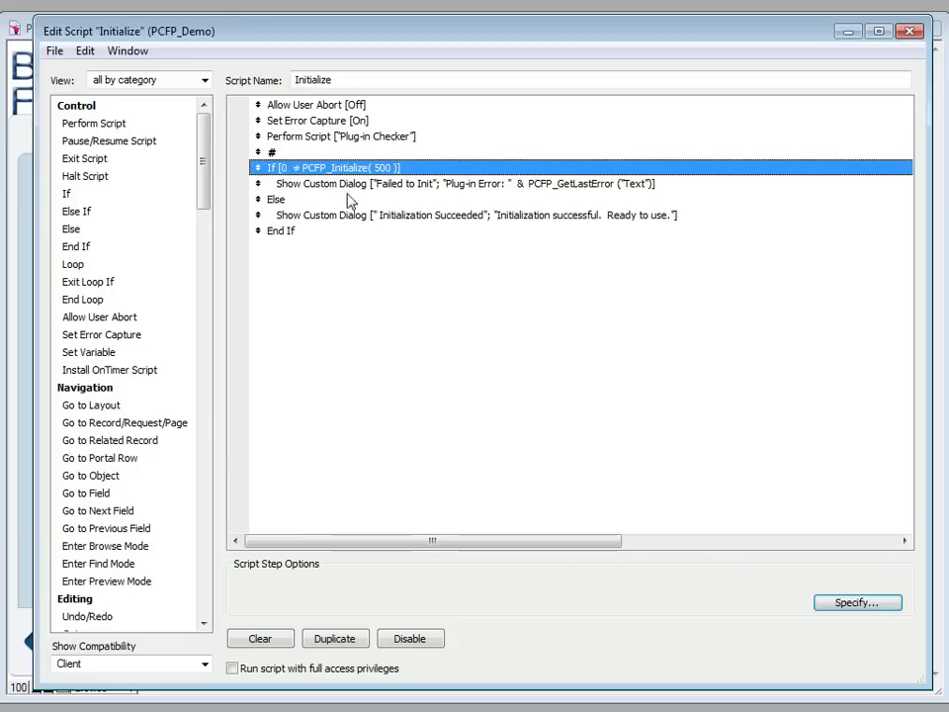
{"action": "left_click", "coordinate": [856, 602]}
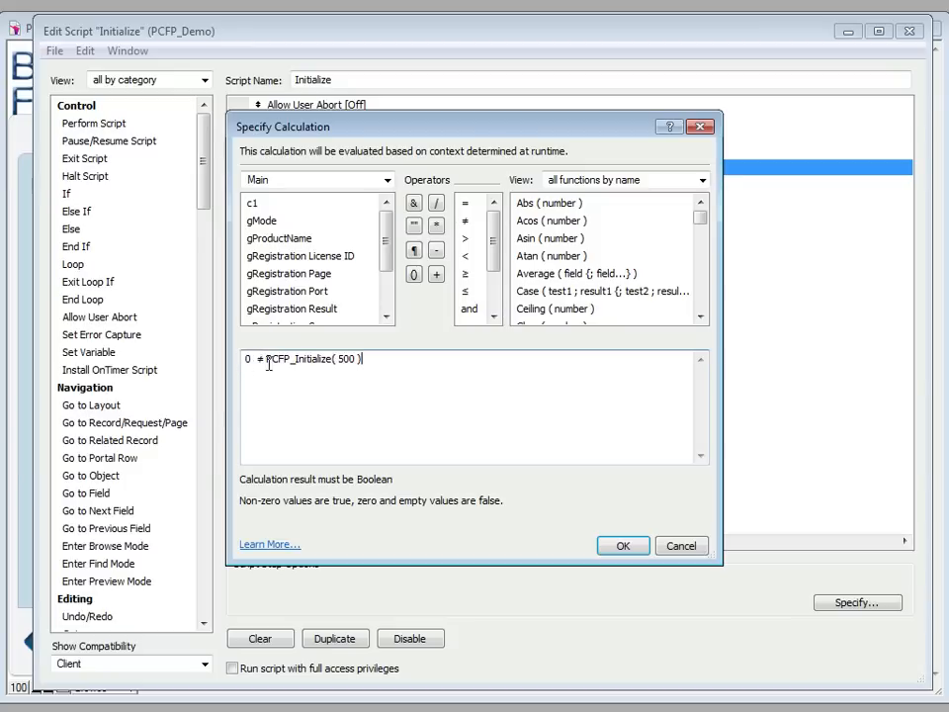
- Highlight PCFP_Initialize( 500 ) in the condition and cancel the calculation dialog
{"action": "double_click", "coordinate": [311, 358]}
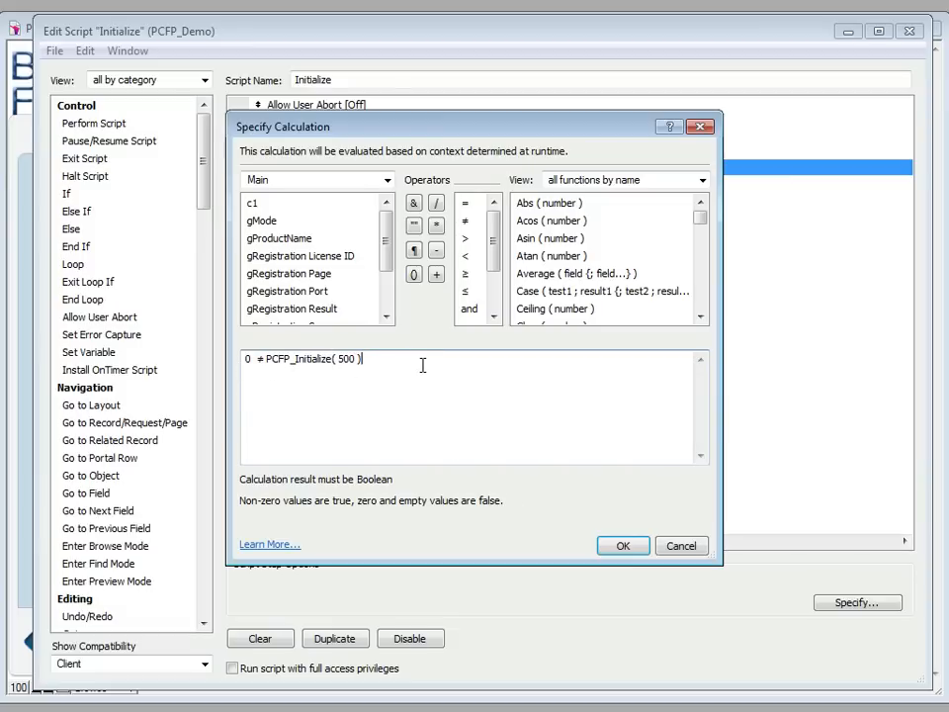
{"action": "left_click", "coordinate": [622, 544]}
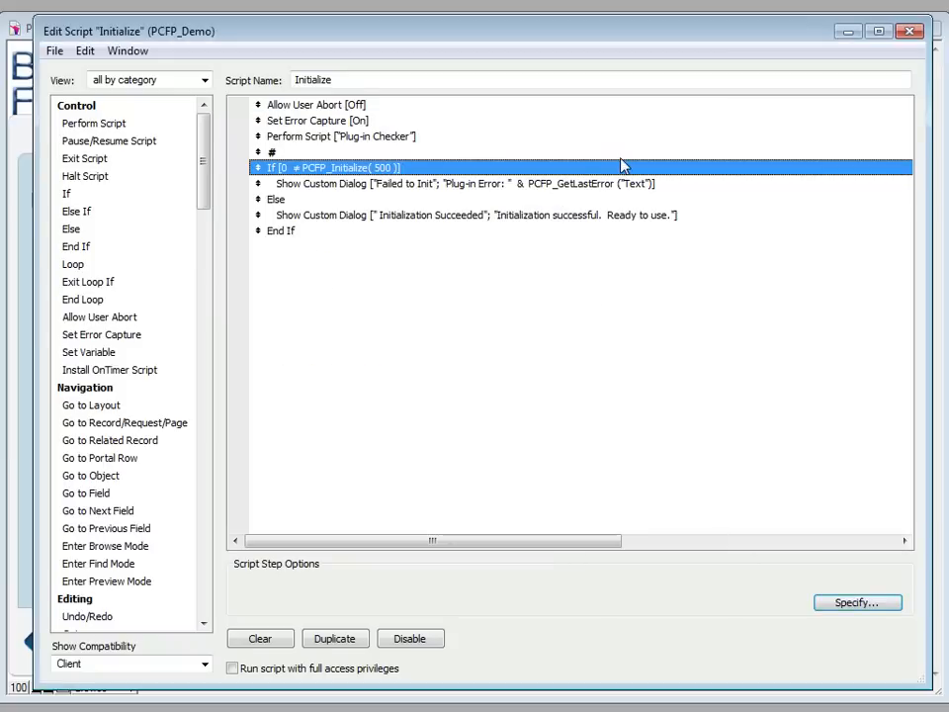
{"action": "mouse_move", "coordinate": [435, 173]}
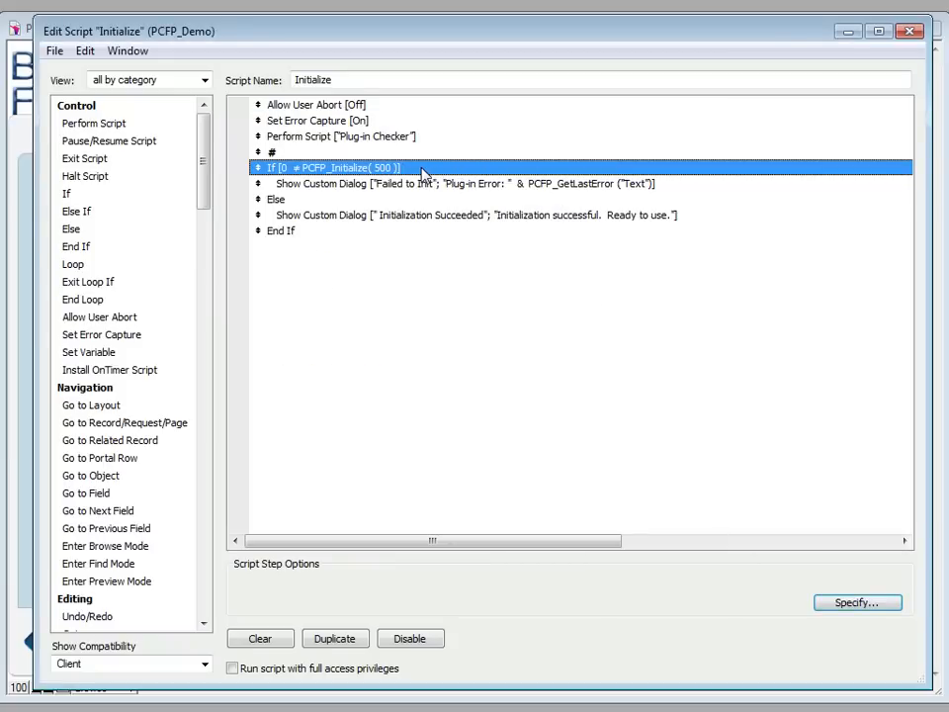
{"action": "mouse_move", "coordinate": [312, 226]}
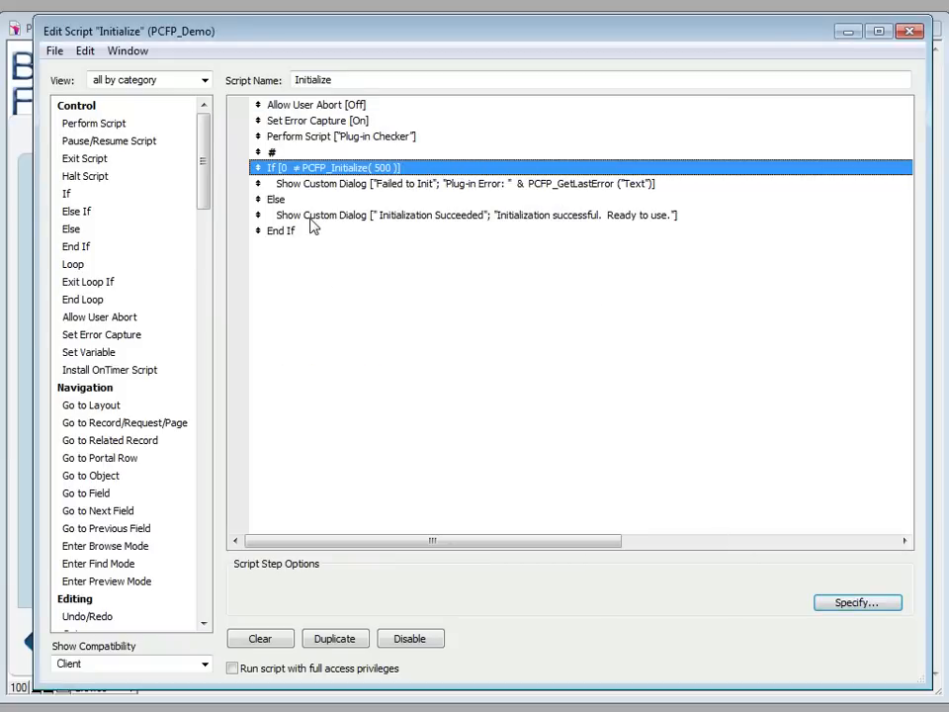
- Inspect the Initialization Succeeded message and the If [0 ≠ PCFP_Initialize(500)] step
{"action": "double_click", "coordinate": [464, 183]}
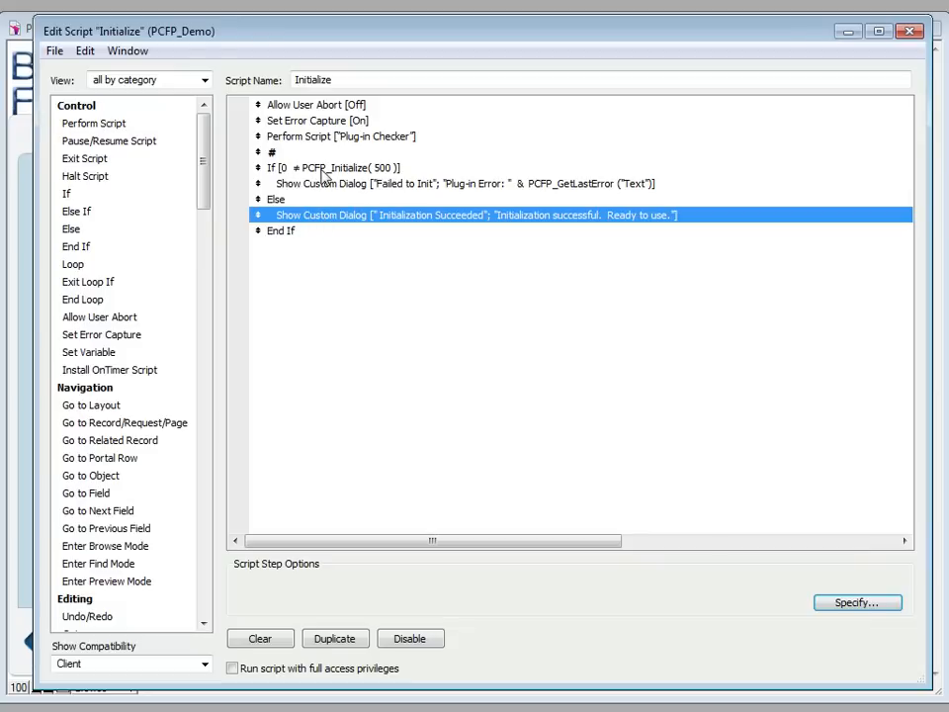
{"action": "left_click", "coordinate": [336, 167]}
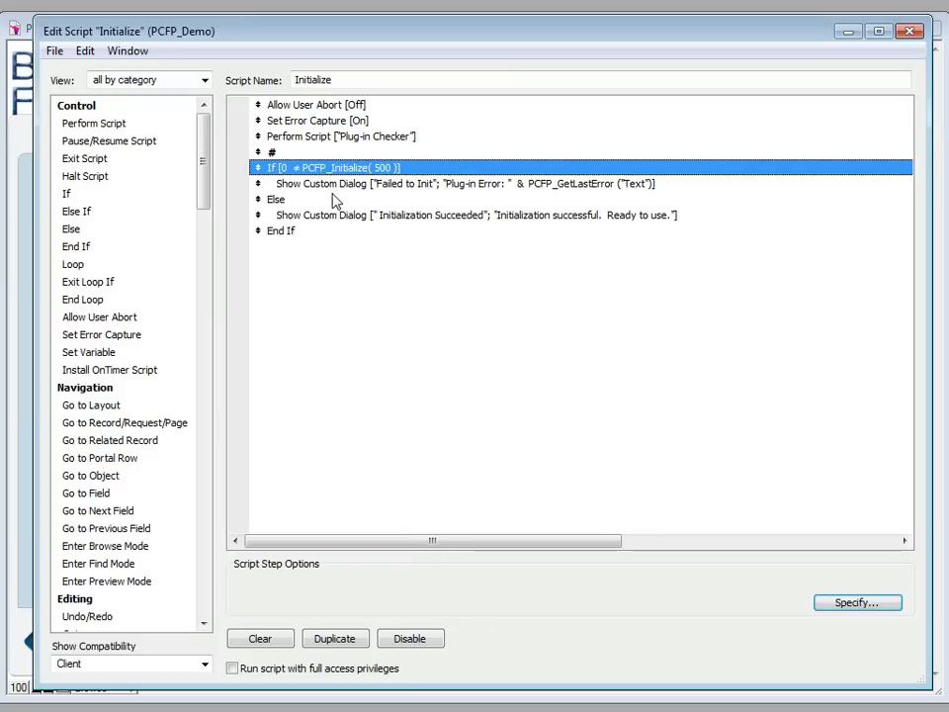
{"action": "mouse_move", "coordinate": [375, 181]}
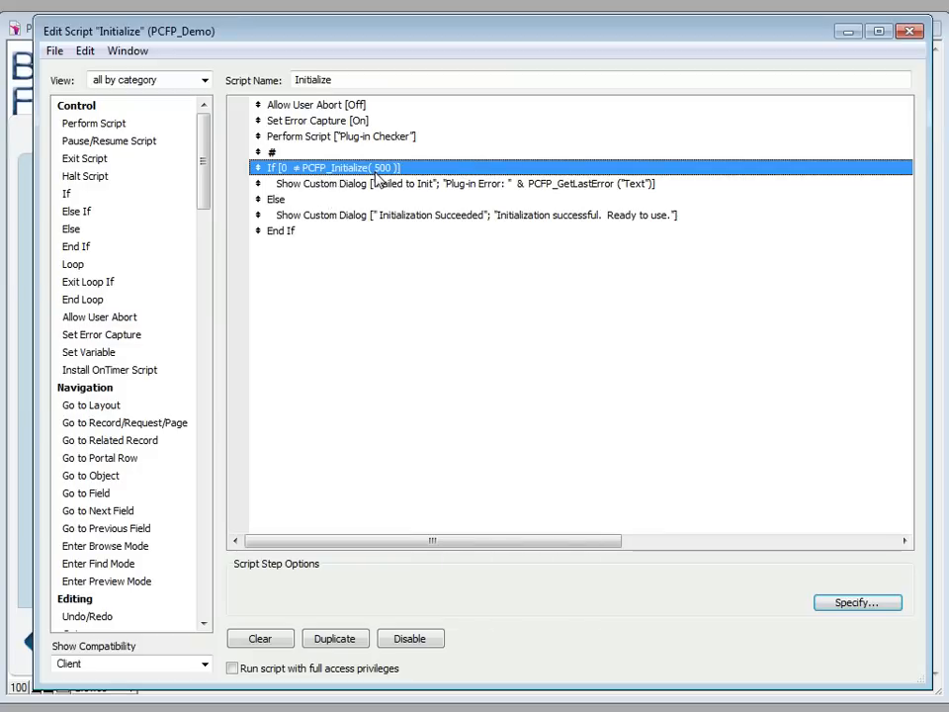
{"action": "mouse_move", "coordinate": [339, 228]}
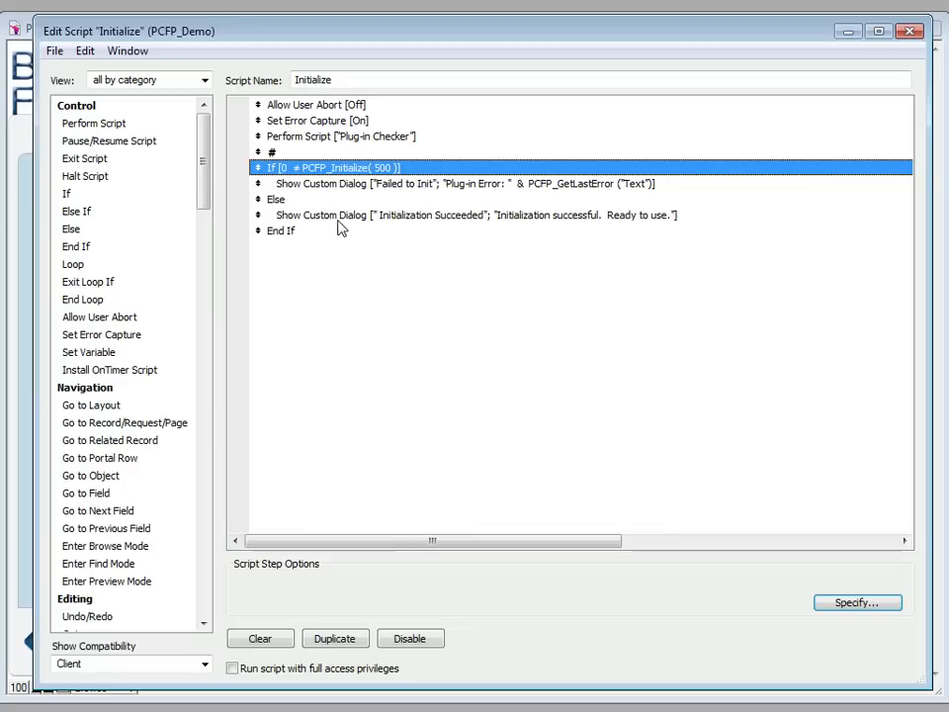
{"action": "mouse_move", "coordinate": [837, 95]}
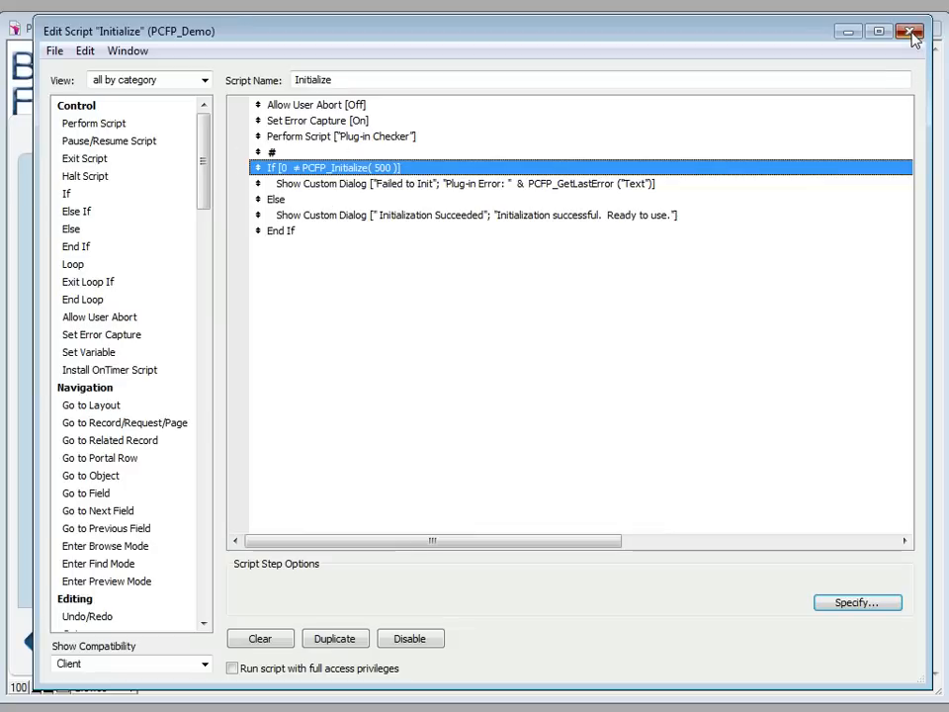
- Close the Initialize script and switch the demo to the Enroll tab
{"action": "left_click", "coordinate": [910, 31]}
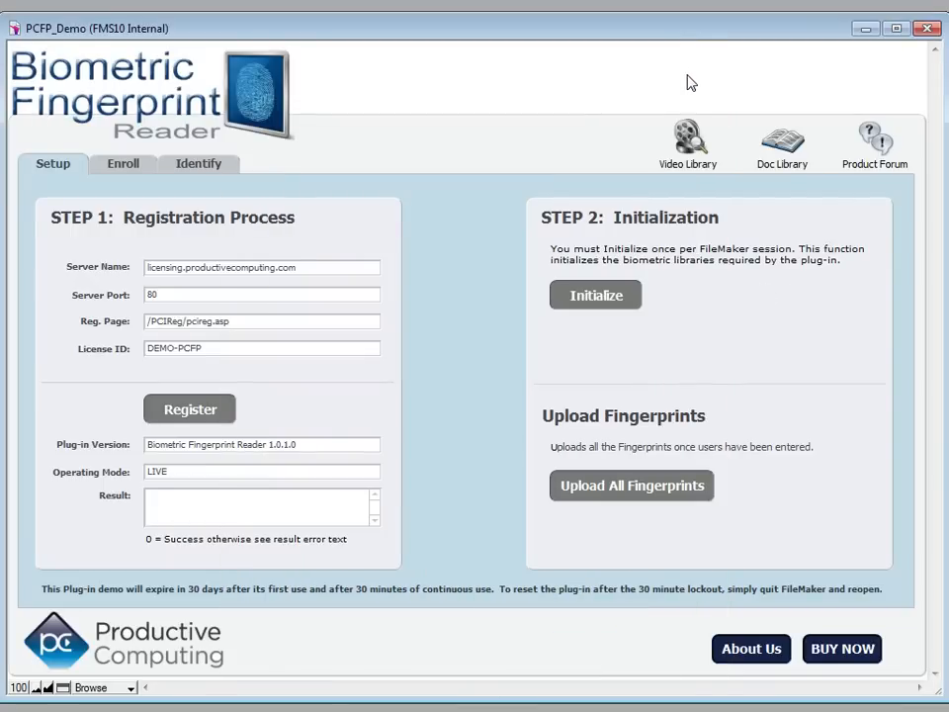
{"action": "left_click", "coordinate": [122, 163]}
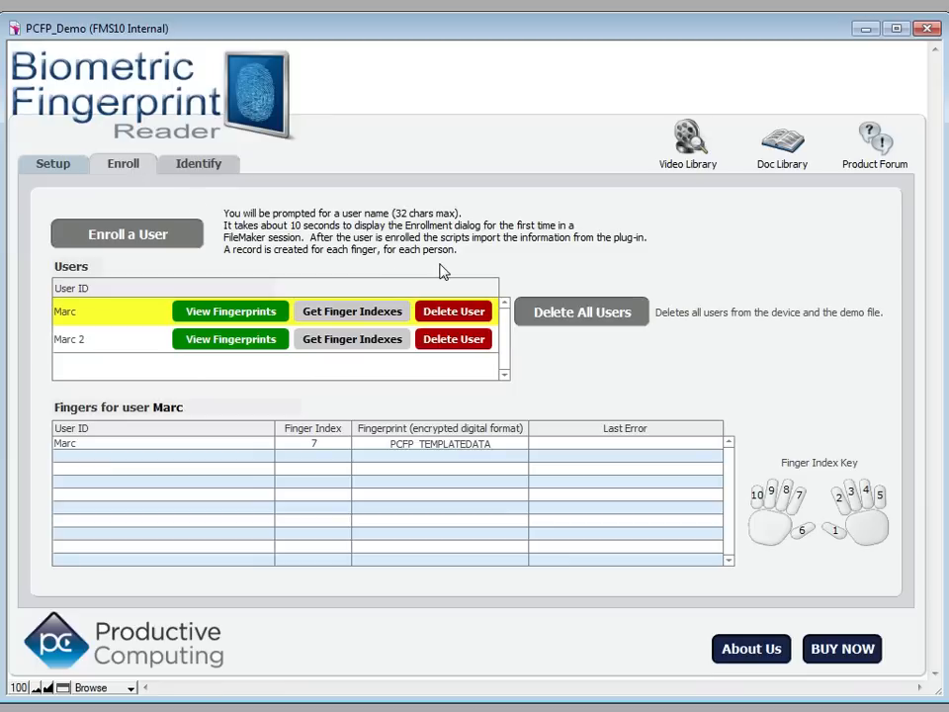
{"action": "mouse_move", "coordinate": [186, 267]}
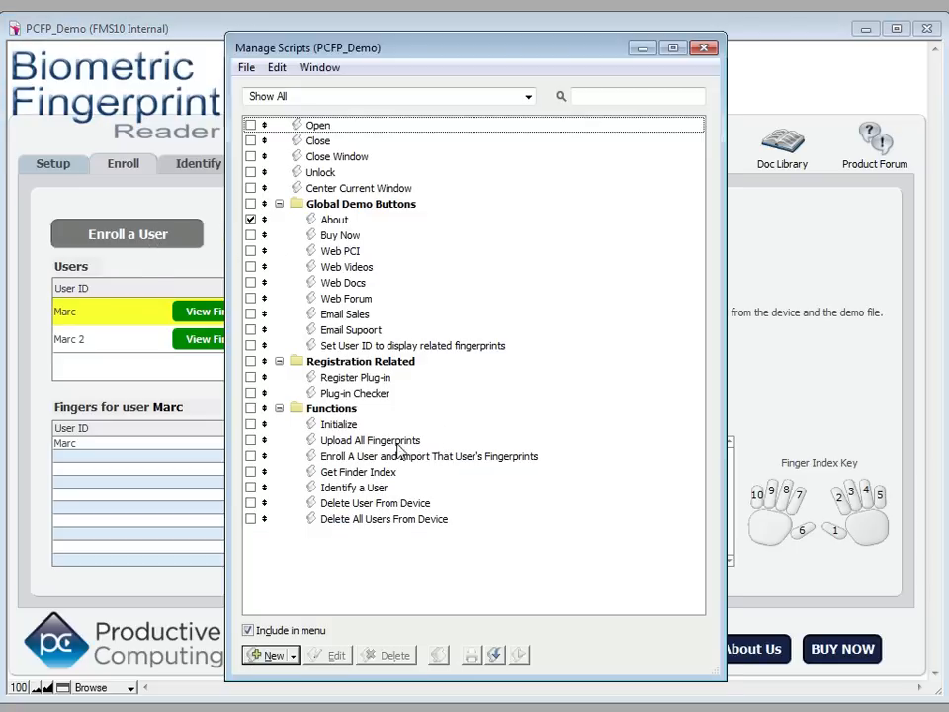
- Open 'Enroll A User and Import That User's Fingerprints' and review its first steps through clearing gUserID
{"action": "double_click", "coordinate": [428, 456]}
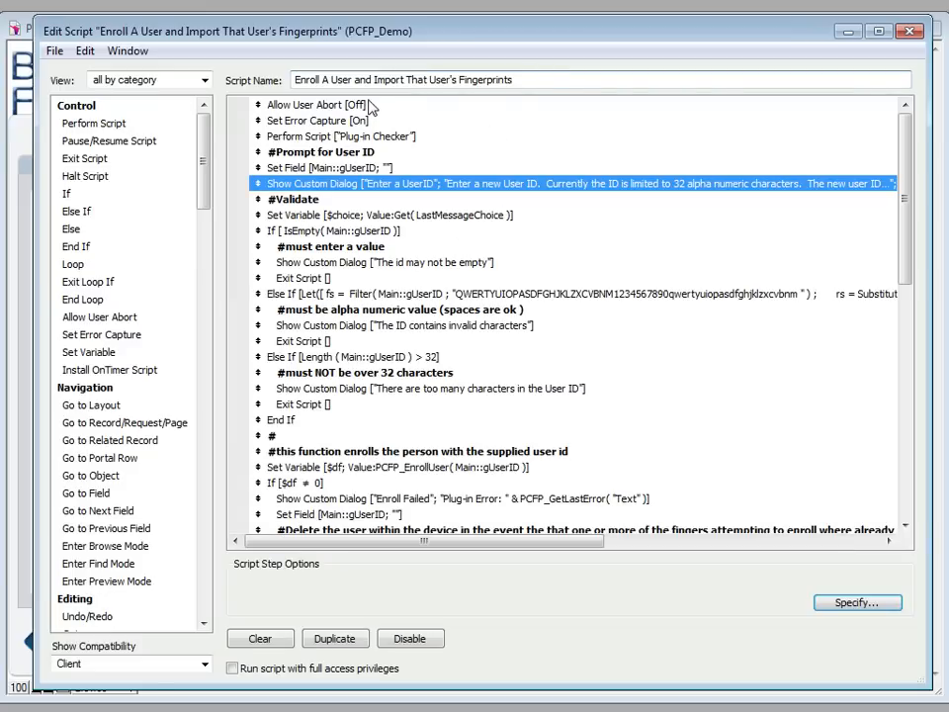
{"action": "mouse_move", "coordinate": [551, 98]}
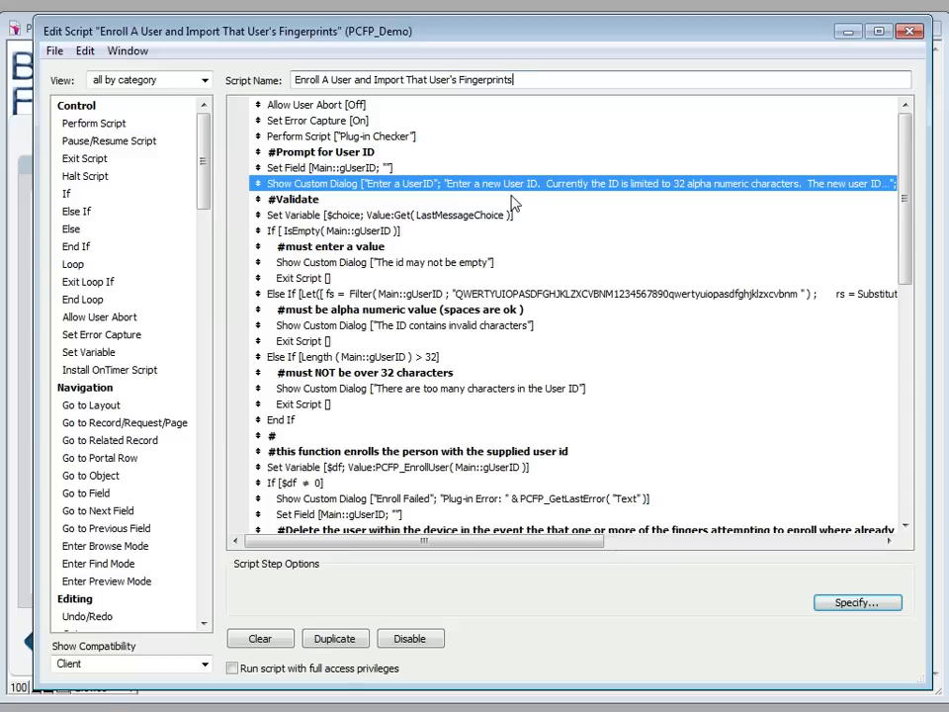
{"action": "mouse_move", "coordinate": [430, 188]}
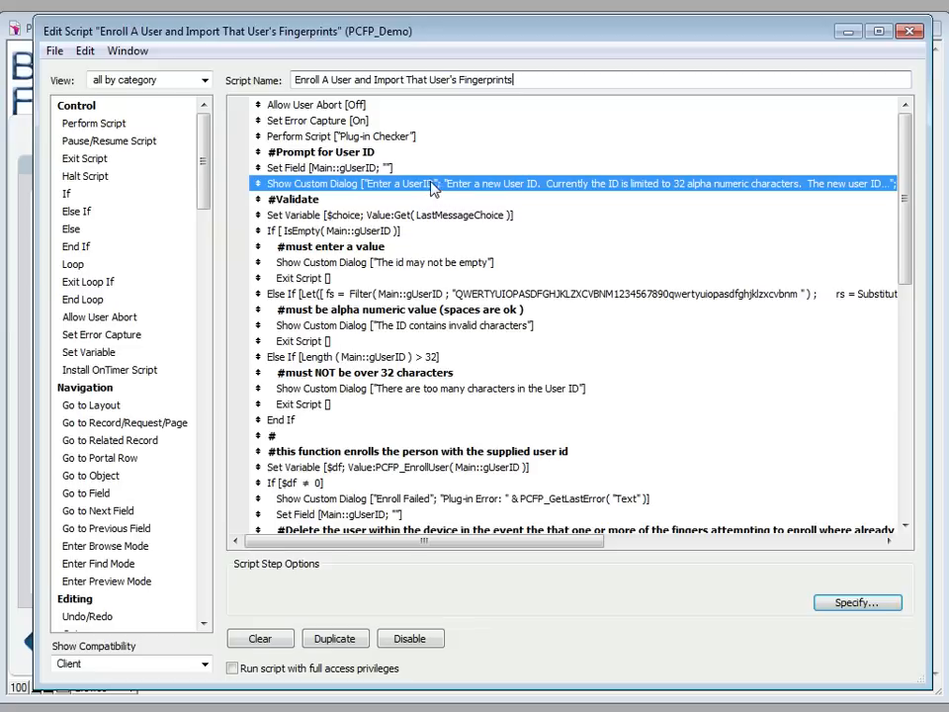
{"action": "left_click", "coordinate": [316, 105]}
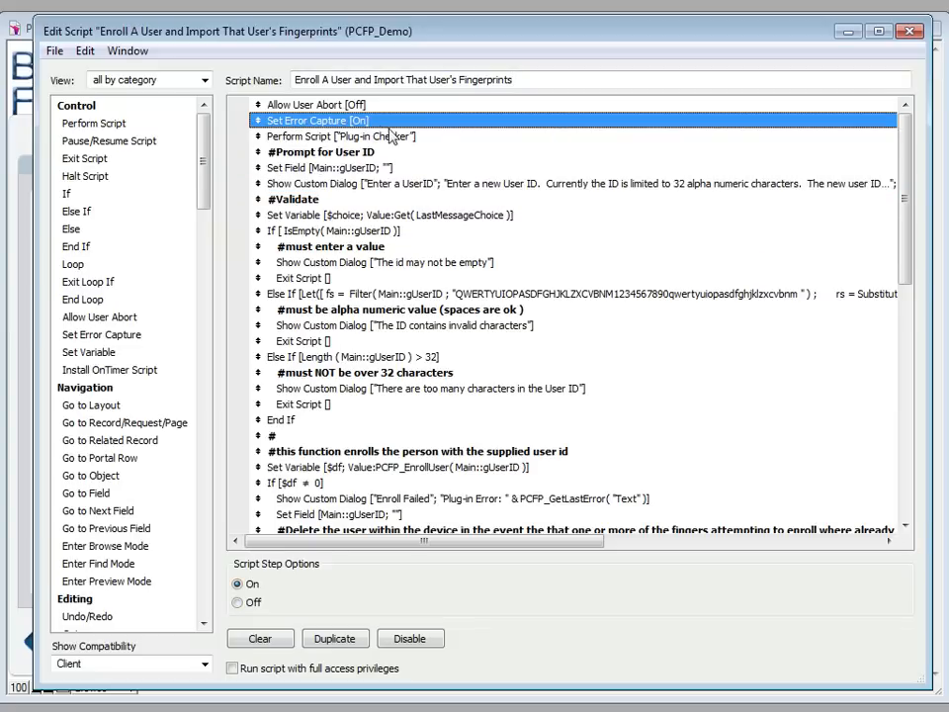
{"action": "left_click", "coordinate": [341, 135]}
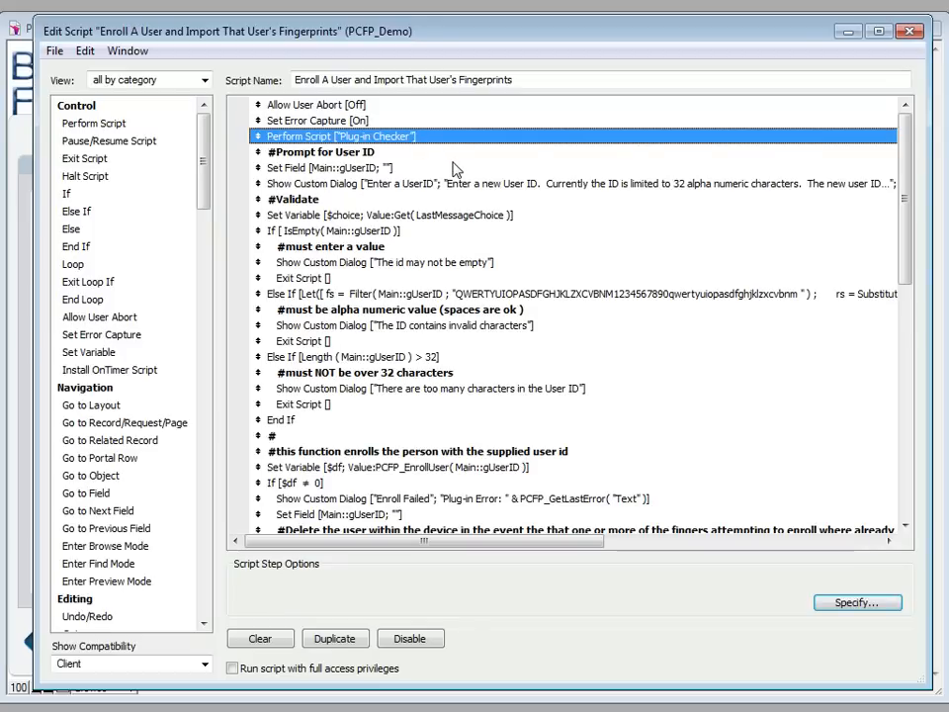
{"action": "mouse_move", "coordinate": [380, 163]}
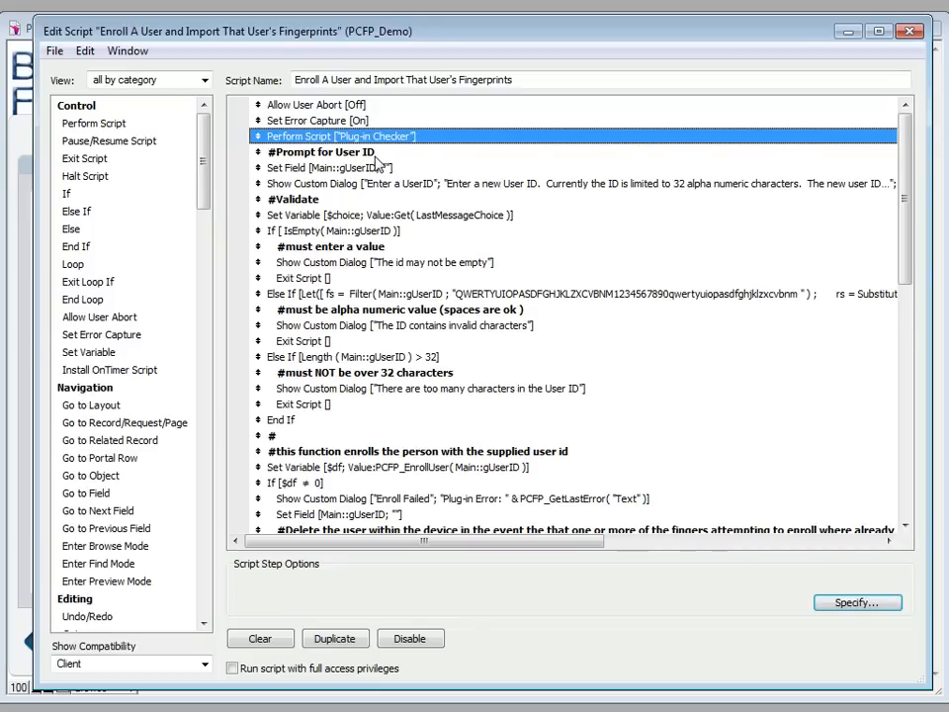
{"action": "left_click", "coordinate": [322, 151]}
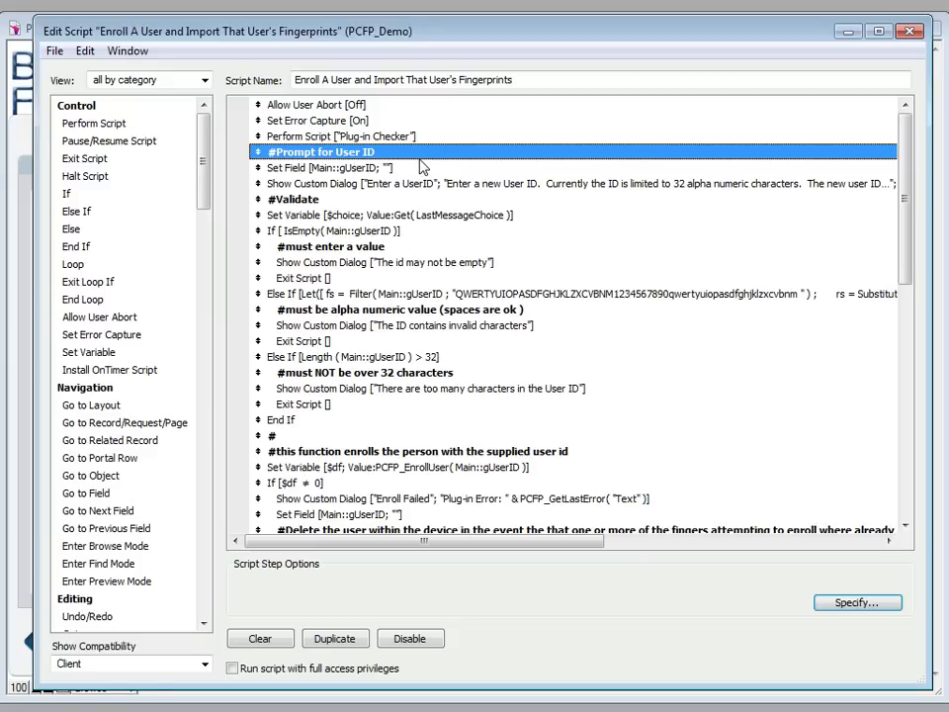
{"action": "left_click", "coordinate": [326, 167]}
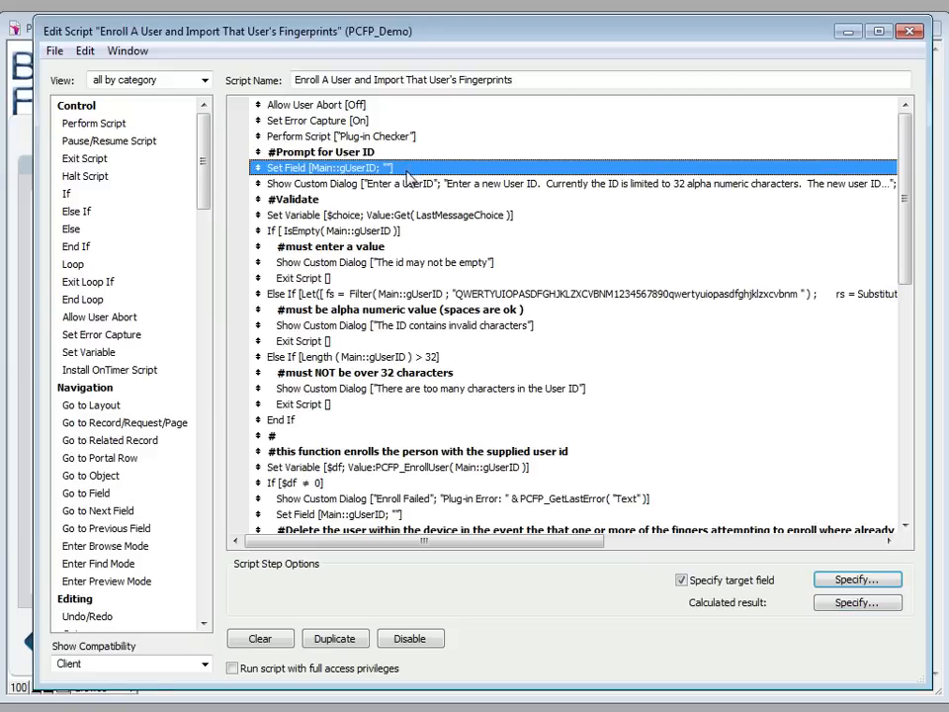
{"action": "mouse_move", "coordinate": [408, 180]}
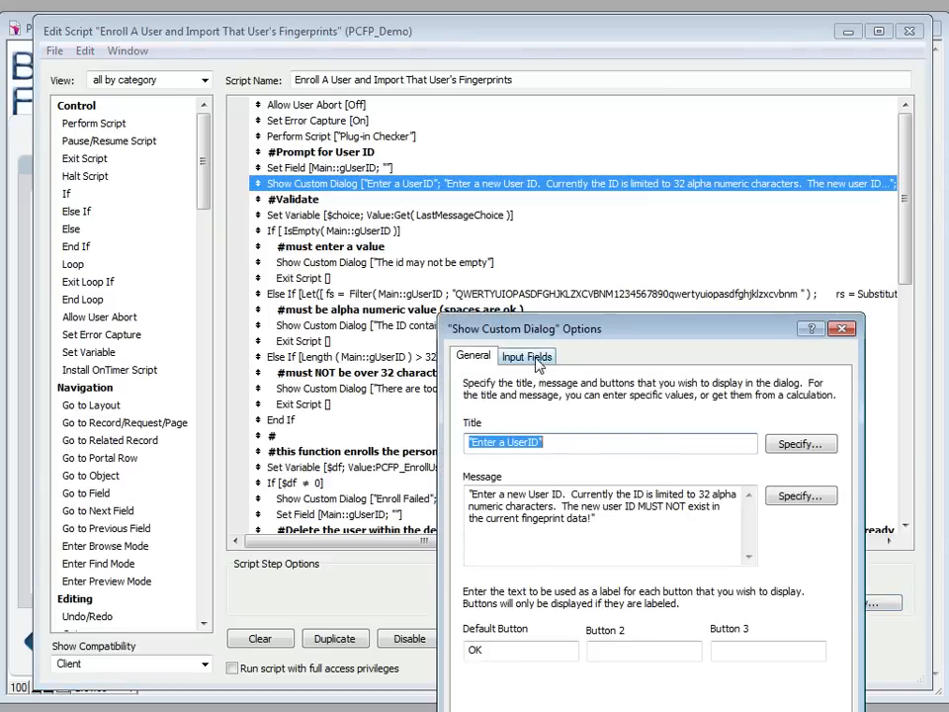
{"action": "left_click", "coordinate": [527, 355]}
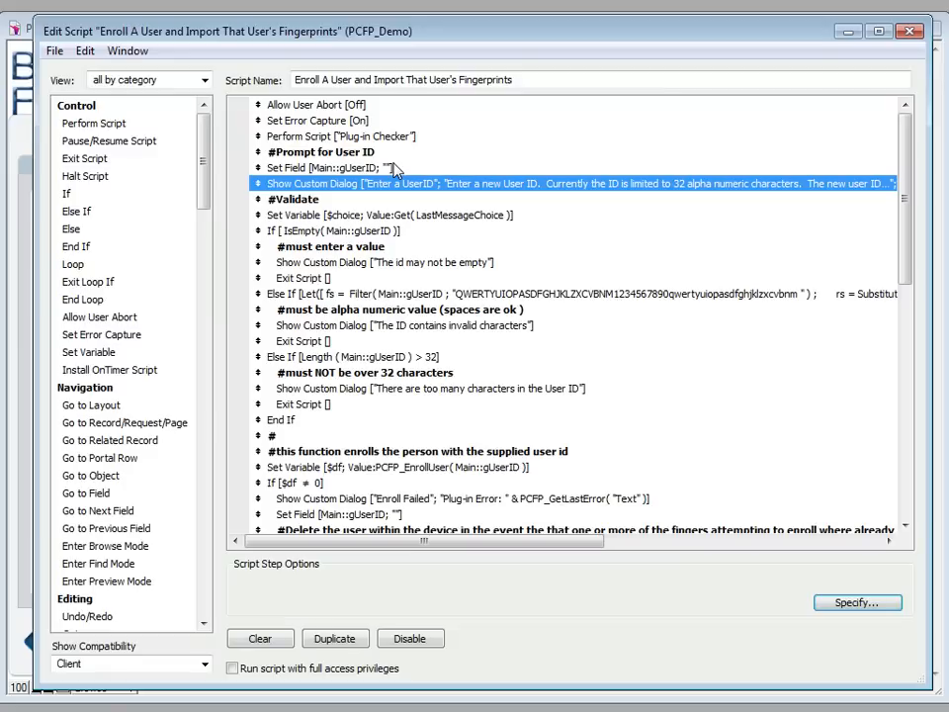
{"action": "mouse_move", "coordinate": [388, 206]}
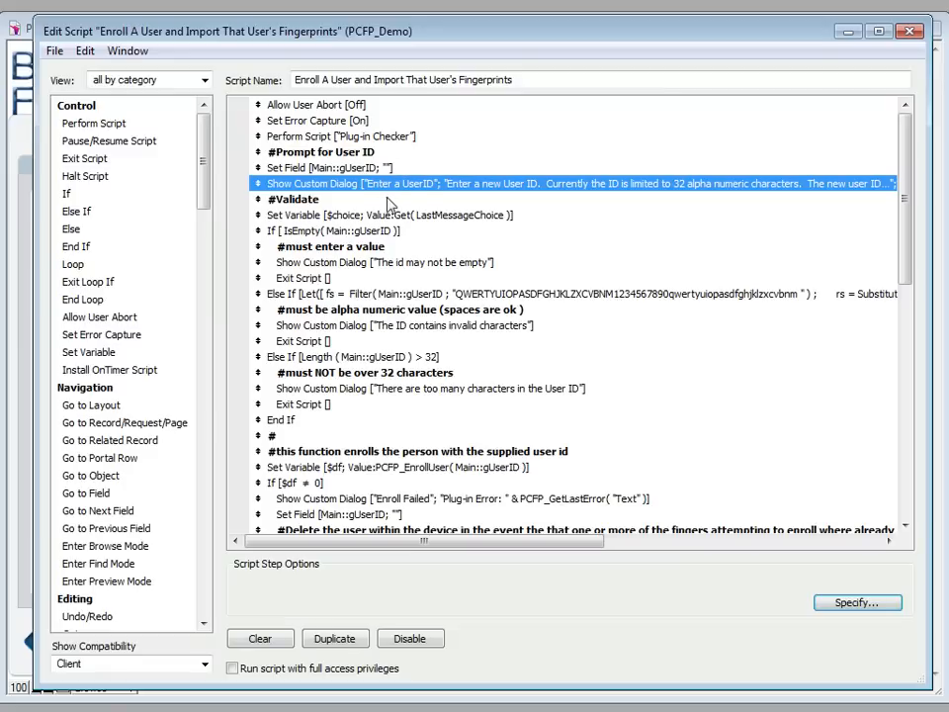
{"action": "mouse_move", "coordinate": [384, 202]}
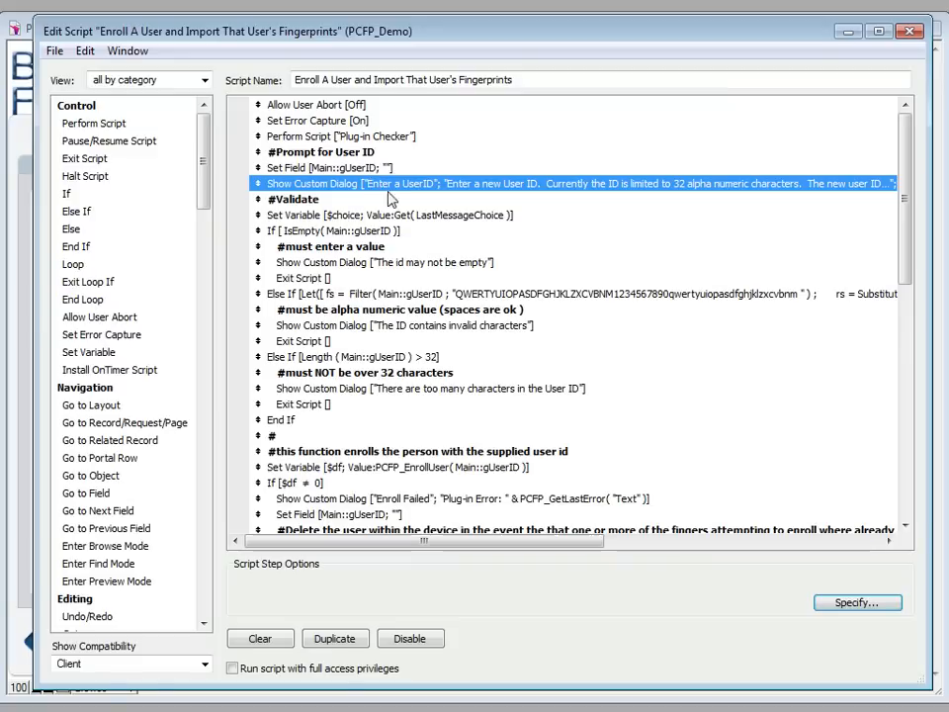
{"action": "mouse_move", "coordinate": [390, 201]}
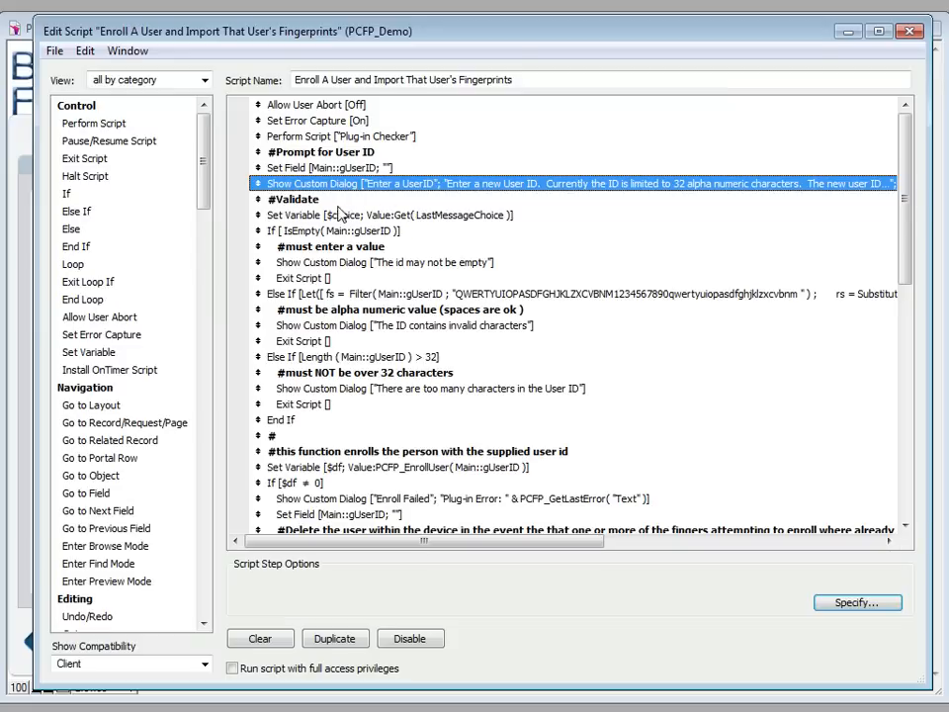
{"action": "left_click", "coordinate": [292, 199]}
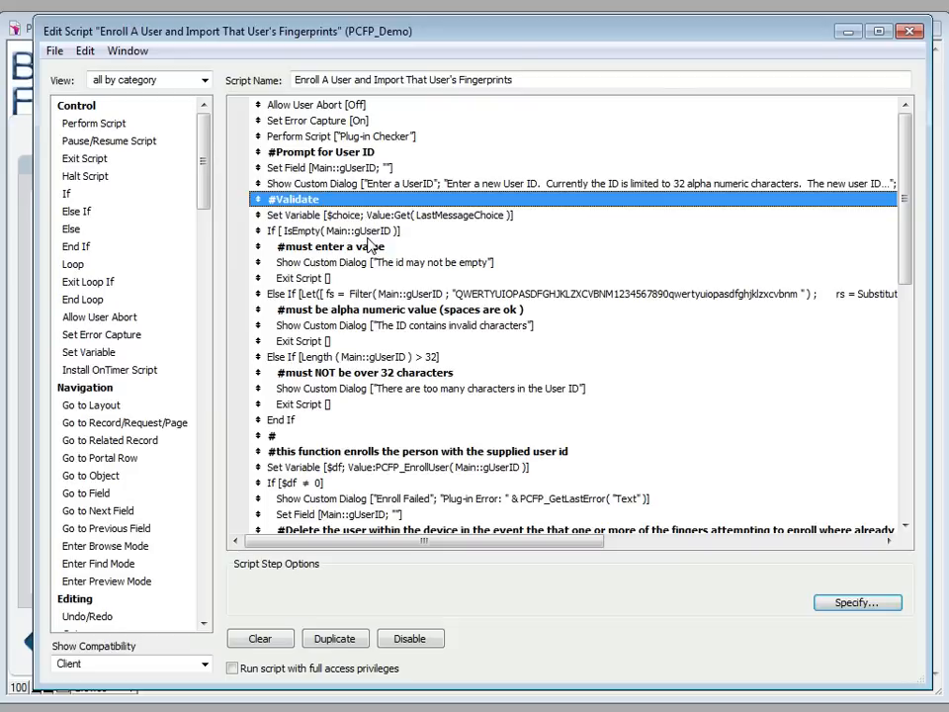
{"action": "mouse_move", "coordinate": [368, 244]}
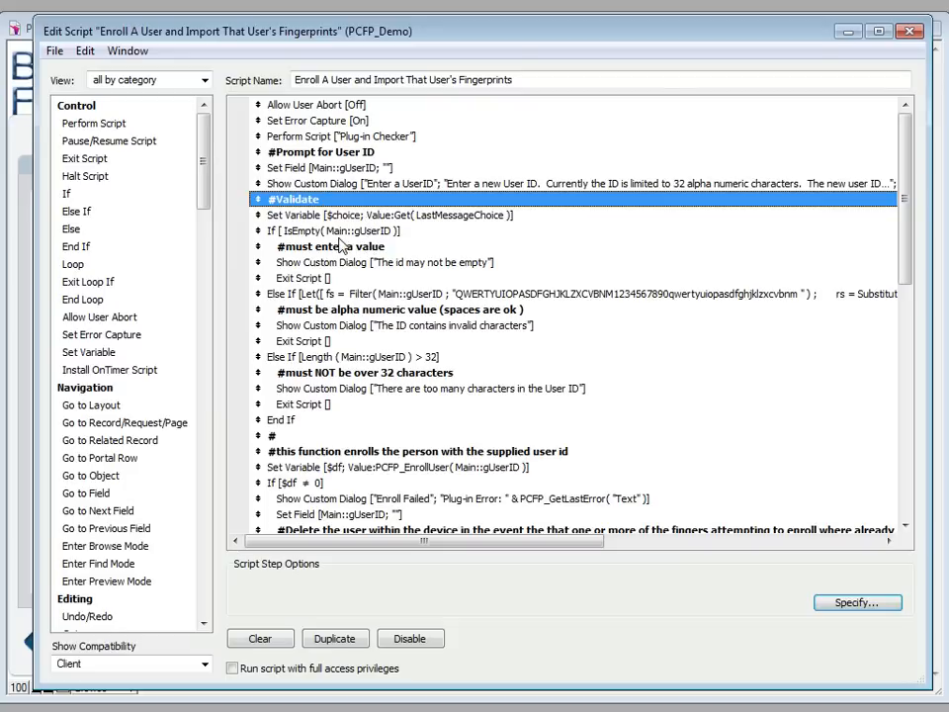
{"action": "left_click", "coordinate": [395, 214]}
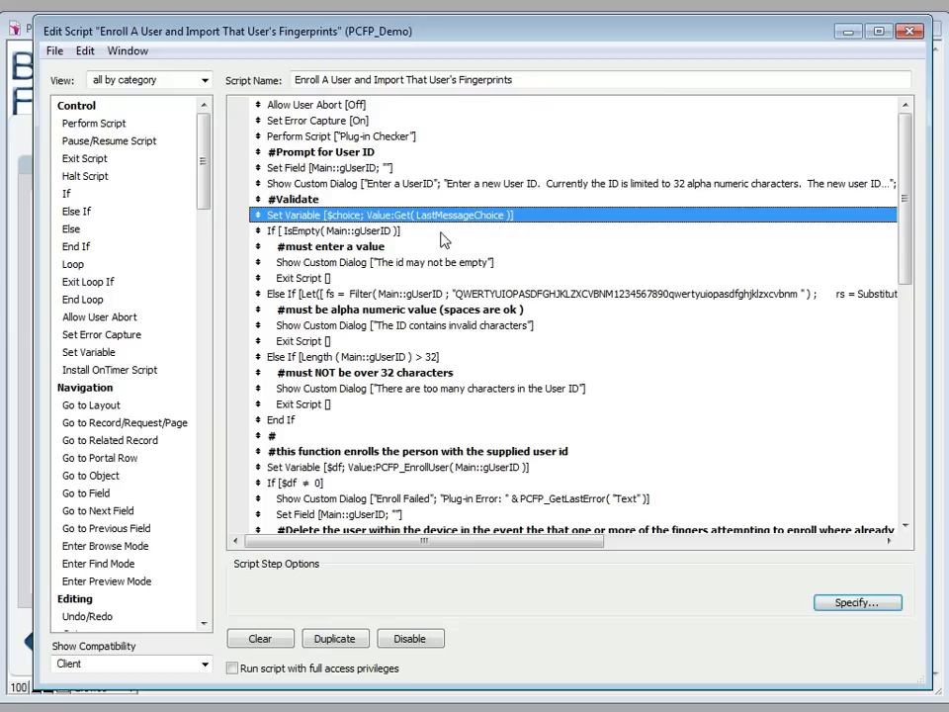
{"action": "left_click", "coordinate": [336, 231]}
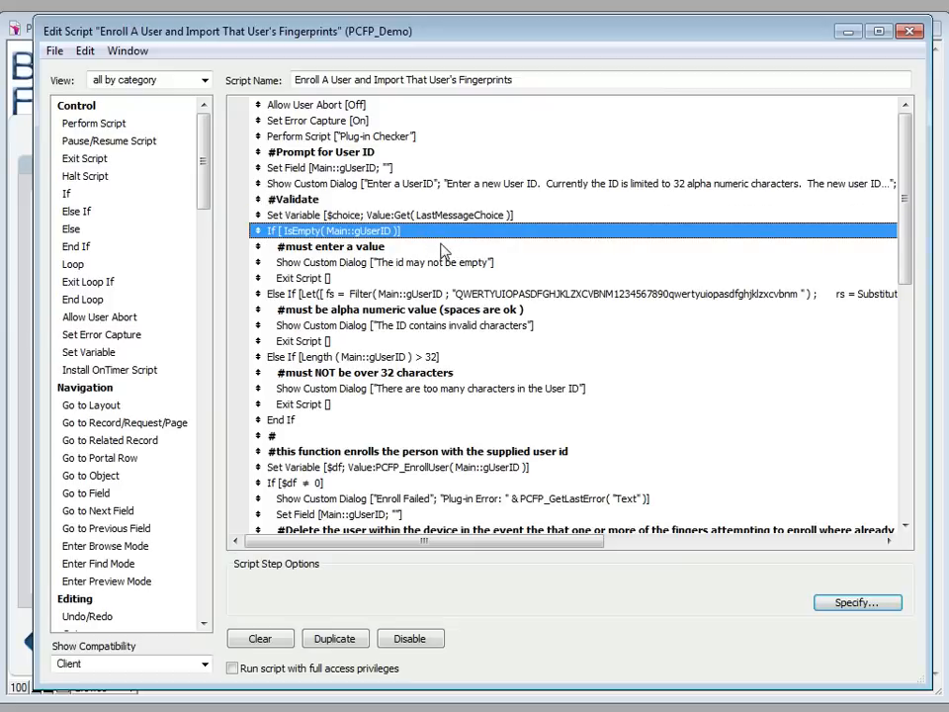
{"action": "mouse_move", "coordinate": [420, 269]}
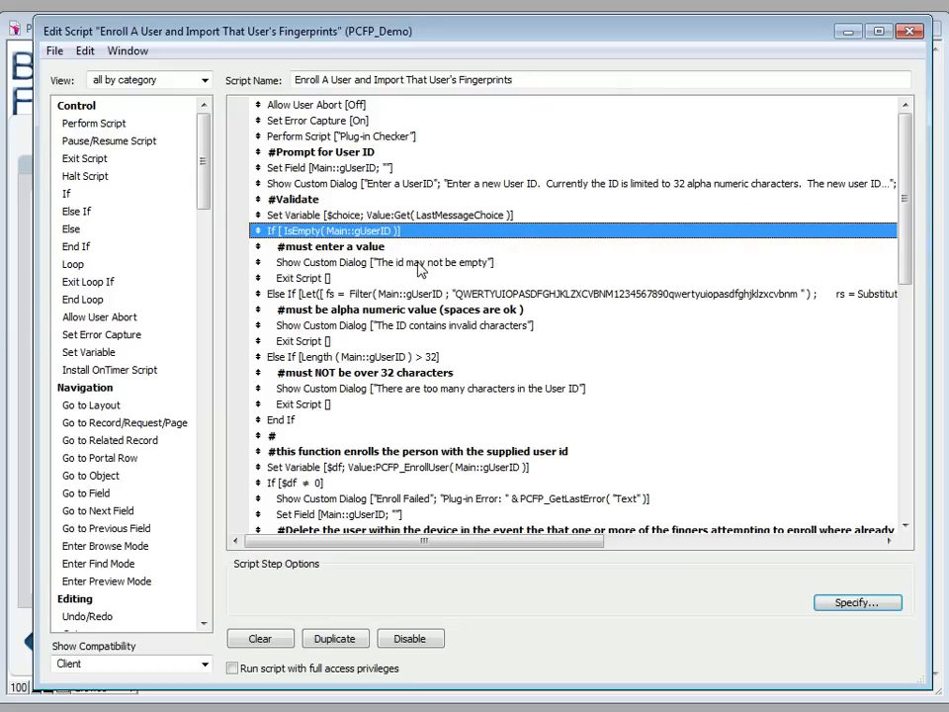
{"action": "mouse_move", "coordinate": [444, 274]}
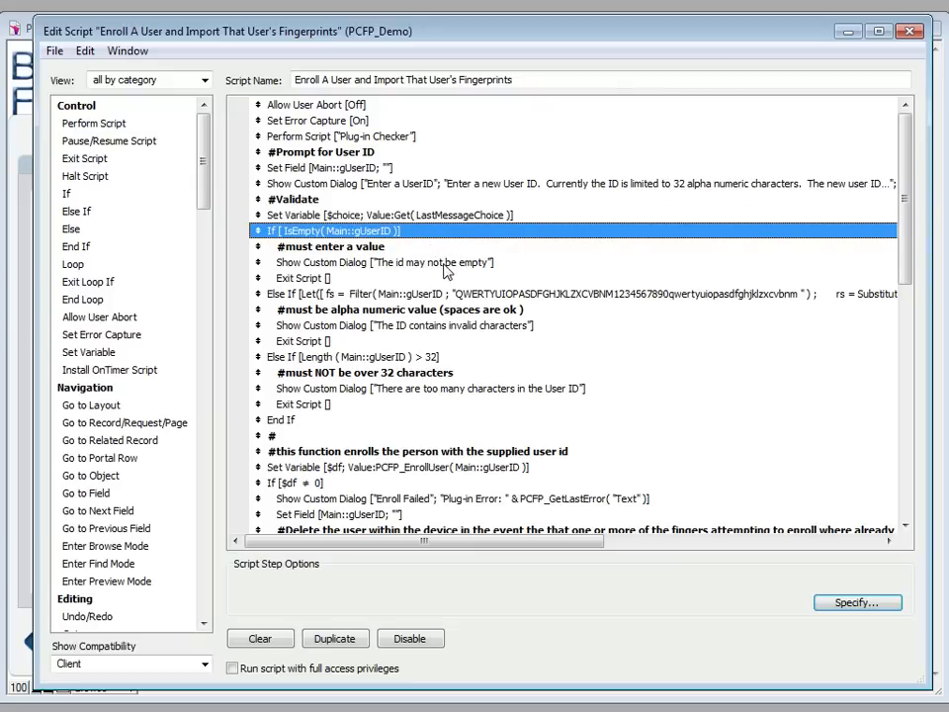
{"action": "left_click", "coordinate": [385, 262]}
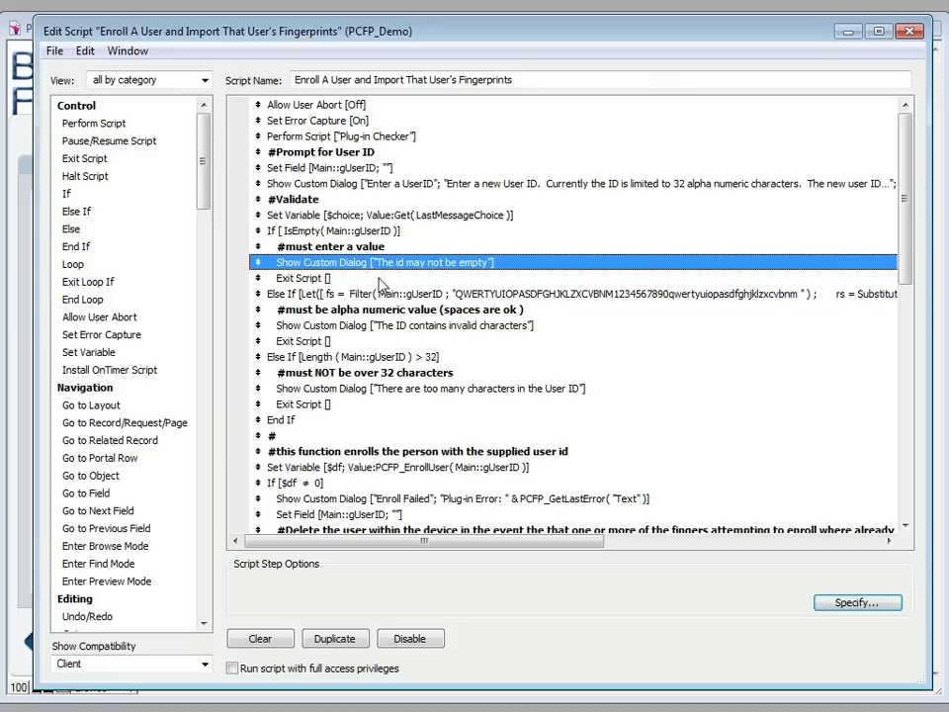
{"action": "left_click", "coordinate": [395, 308]}
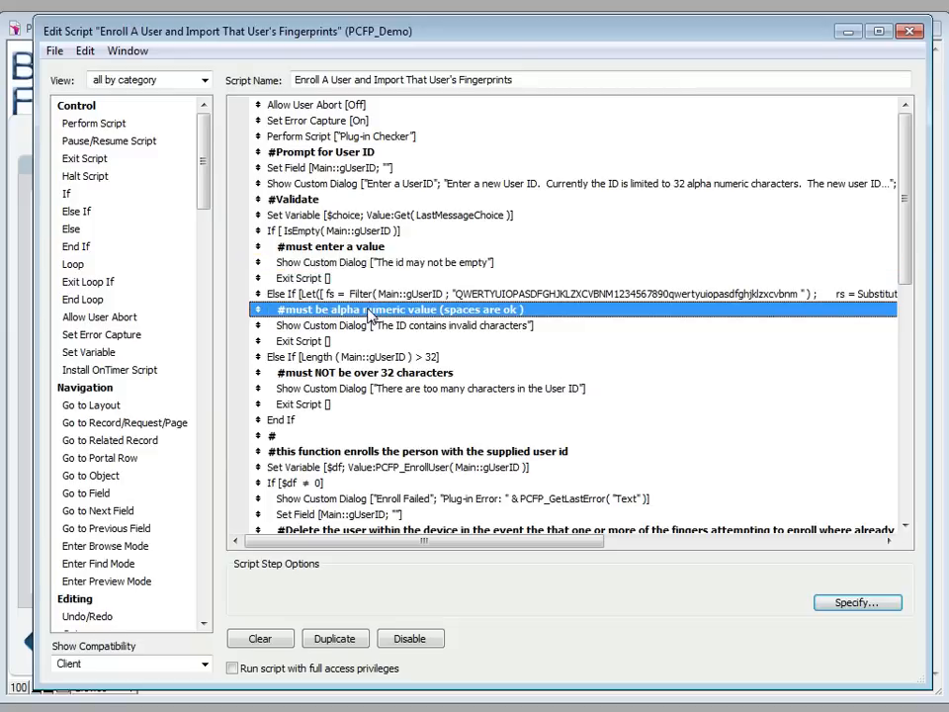
{"action": "mouse_move", "coordinate": [436, 328]}
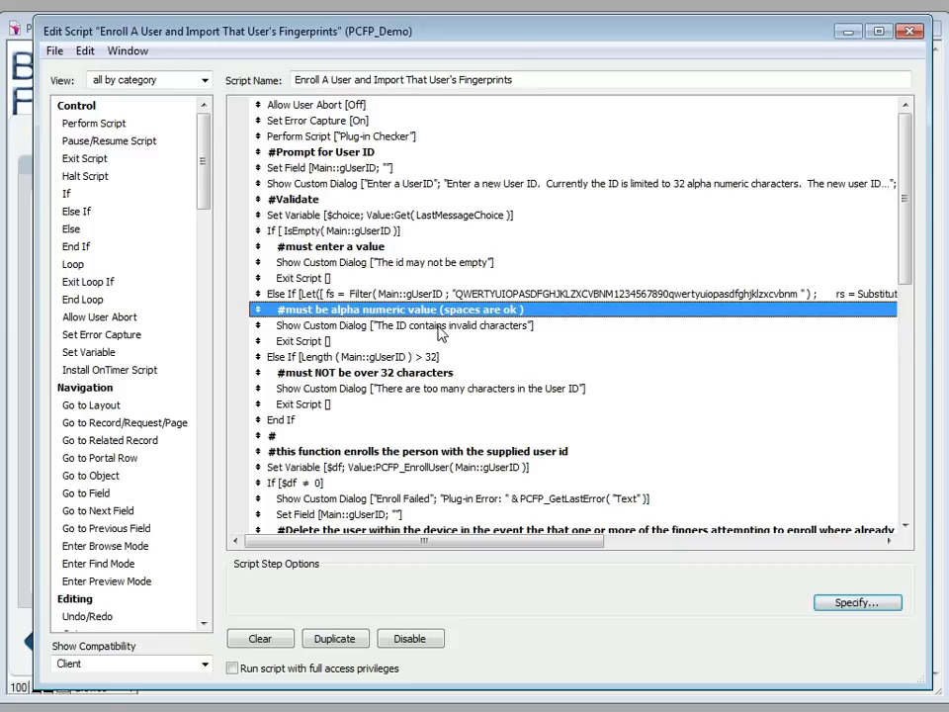
{"action": "left_click", "coordinate": [366, 373]}
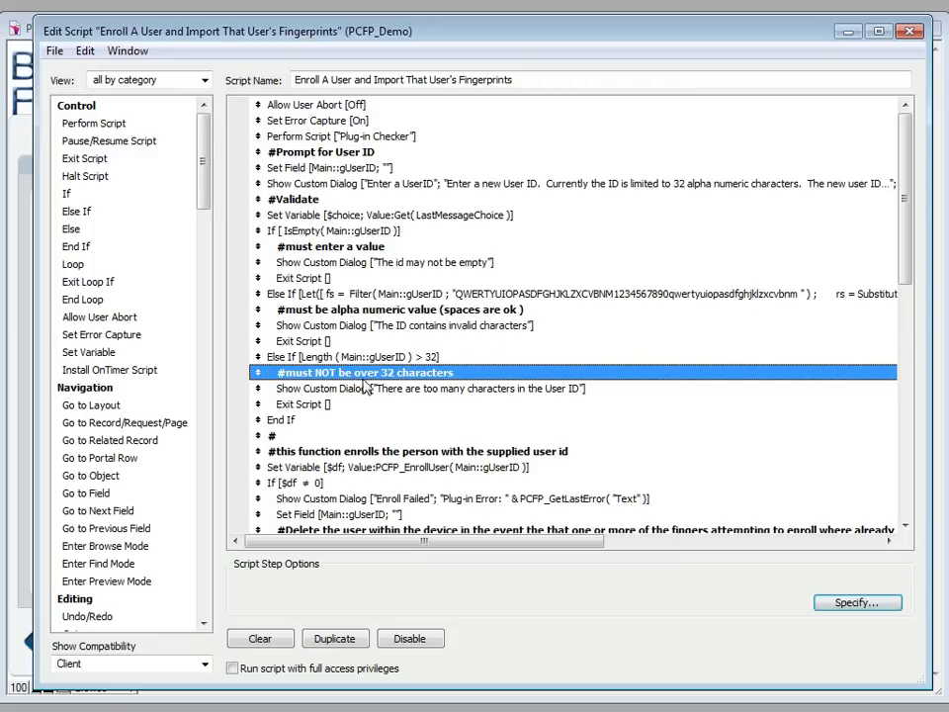
{"action": "mouse_move", "coordinate": [413, 399]}
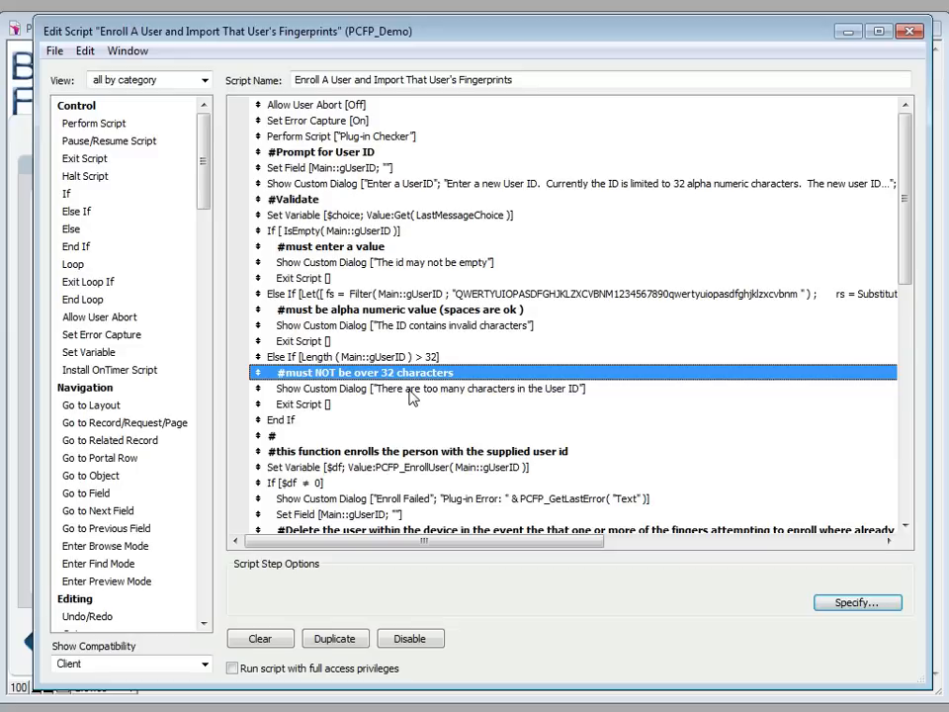
{"action": "scroll", "scroll_direction": "down", "scroll_amount": 3}
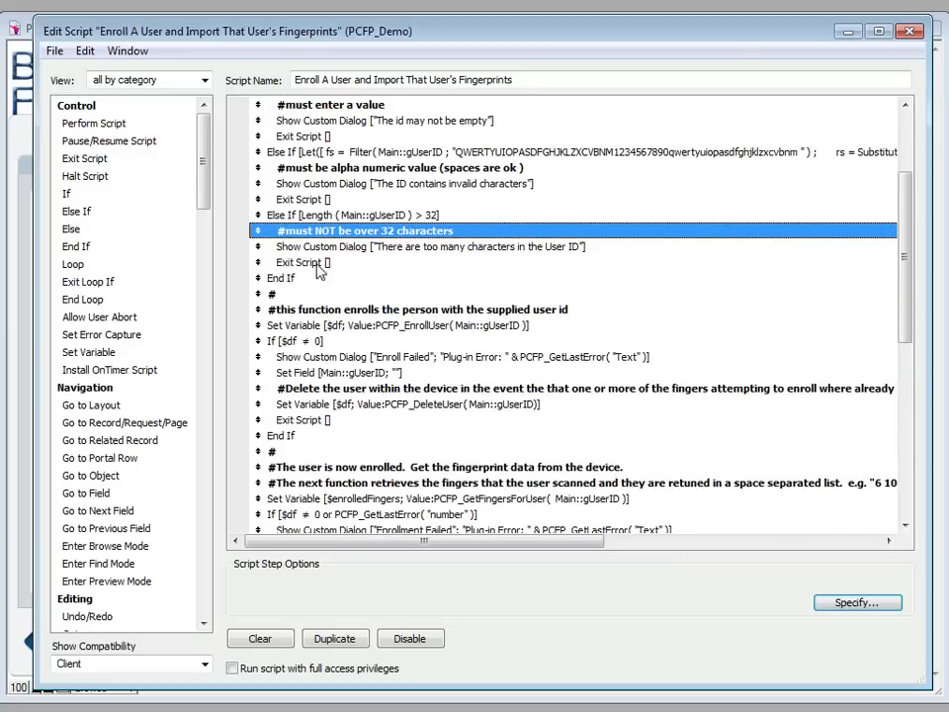
{"action": "mouse_move", "coordinate": [331, 333]}
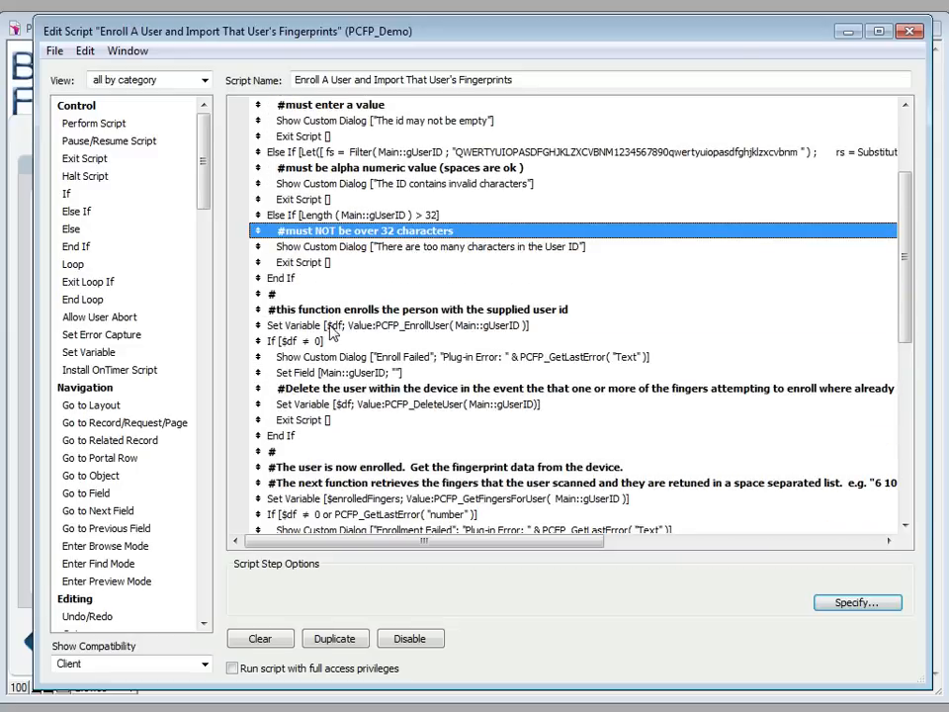
{"action": "left_click", "coordinate": [856, 602]}
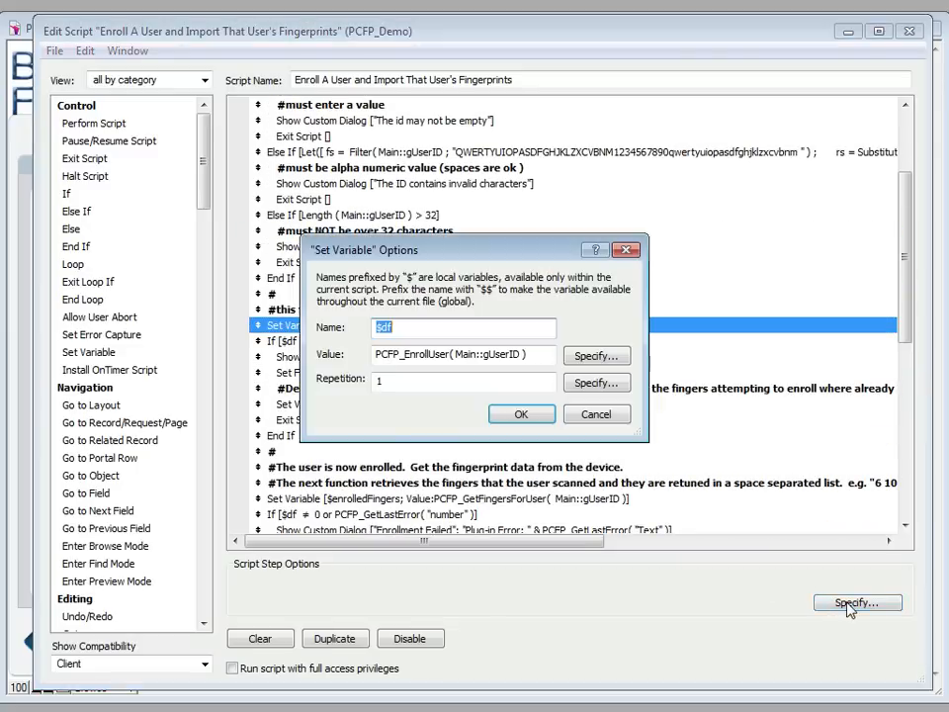
{"action": "mouse_move", "coordinate": [524, 379]}
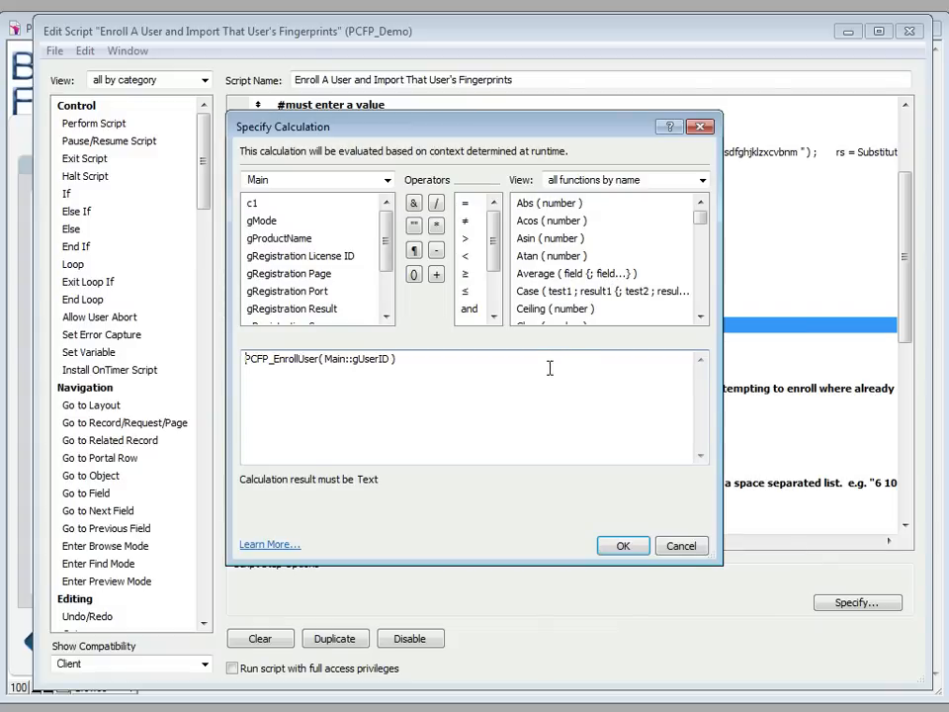
{"action": "double_click", "coordinate": [269, 358]}
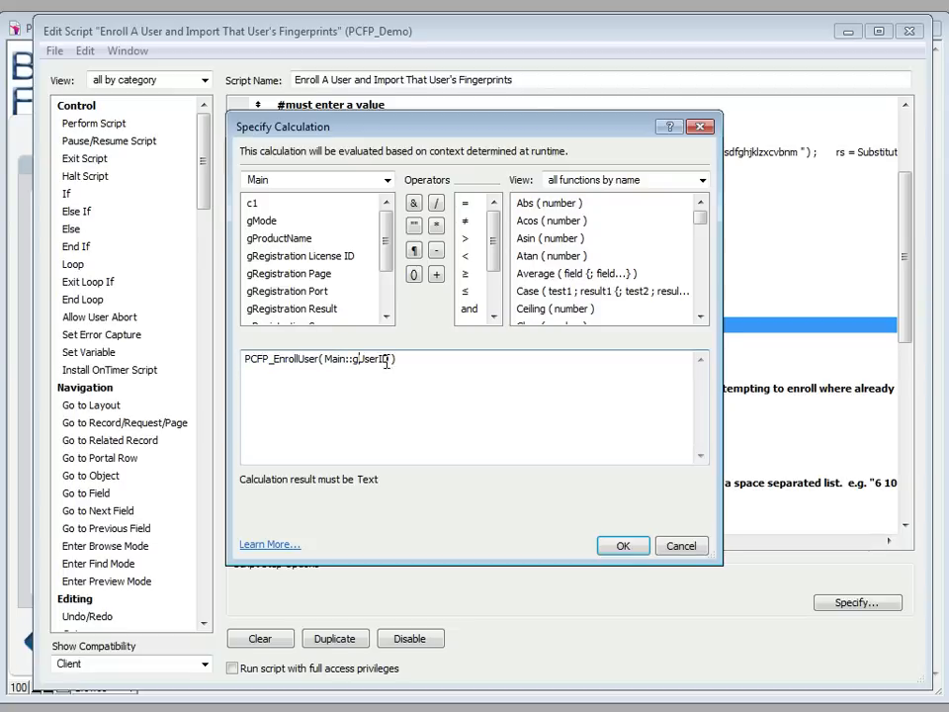
{"action": "double_click", "coordinate": [358, 358]}
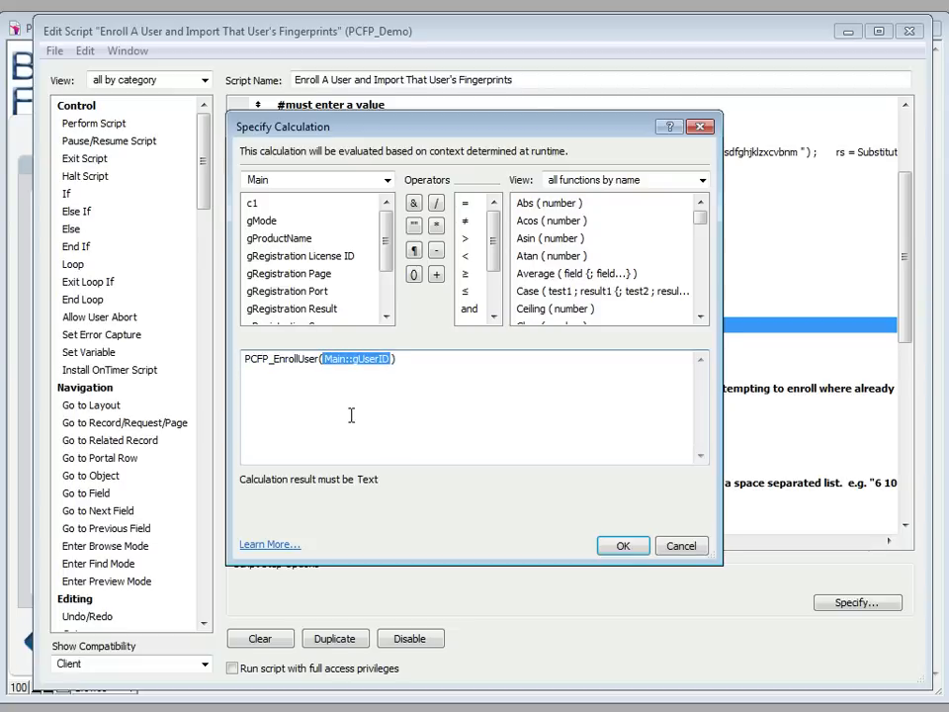
{"action": "mouse_move", "coordinate": [355, 380]}
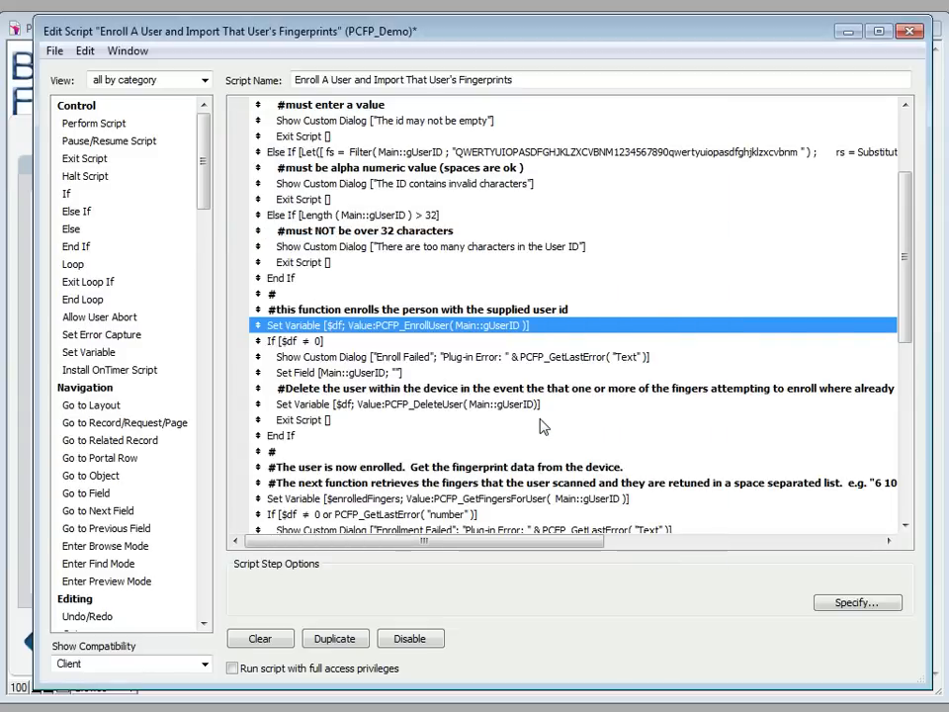
{"action": "mouse_move", "coordinate": [354, 353]}
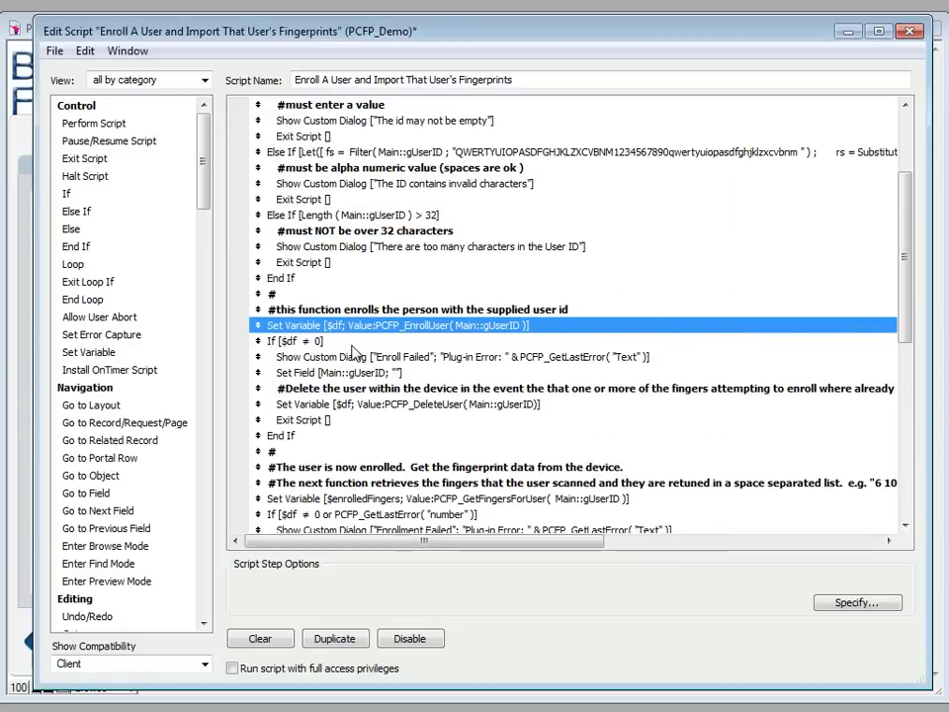
- Review the enrollment-failure If, Enroll Failed message and user ID clearing steps, then open the delete-user comment
{"action": "left_click", "coordinate": [296, 340]}
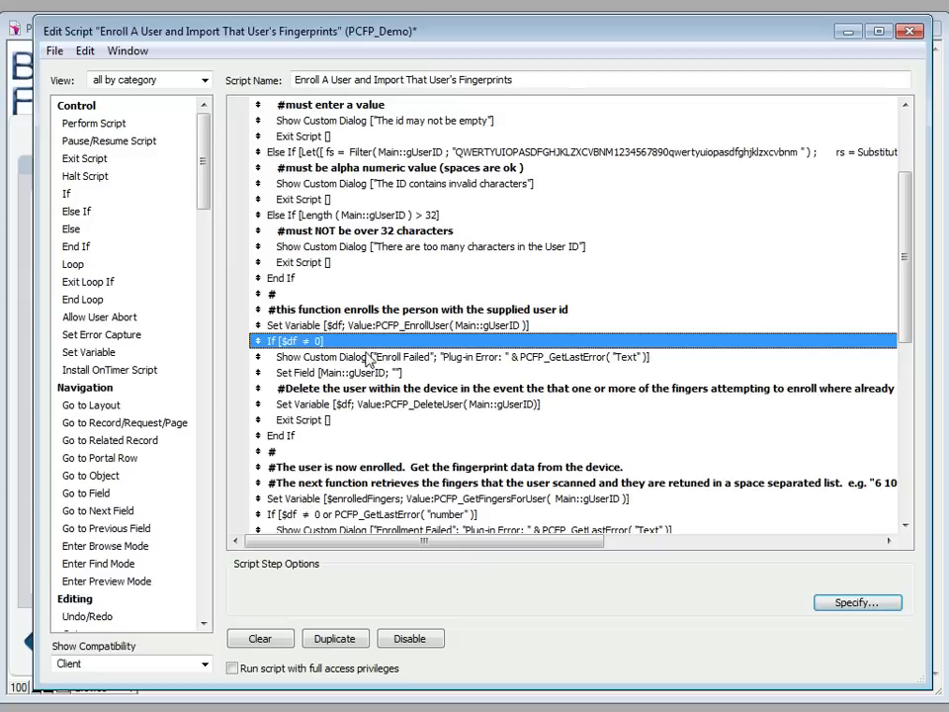
{"action": "left_click", "coordinate": [463, 357]}
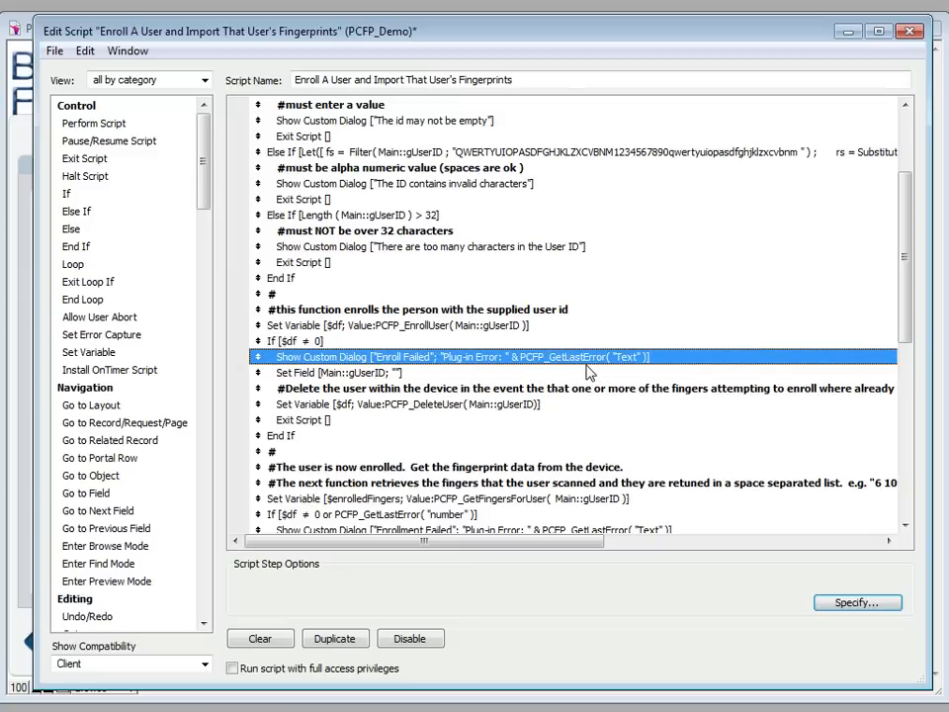
{"action": "left_click", "coordinate": [346, 372]}
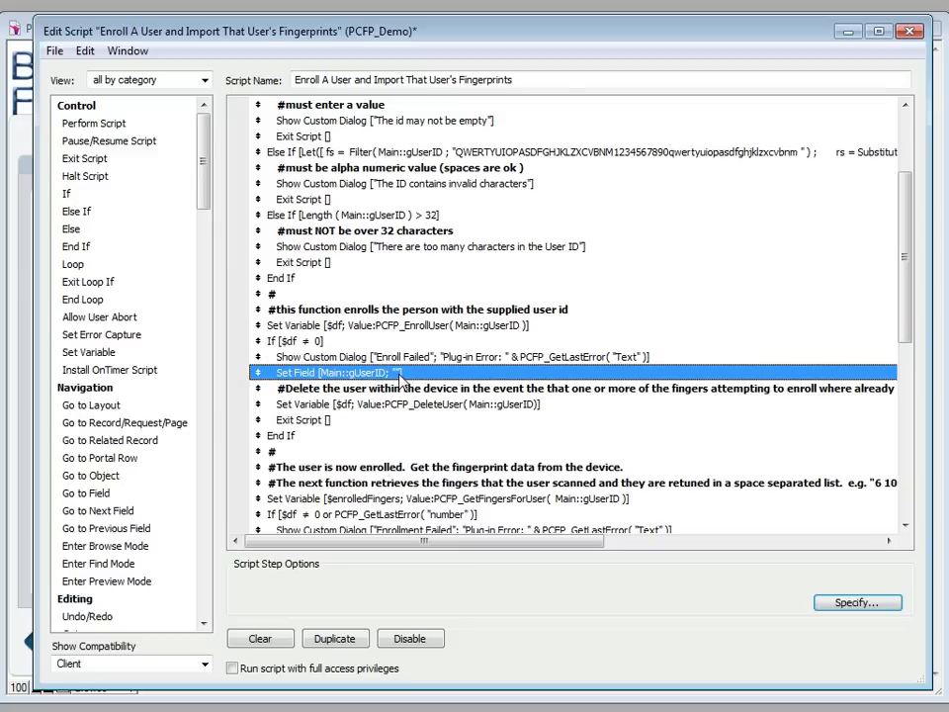
{"action": "left_click", "coordinate": [347, 372]}
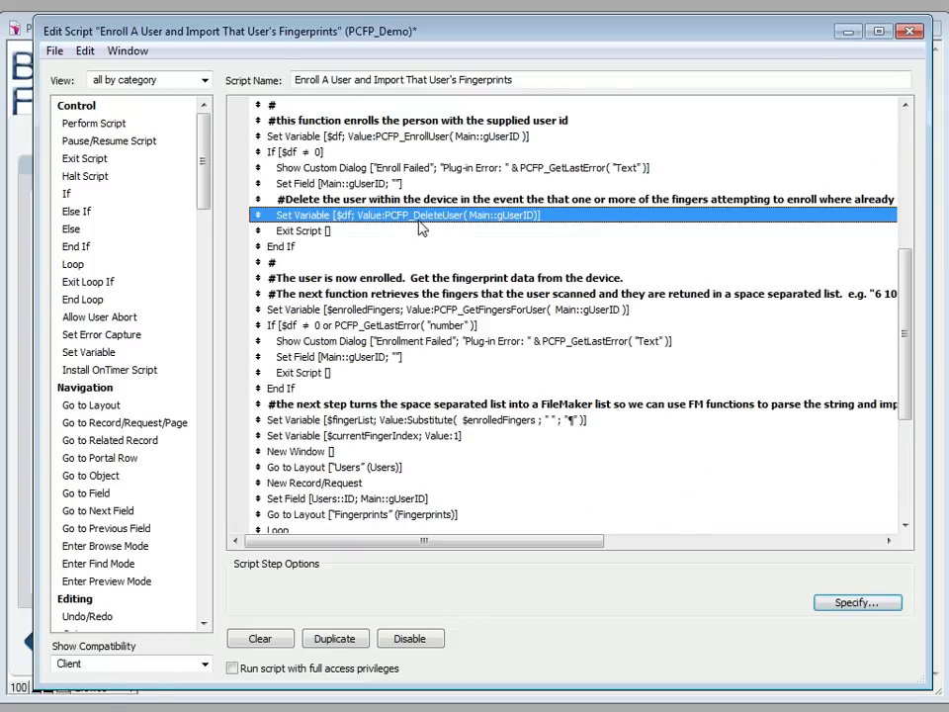
{"action": "left_click", "coordinate": [856, 602]}
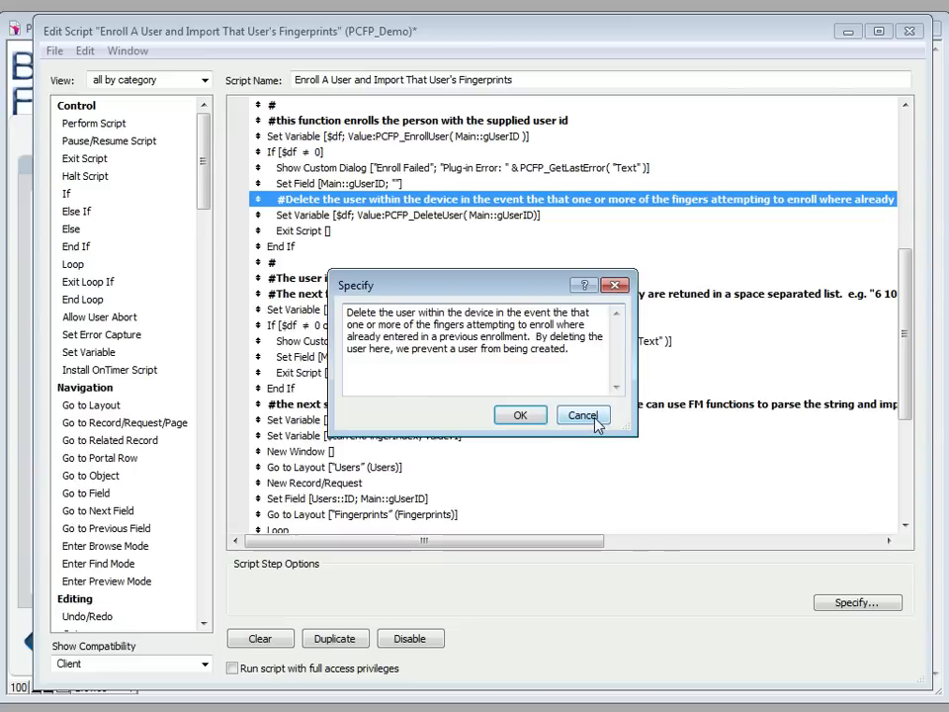
- Cancel the comment dialog and step through the DeleteUser, Exit Script and GetFingersForUser steps
{"action": "left_click", "coordinate": [582, 414]}
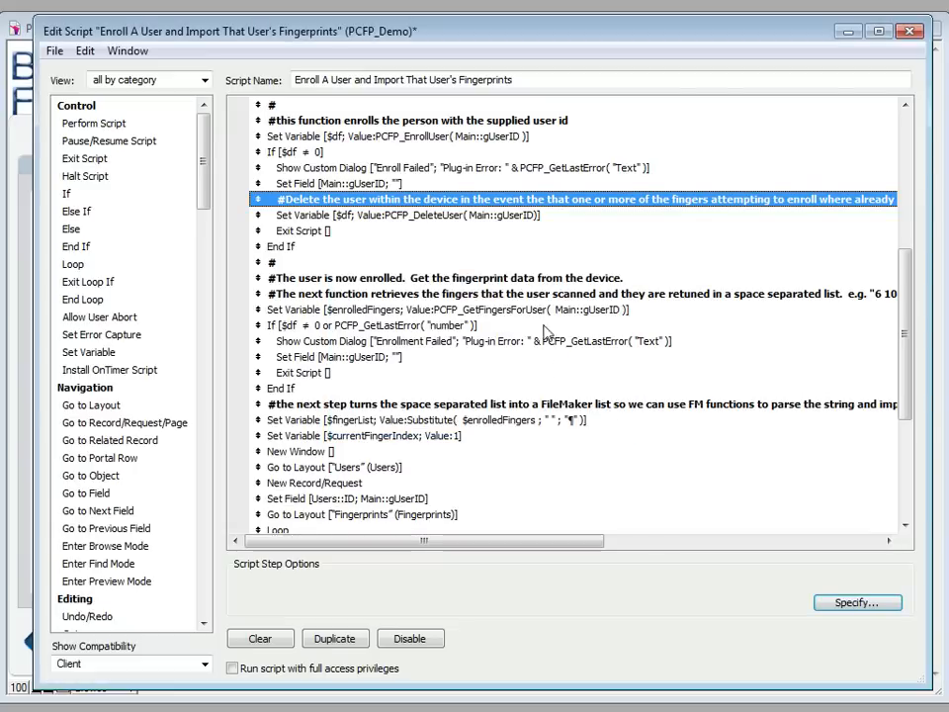
{"action": "mouse_move", "coordinate": [529, 277]}
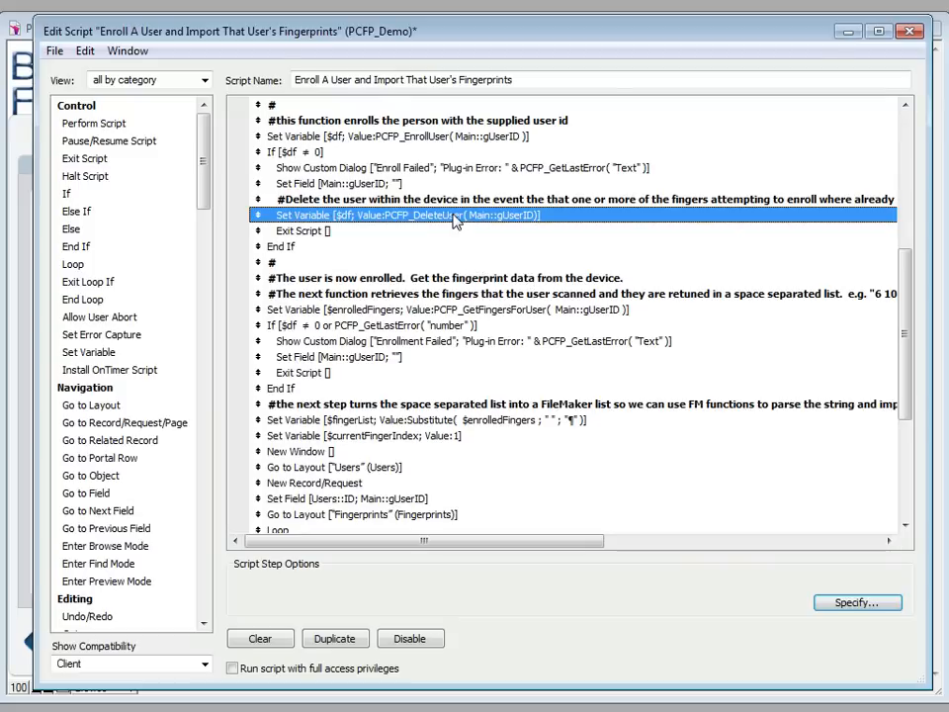
{"action": "mouse_move", "coordinate": [362, 228]}
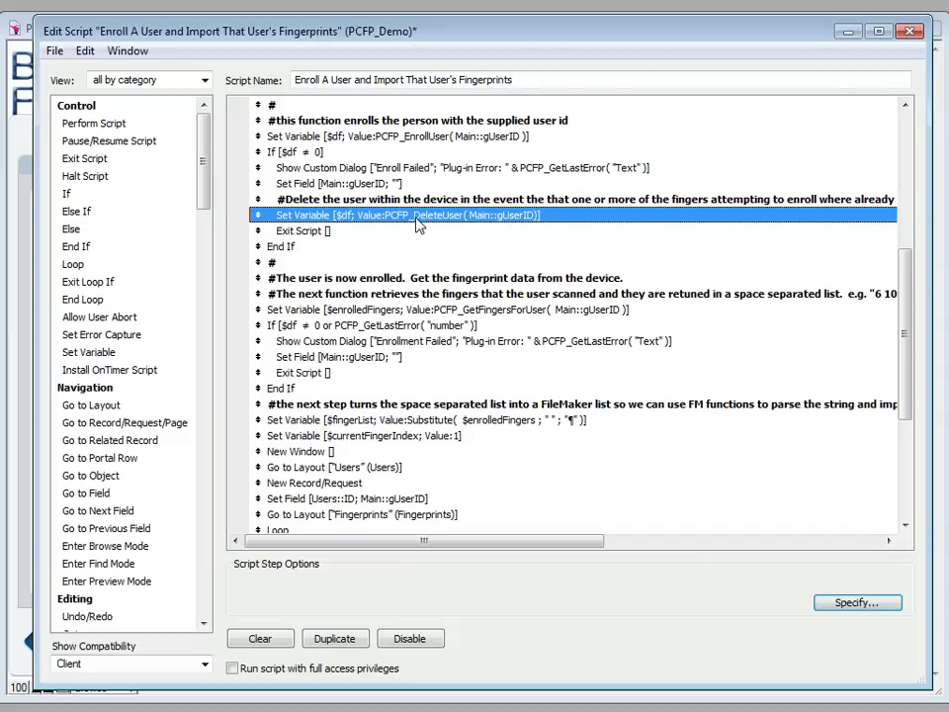
{"action": "mouse_move", "coordinate": [389, 225]}
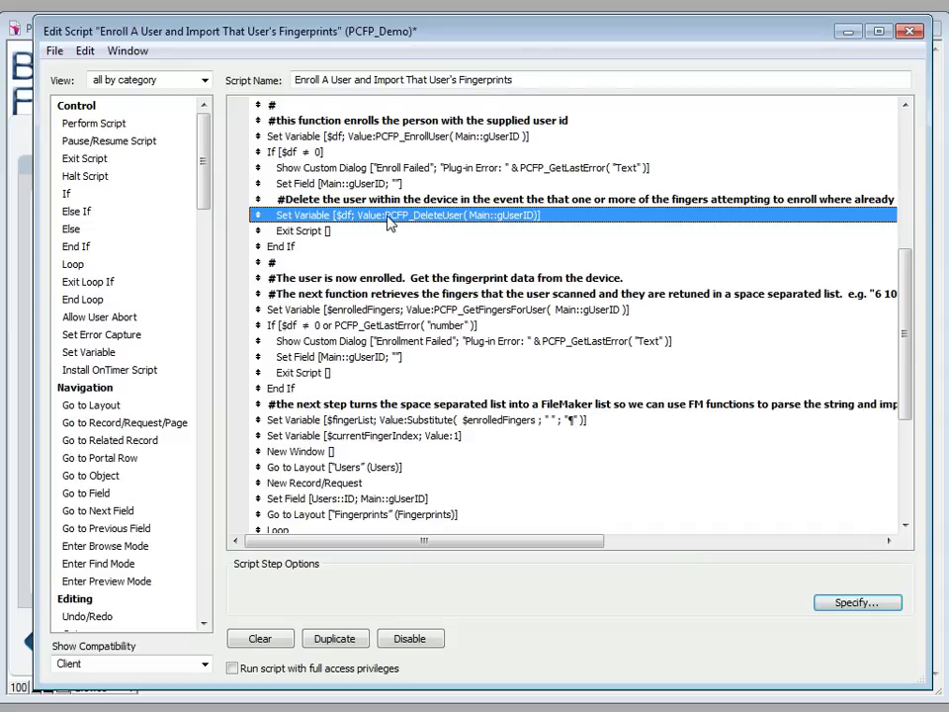
{"action": "mouse_move", "coordinate": [364, 205]}
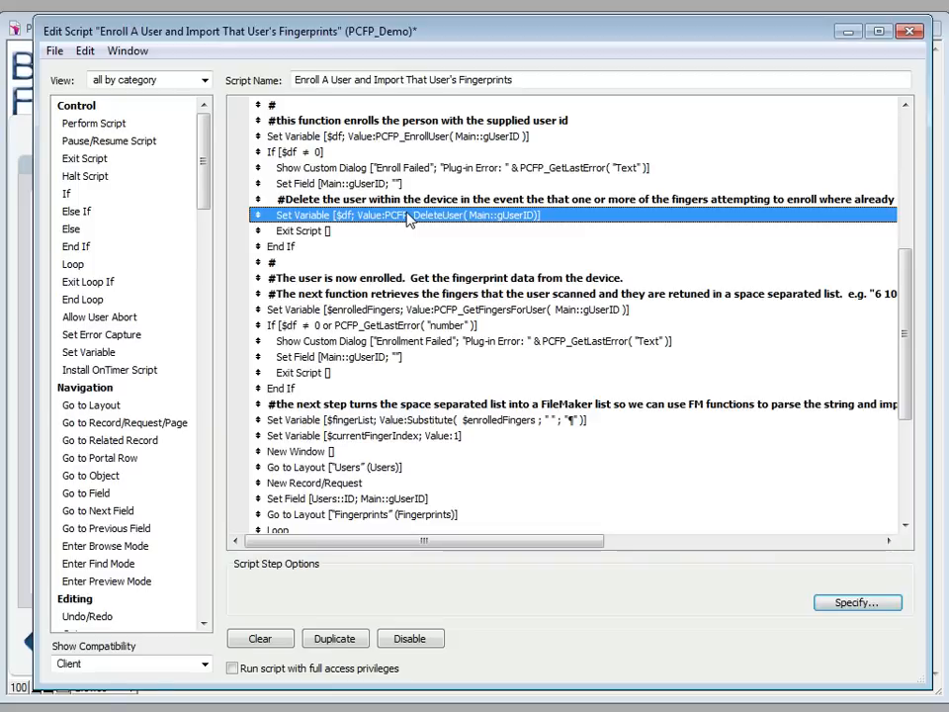
{"action": "mouse_move", "coordinate": [356, 215]}
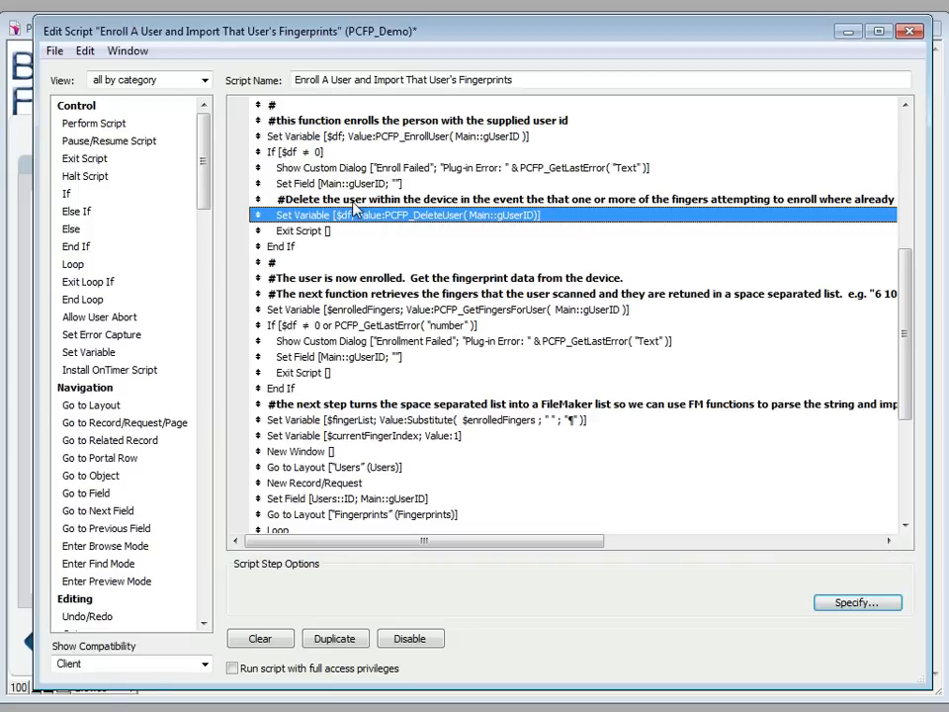
{"action": "left_click", "coordinate": [581, 198]}
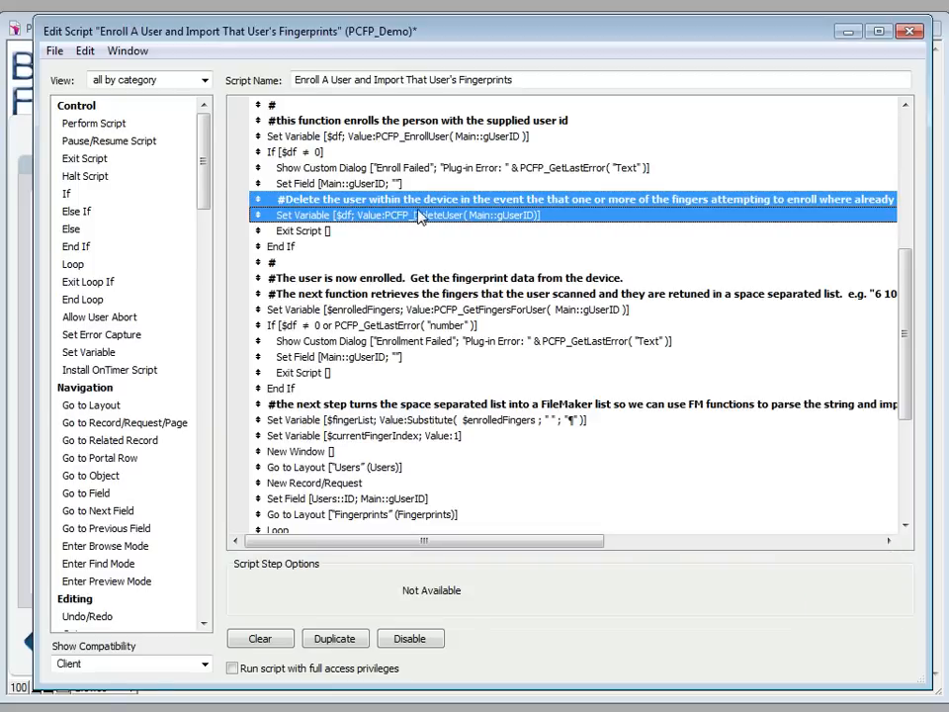
{"action": "left_click", "coordinate": [302, 230]}
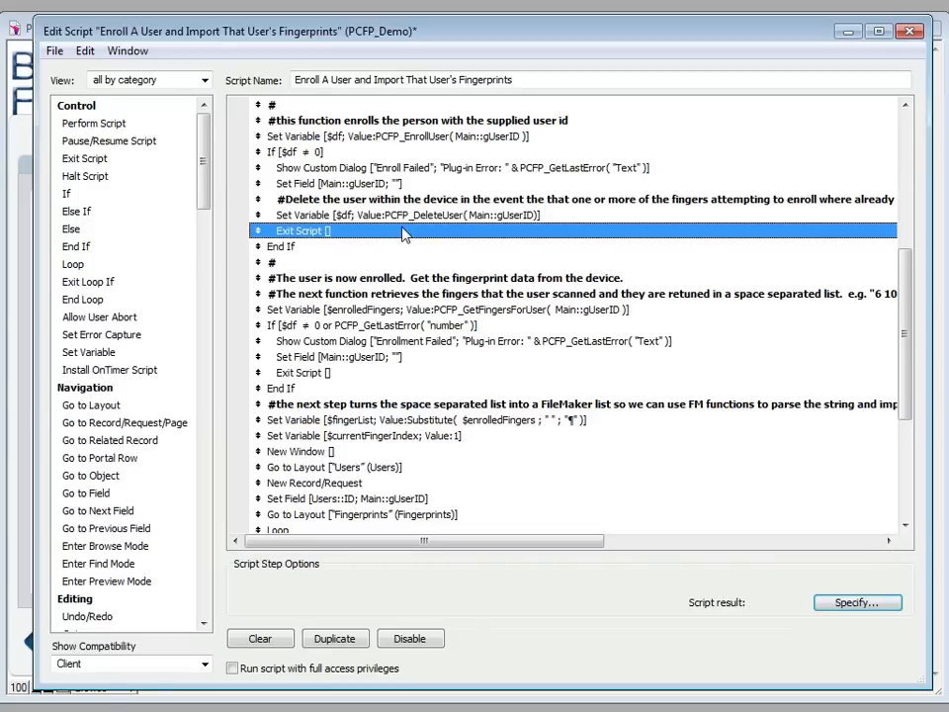
{"action": "left_click", "coordinate": [445, 278]}
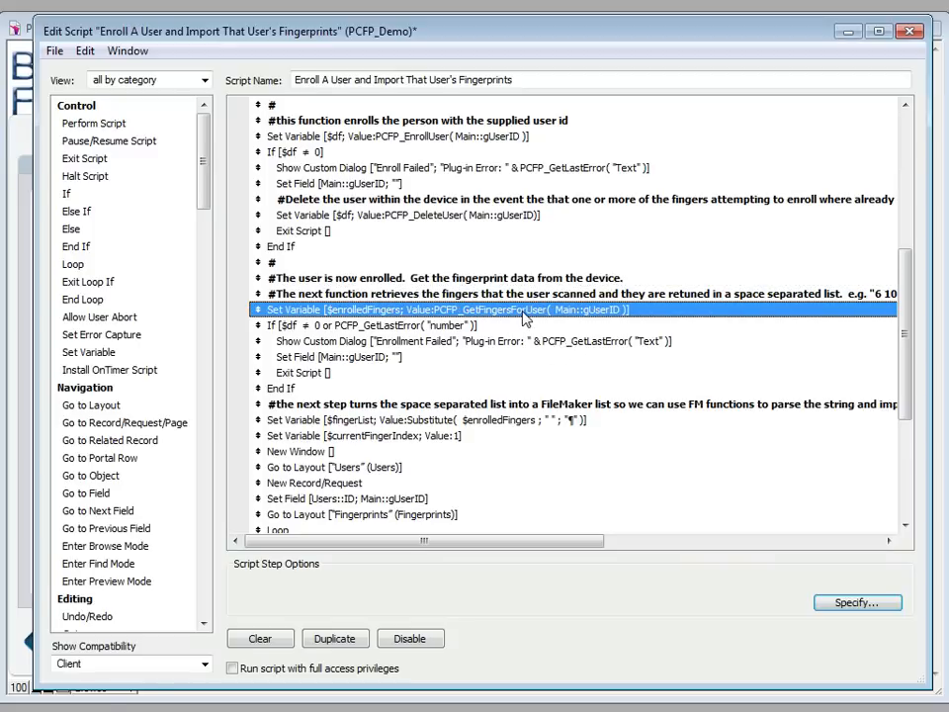
{"action": "mouse_move", "coordinate": [852, 602]}
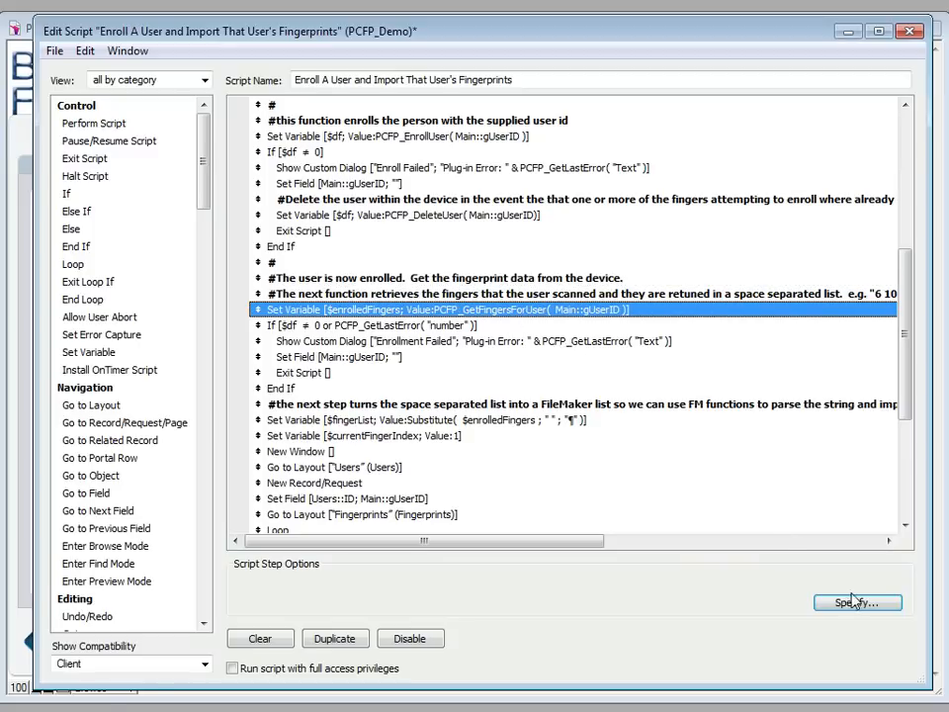
{"action": "left_click", "coordinate": [856, 601]}
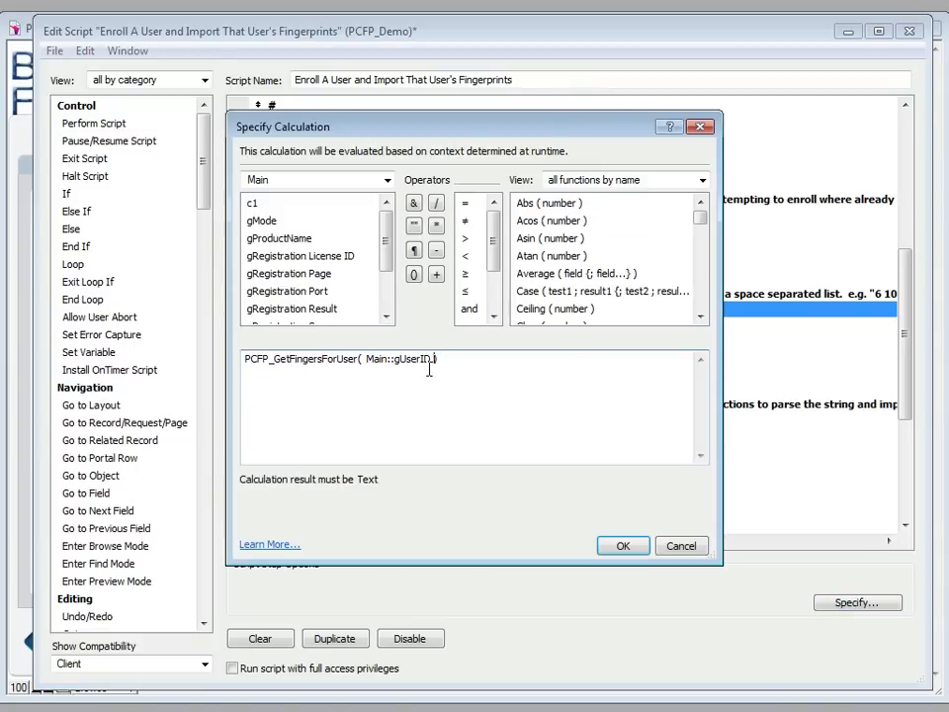
{"action": "left_click", "coordinate": [623, 545]}
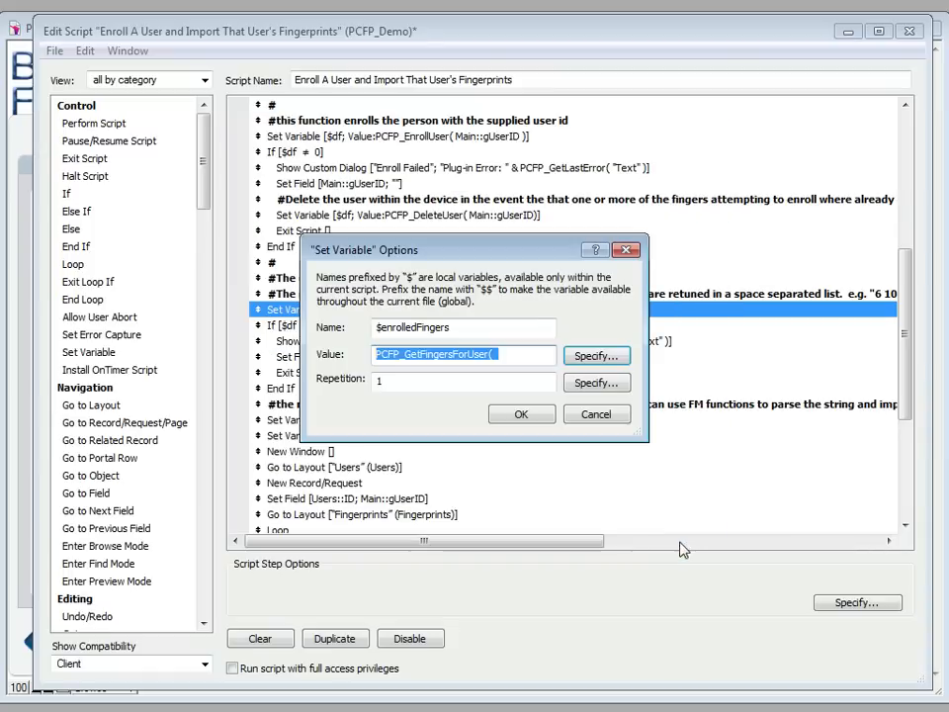
{"action": "left_click", "coordinate": [520, 413]}
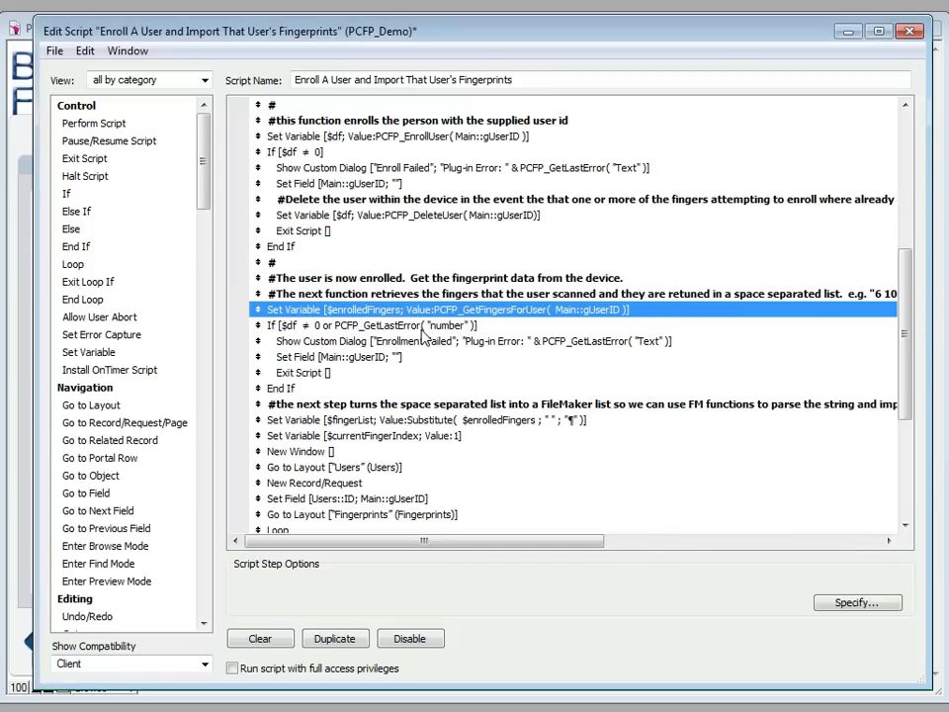
{"action": "left_click", "coordinate": [372, 325]}
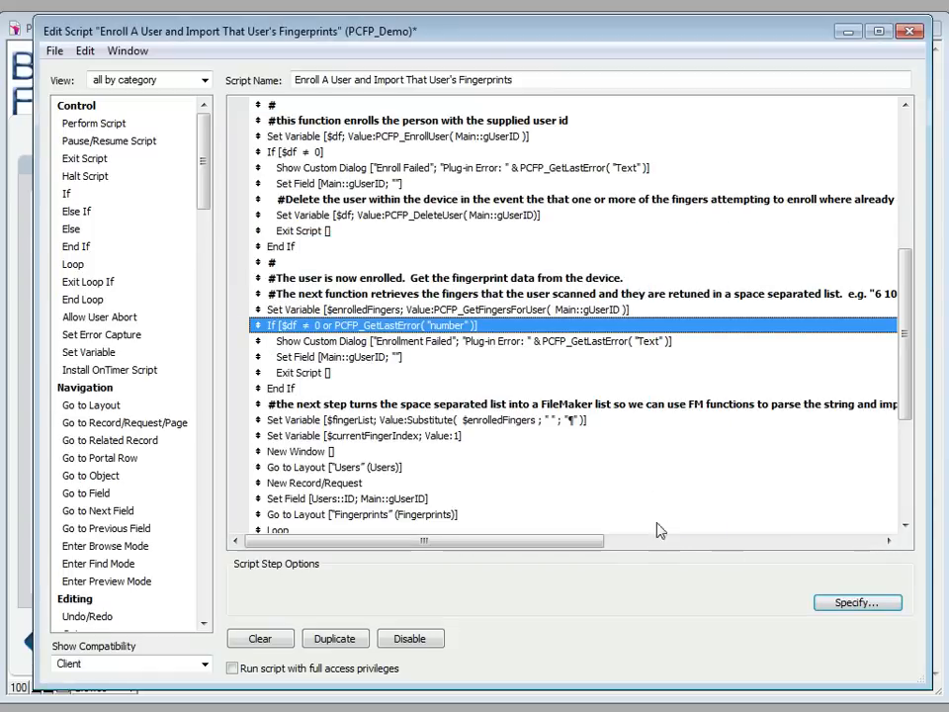
{"action": "mouse_move", "coordinate": [361, 345]}
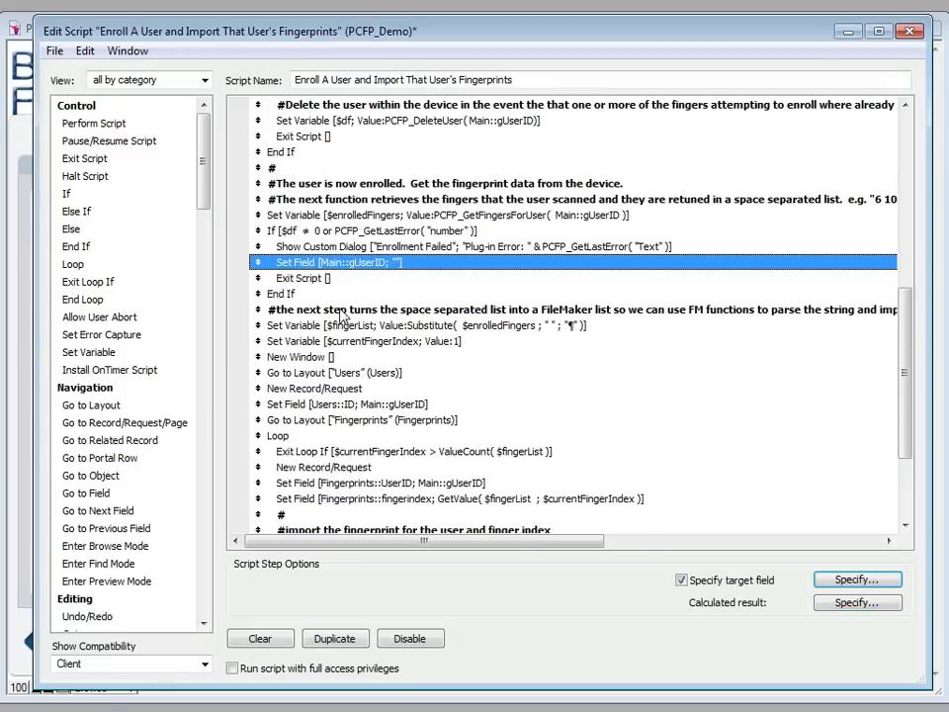
{"action": "double_click", "coordinate": [573, 309]}
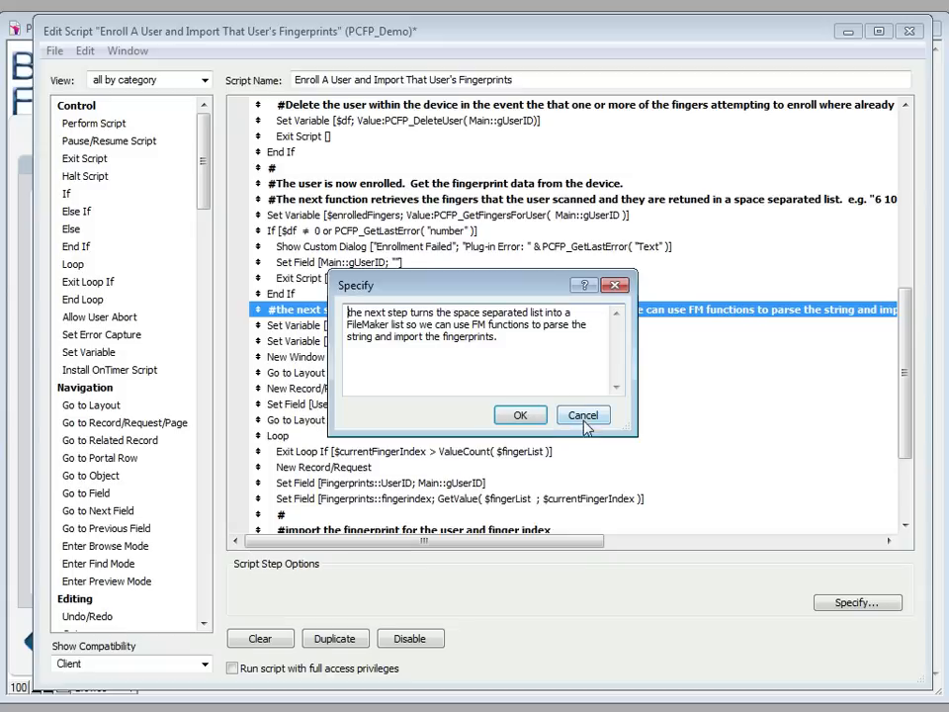
{"action": "left_click", "coordinate": [521, 414]}
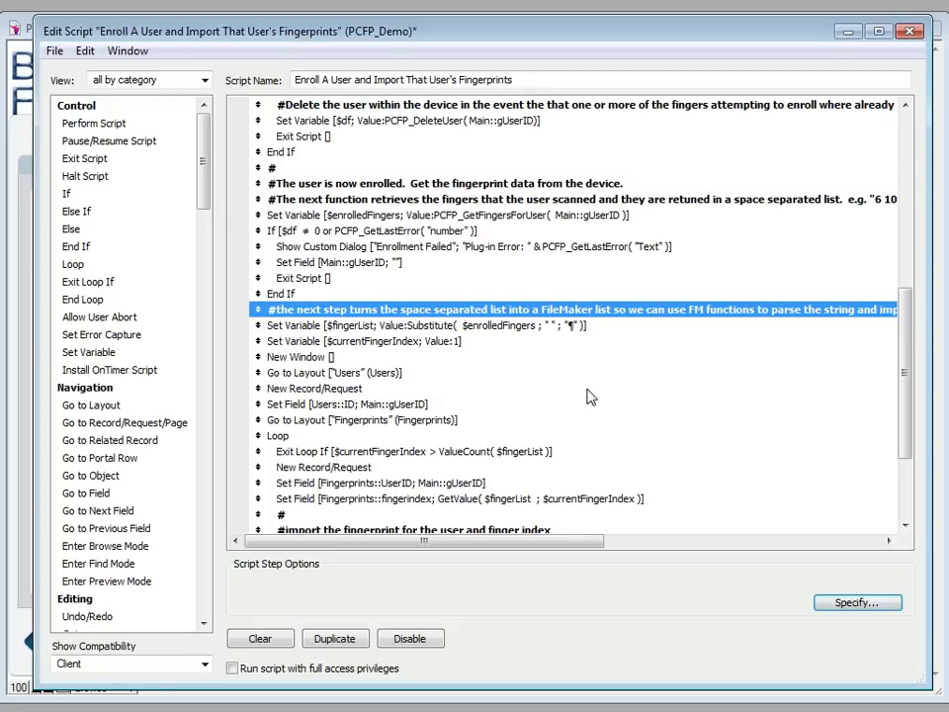
{"action": "mouse_move", "coordinate": [560, 359]}
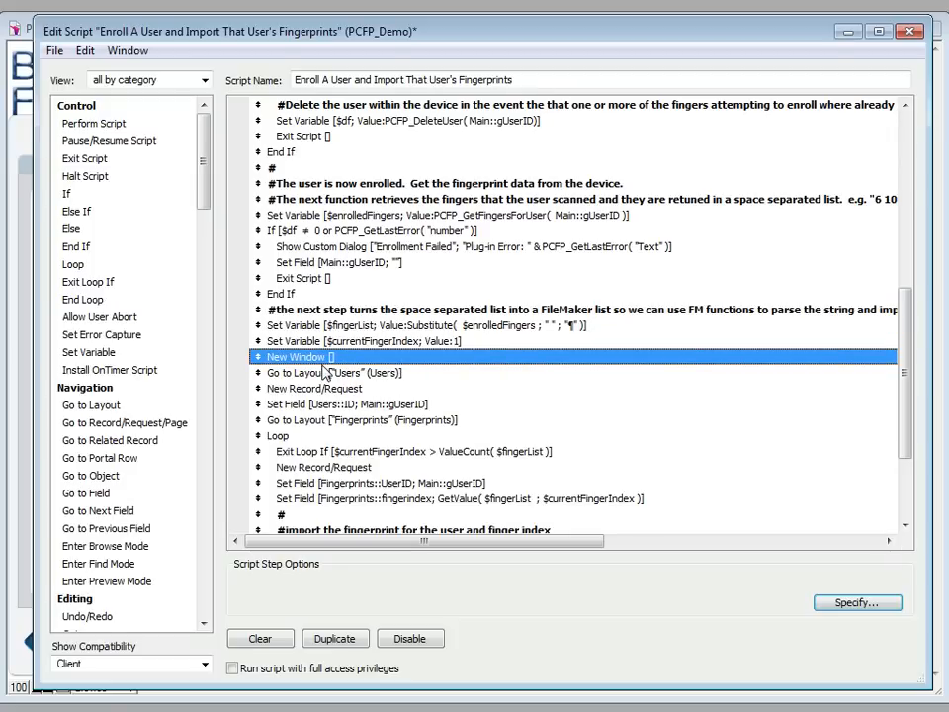
{"action": "left_click", "coordinate": [337, 372]}
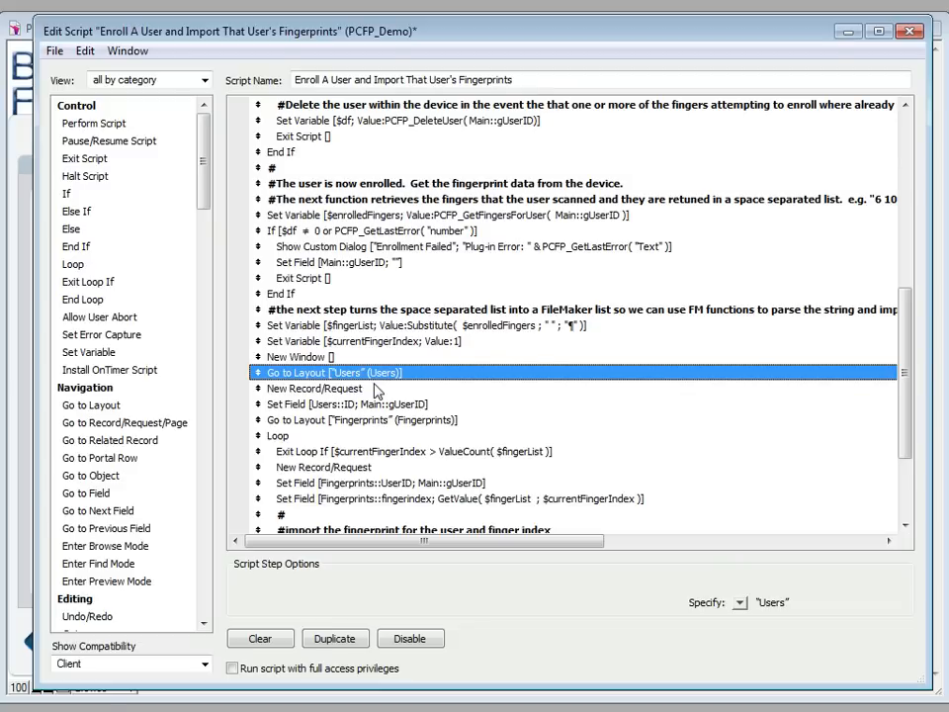
{"action": "left_click", "coordinate": [315, 387]}
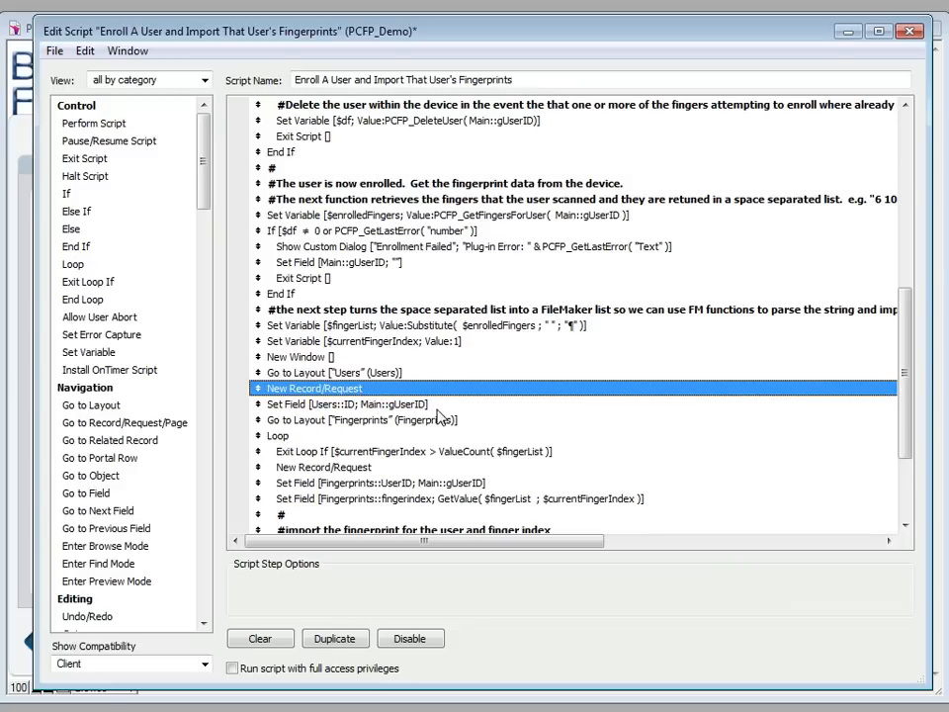
{"action": "left_click", "coordinate": [365, 419]}
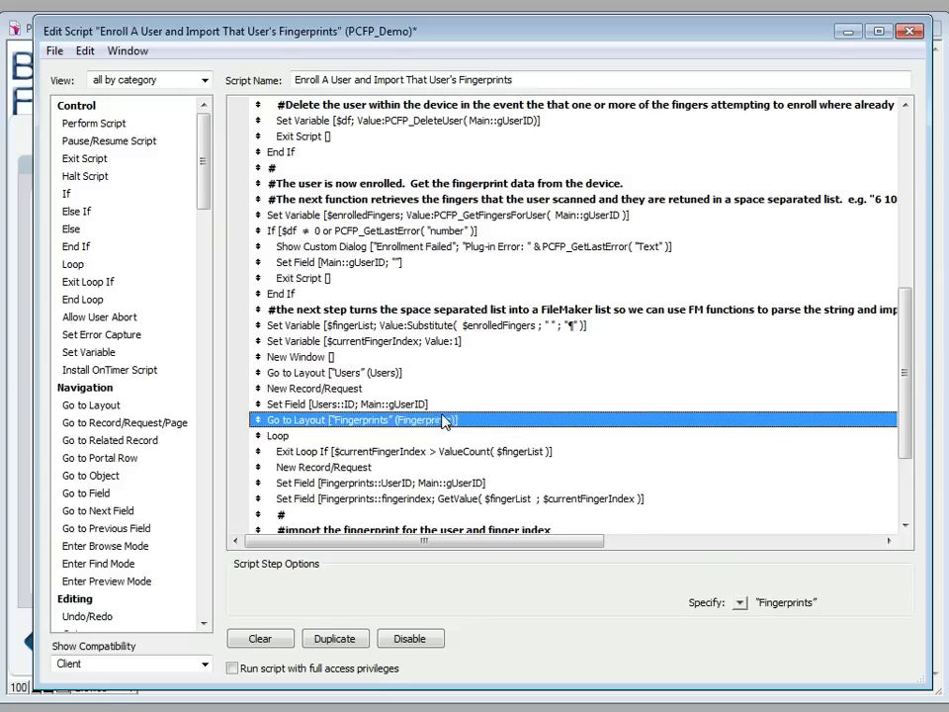
{"action": "scroll", "scroll_direction": "down", "scroll_amount": 3}
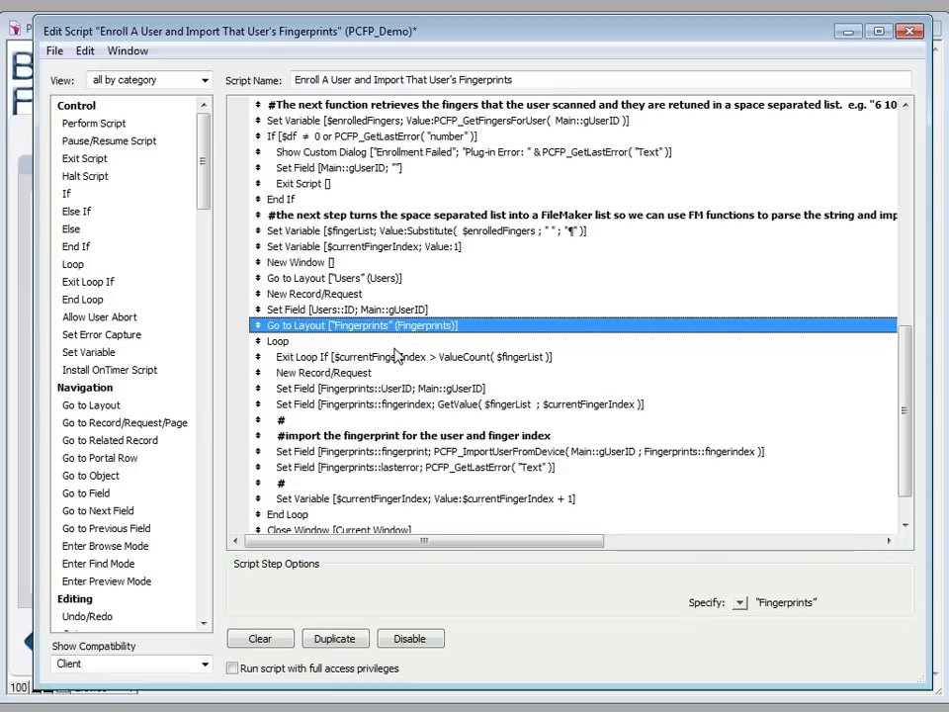
{"action": "scroll", "scroll_direction": "down", "scroll_amount": 3}
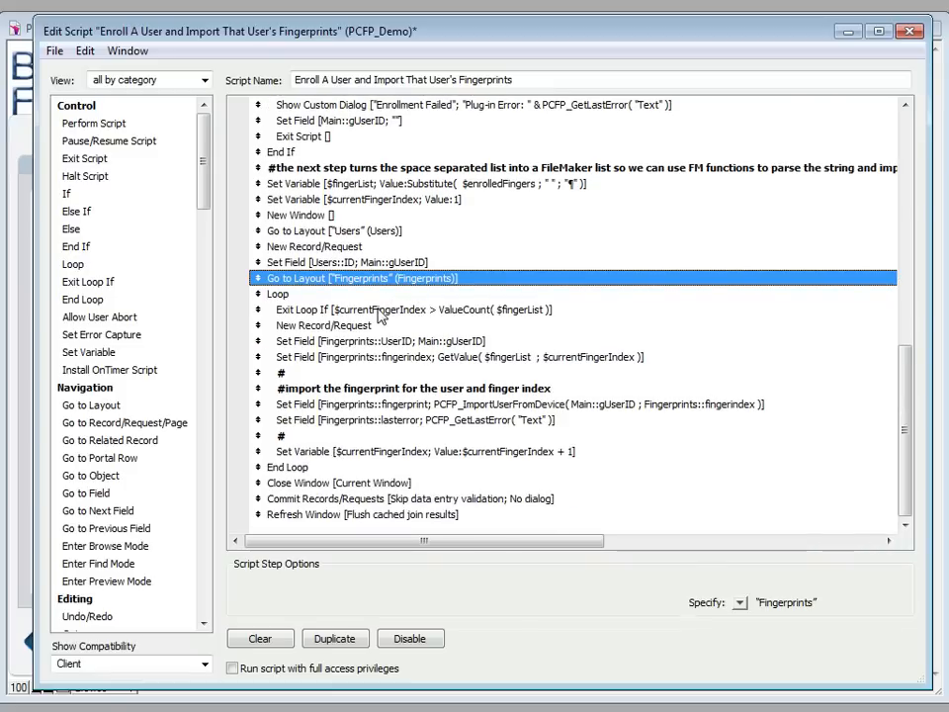
{"action": "mouse_move", "coordinate": [316, 296]}
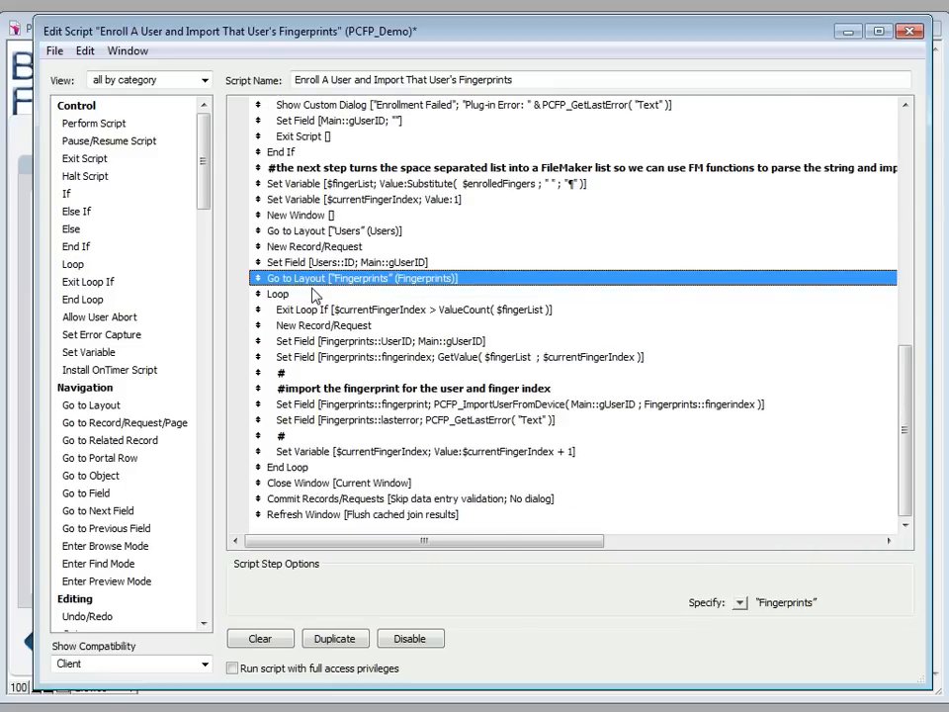
{"action": "mouse_move", "coordinate": [396, 303]}
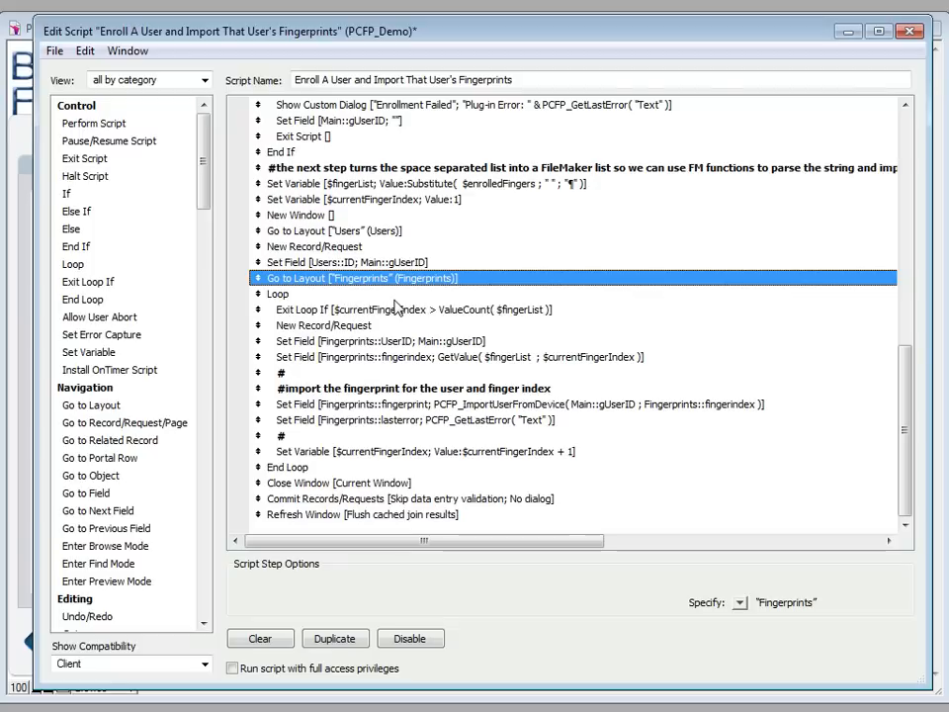
{"action": "mouse_move", "coordinate": [315, 322]}
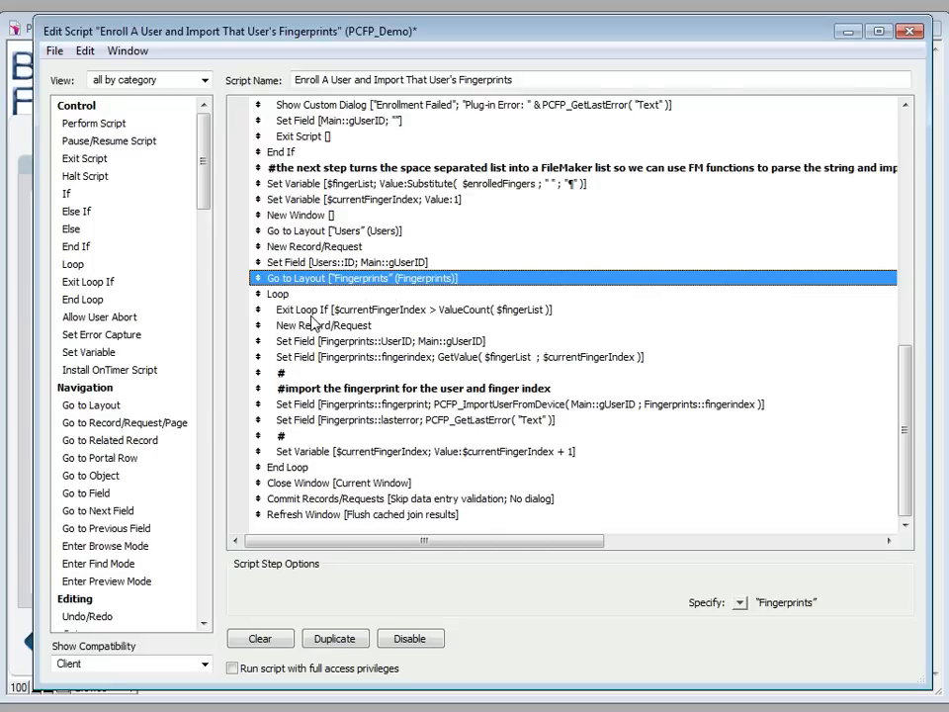
{"action": "mouse_move", "coordinate": [386, 287]}
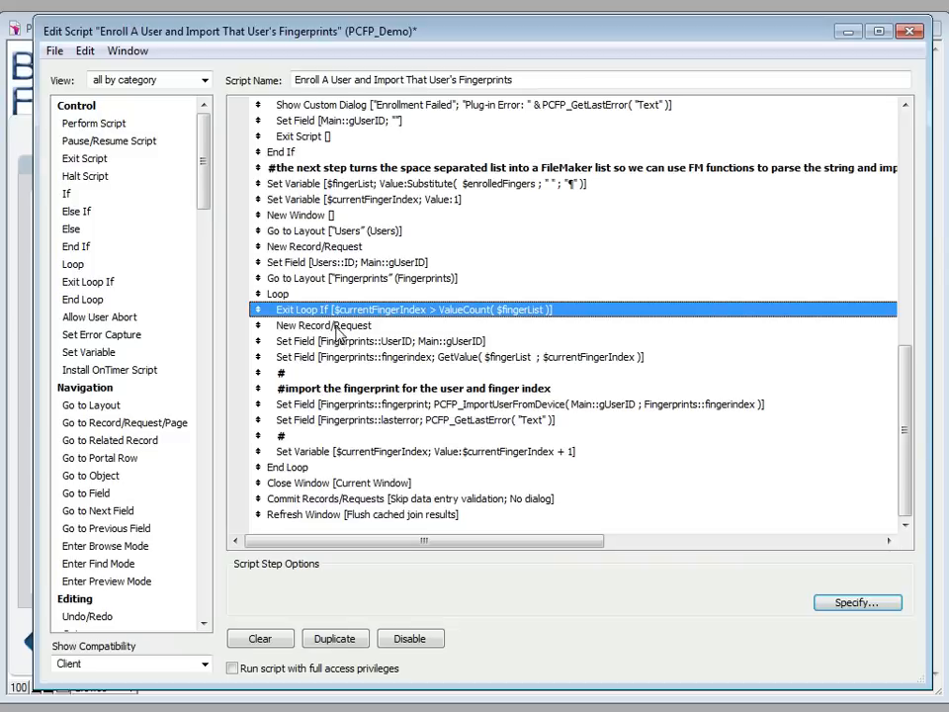
{"action": "left_click", "coordinate": [375, 341]}
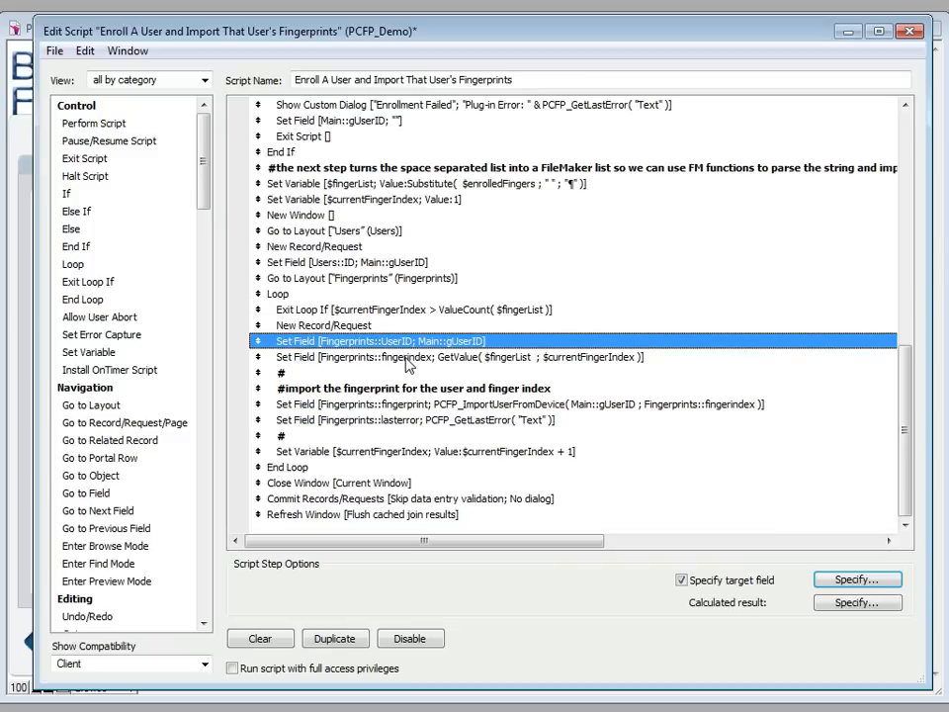
{"action": "mouse_move", "coordinate": [487, 369]}
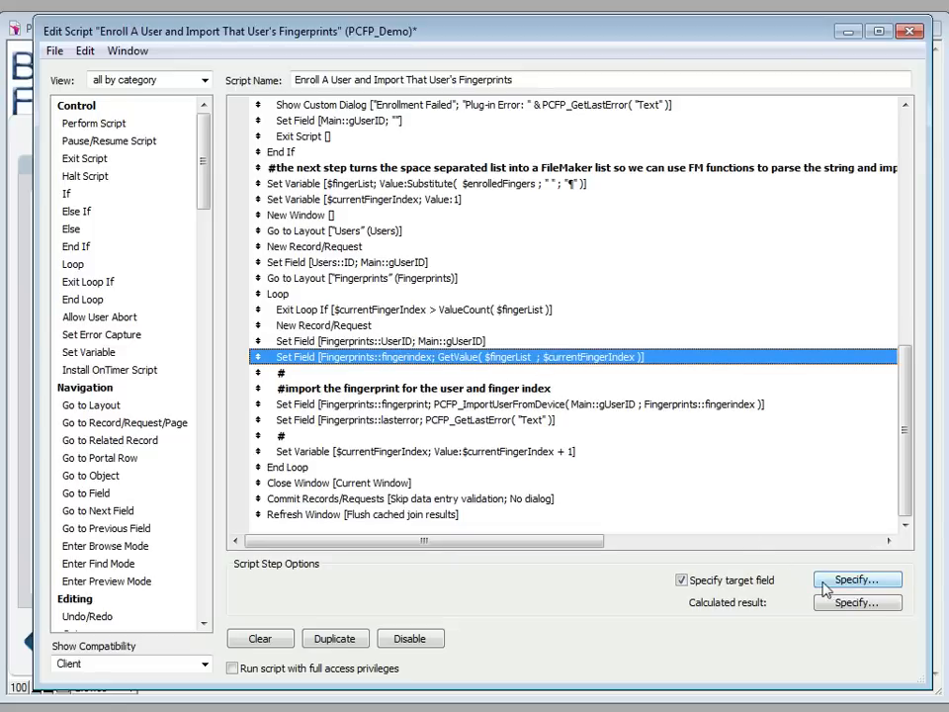
{"action": "mouse_move", "coordinate": [465, 402]}
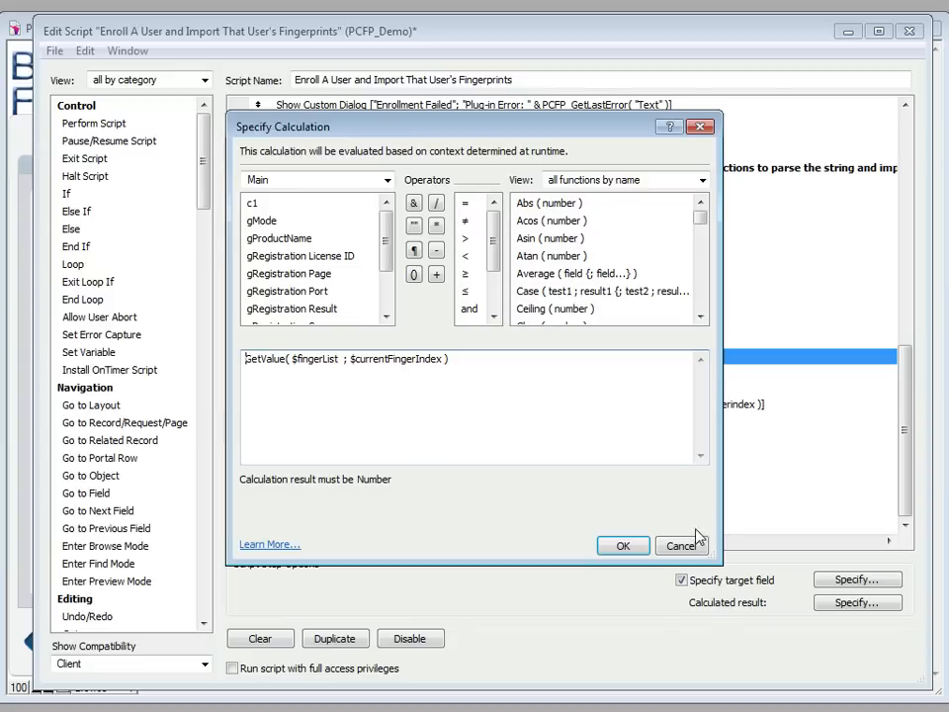
{"action": "left_click", "coordinate": [623, 546]}
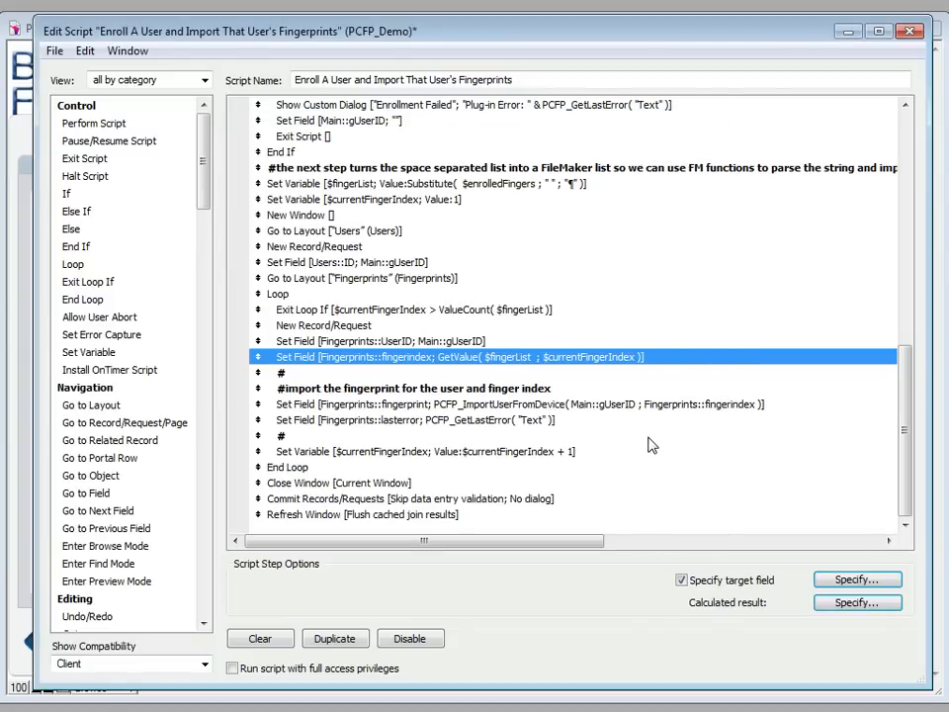
{"action": "mouse_move", "coordinate": [556, 465]}
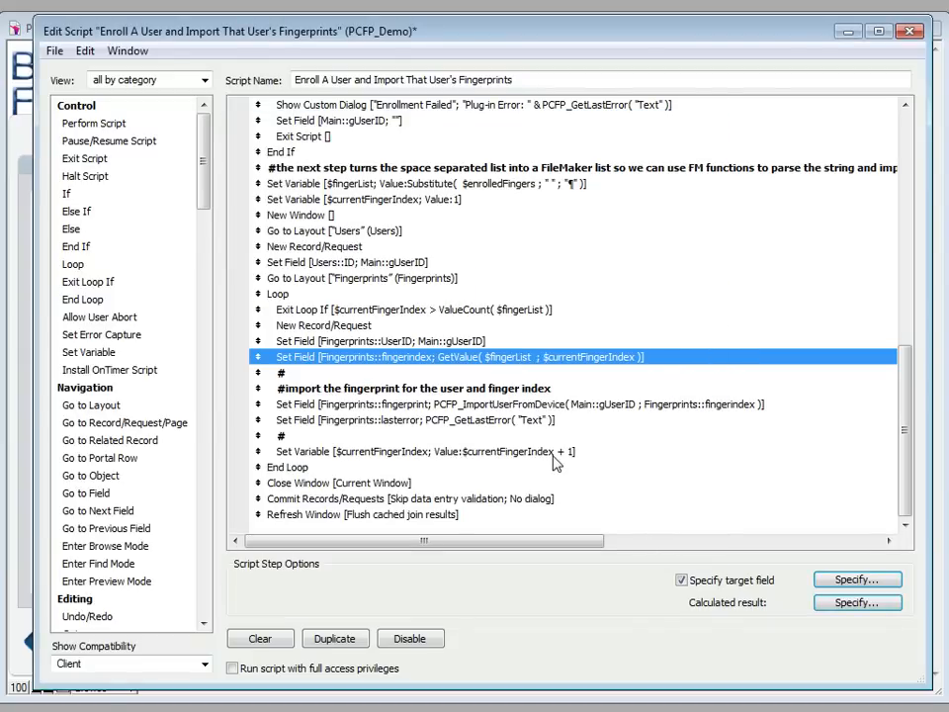
{"action": "left_click", "coordinate": [425, 452]}
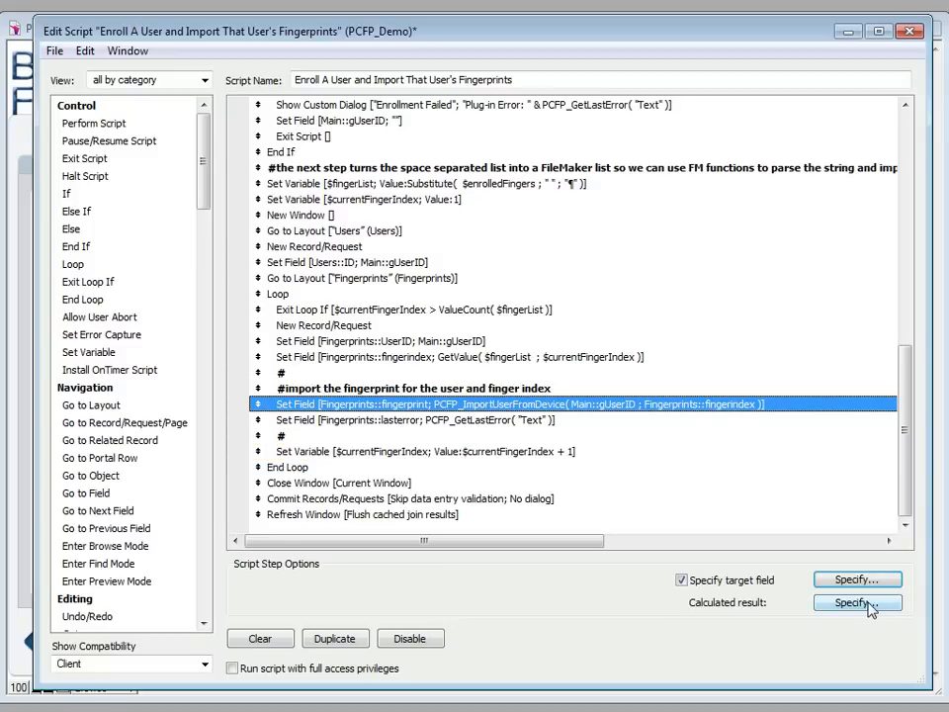
- View the PCFP_ImportUserFromDevice calculation, highlight Fingerprints::fingerindex, and cancel
{"action": "left_click", "coordinate": [855, 603]}
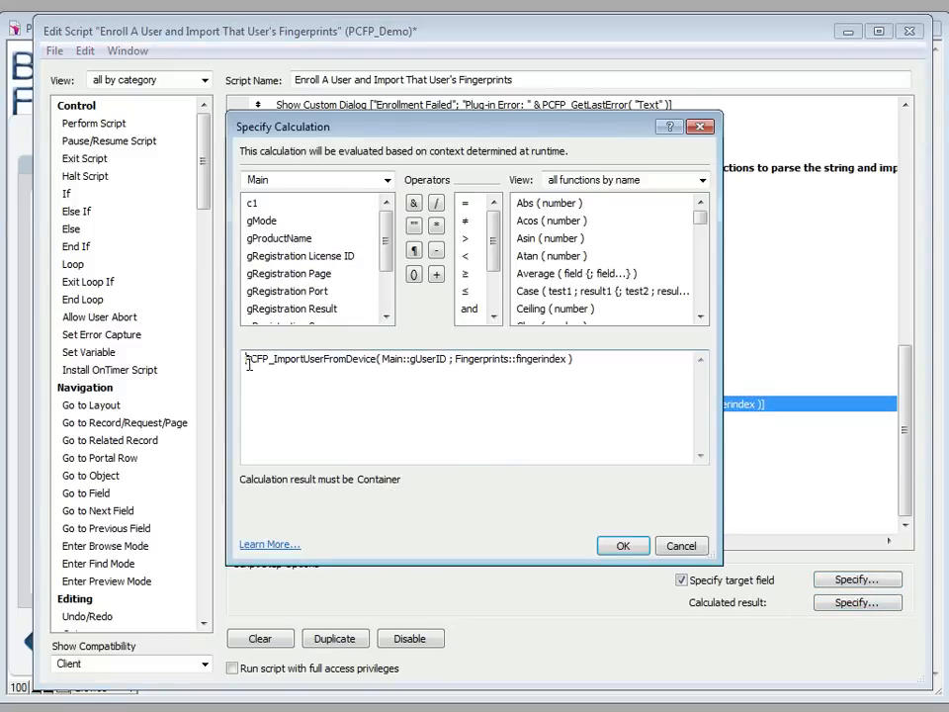
{"action": "double_click", "coordinate": [300, 359]}
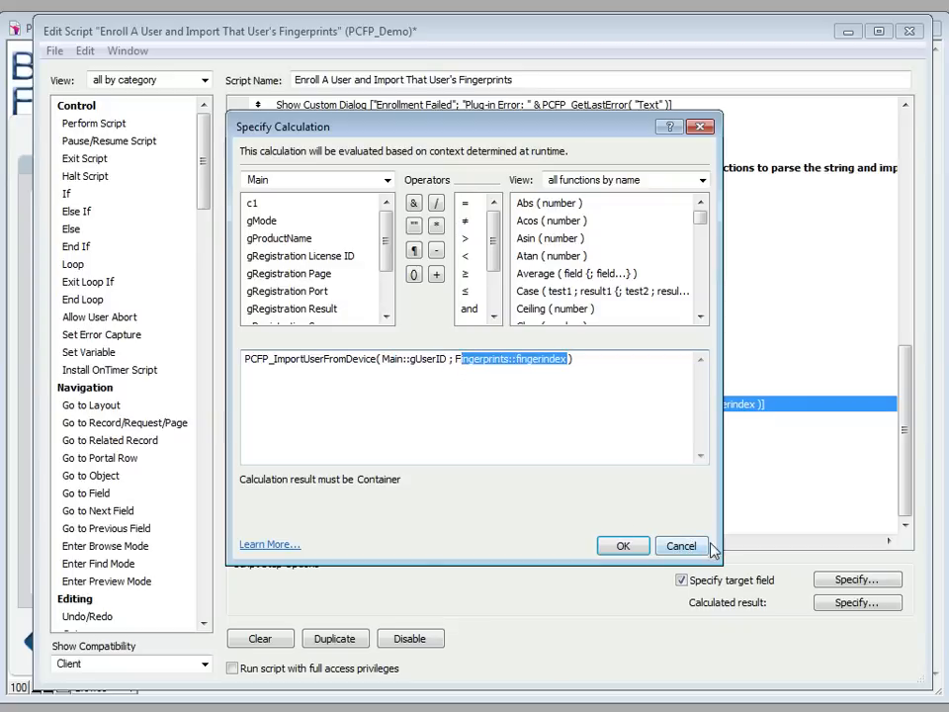
{"action": "left_click", "coordinate": [622, 545]}
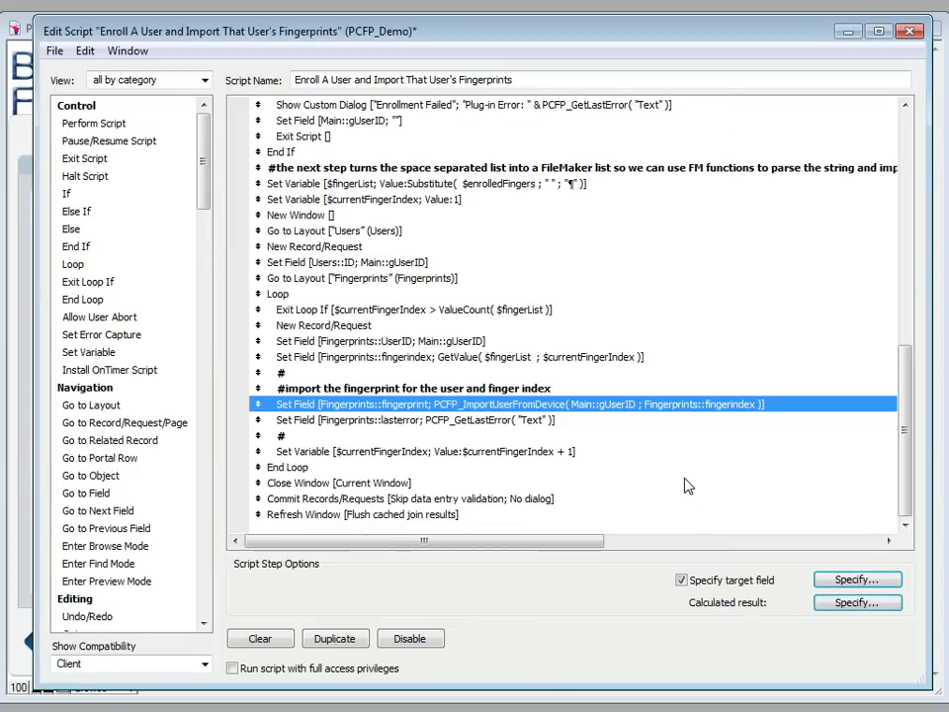
{"action": "mouse_move", "coordinate": [631, 481]}
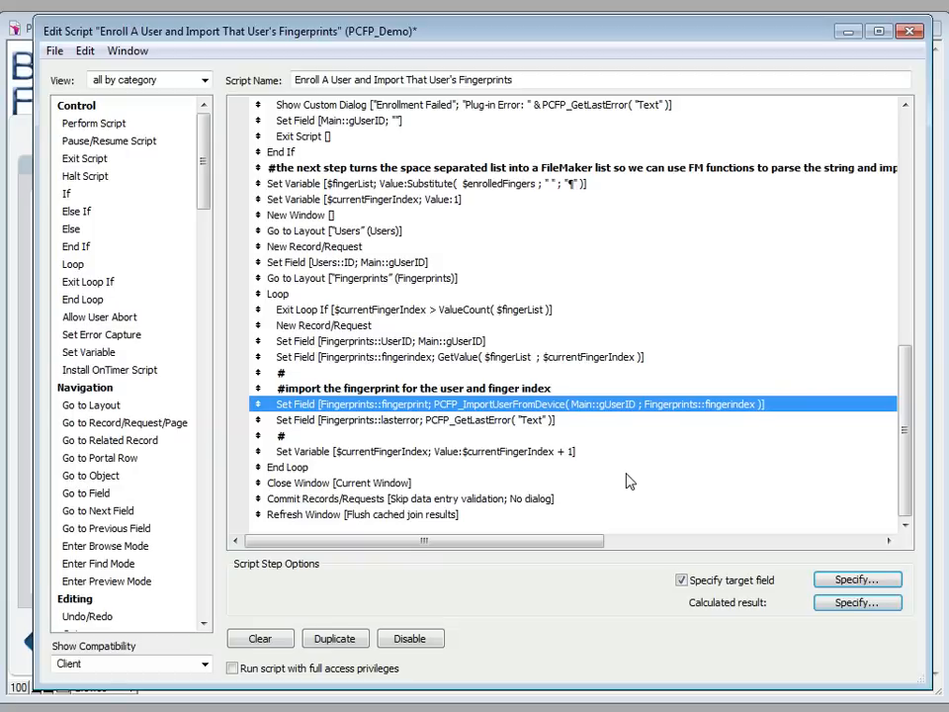
{"action": "mouse_move", "coordinate": [784, 537]}
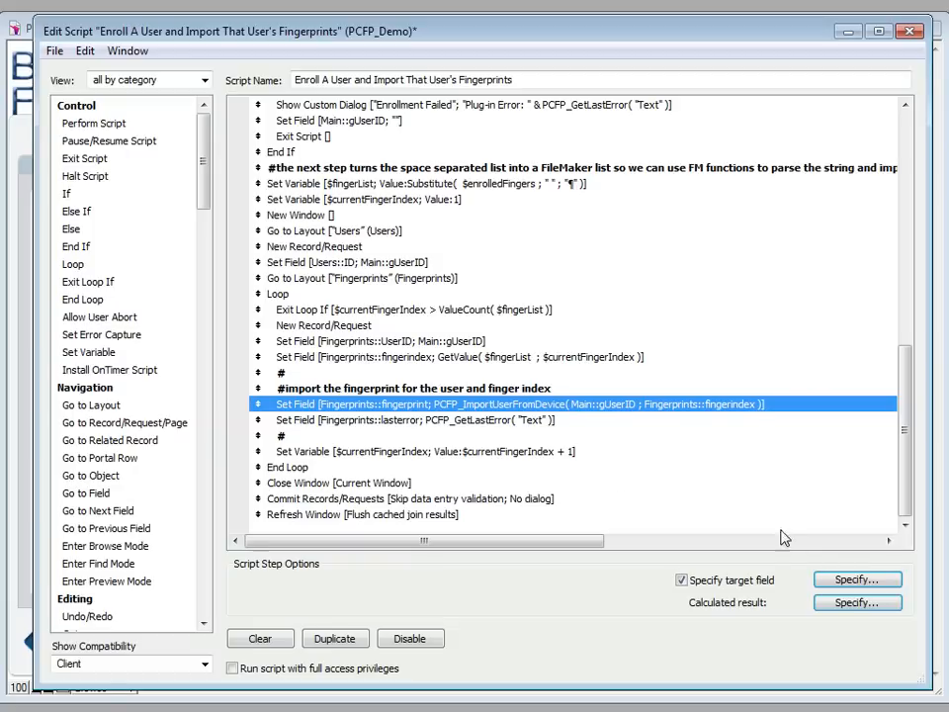
- Check the import step's target field, select Close Window, and close the enroll script
{"action": "left_click", "coordinate": [855, 579]}
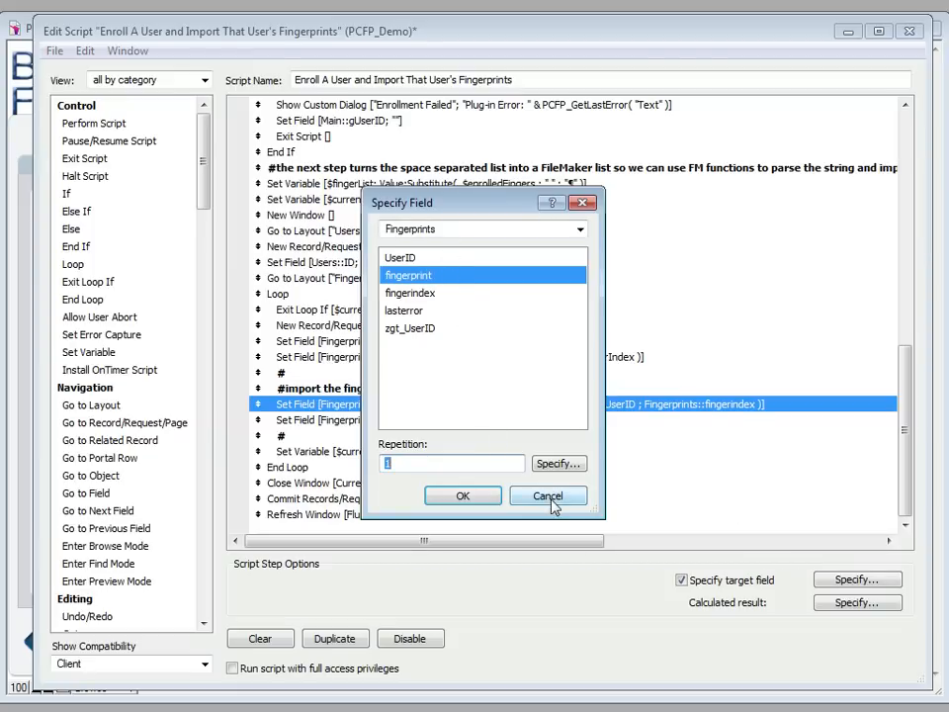
{"action": "left_click", "coordinate": [548, 495]}
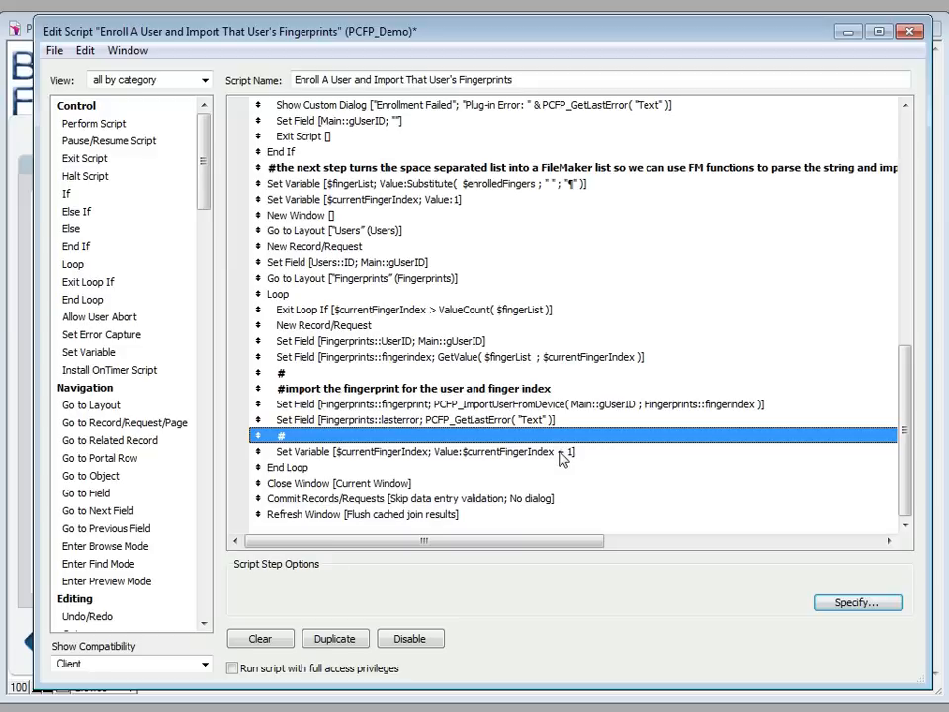
{"action": "left_click", "coordinate": [336, 482]}
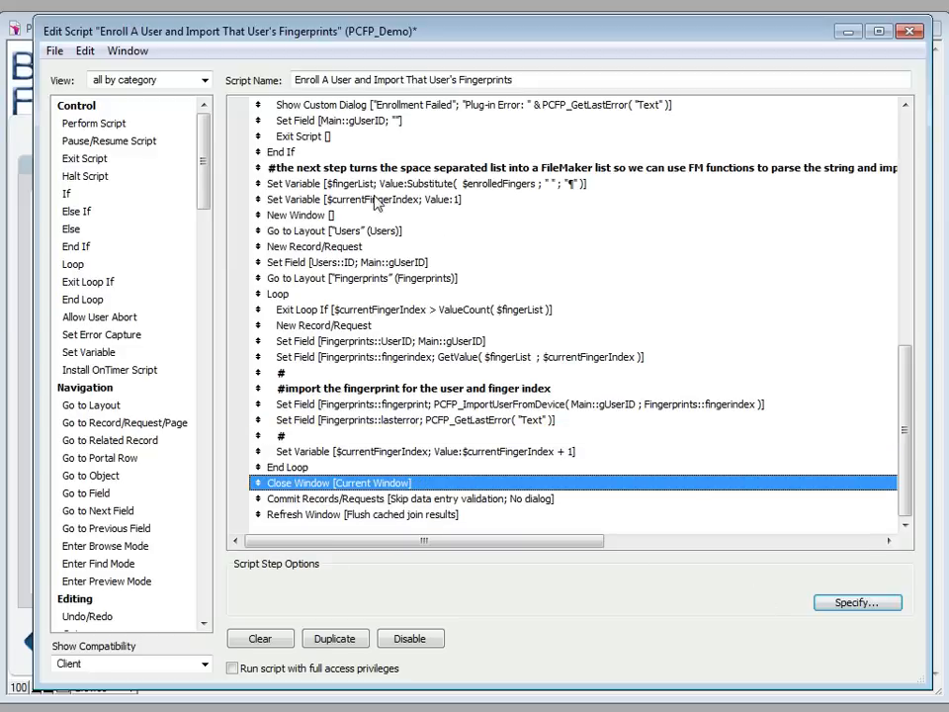
{"action": "left_click", "coordinate": [908, 31]}
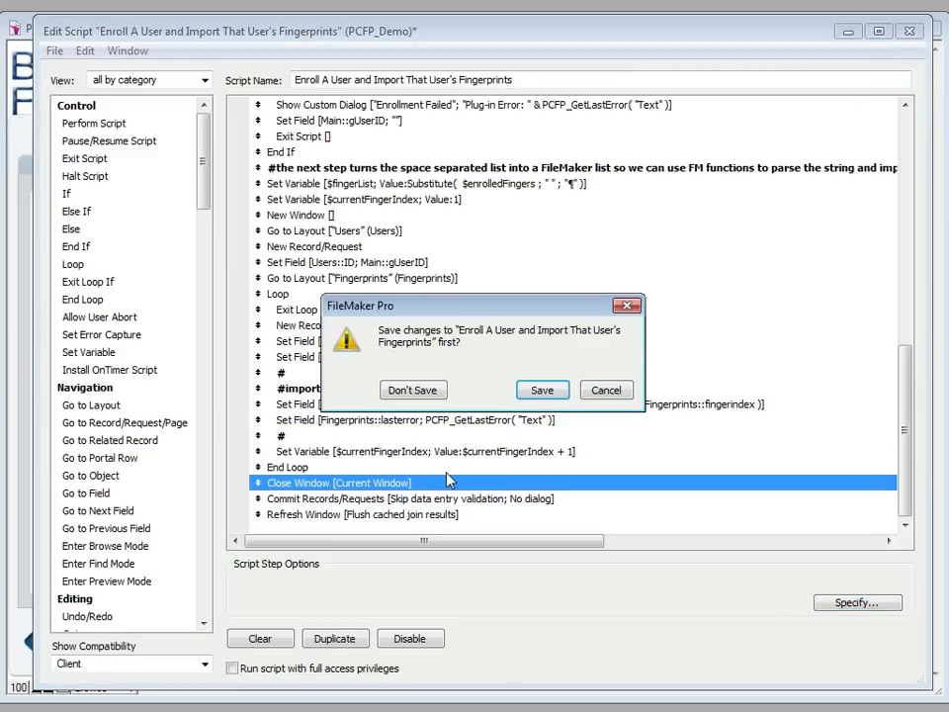
{"action": "left_click", "coordinate": [414, 389]}
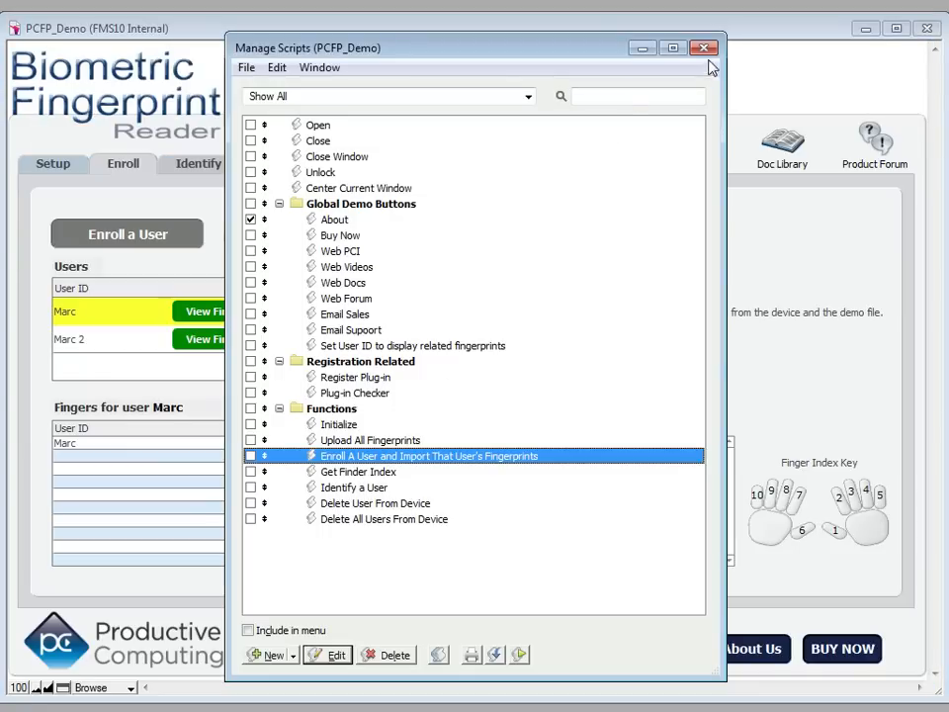
{"action": "left_click", "coordinate": [704, 47]}
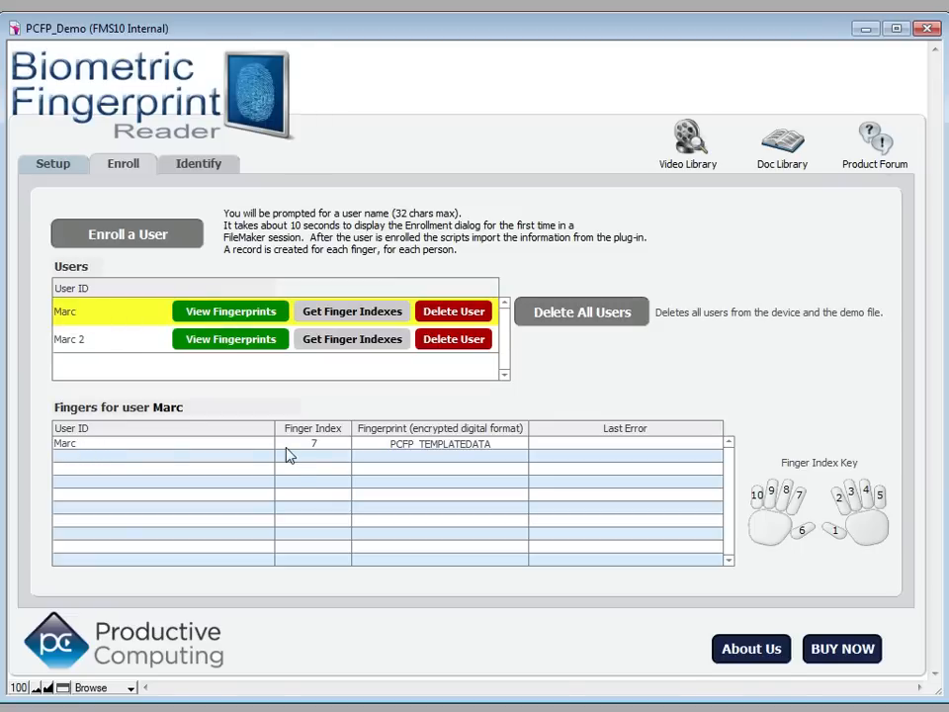
{"action": "mouse_move", "coordinate": [326, 485]}
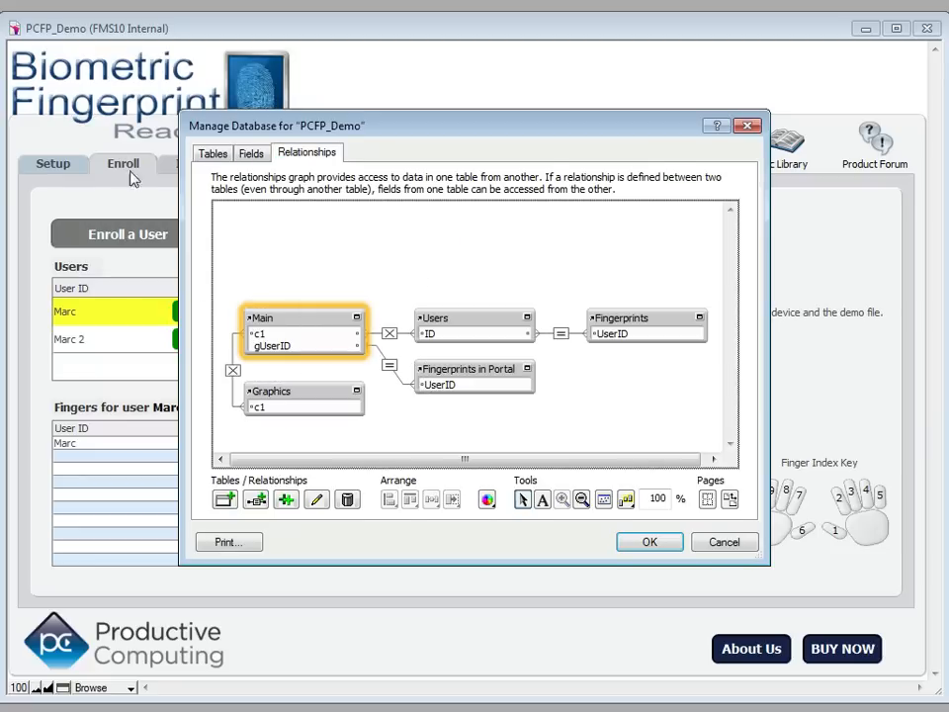
{"action": "mouse_move", "coordinate": [430, 355]}
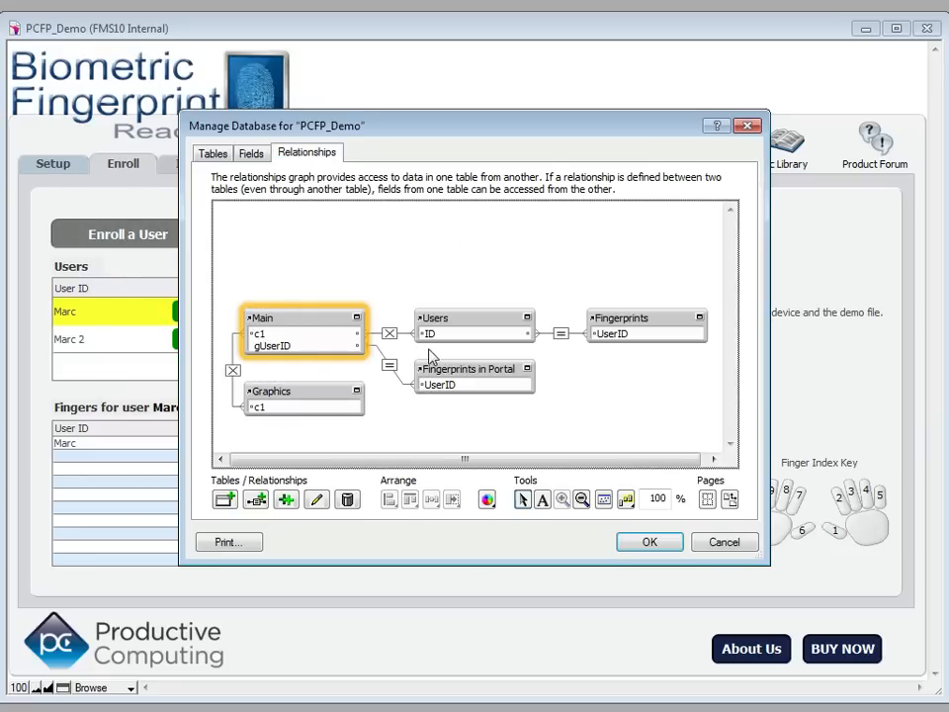
{"action": "left_click", "coordinate": [472, 326]}
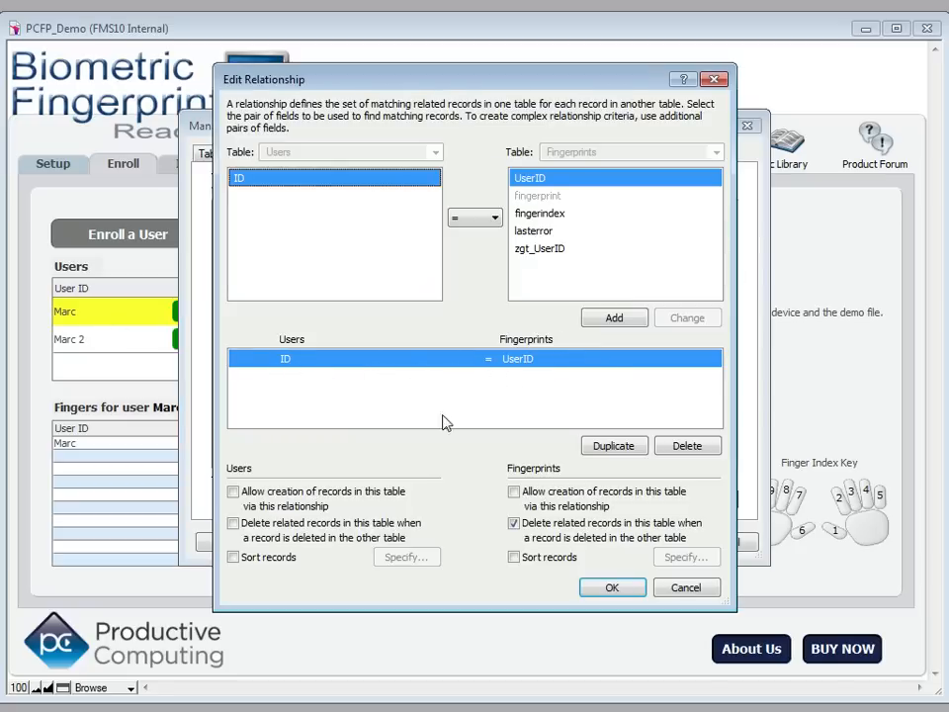
{"action": "left_click", "coordinate": [612, 587]}
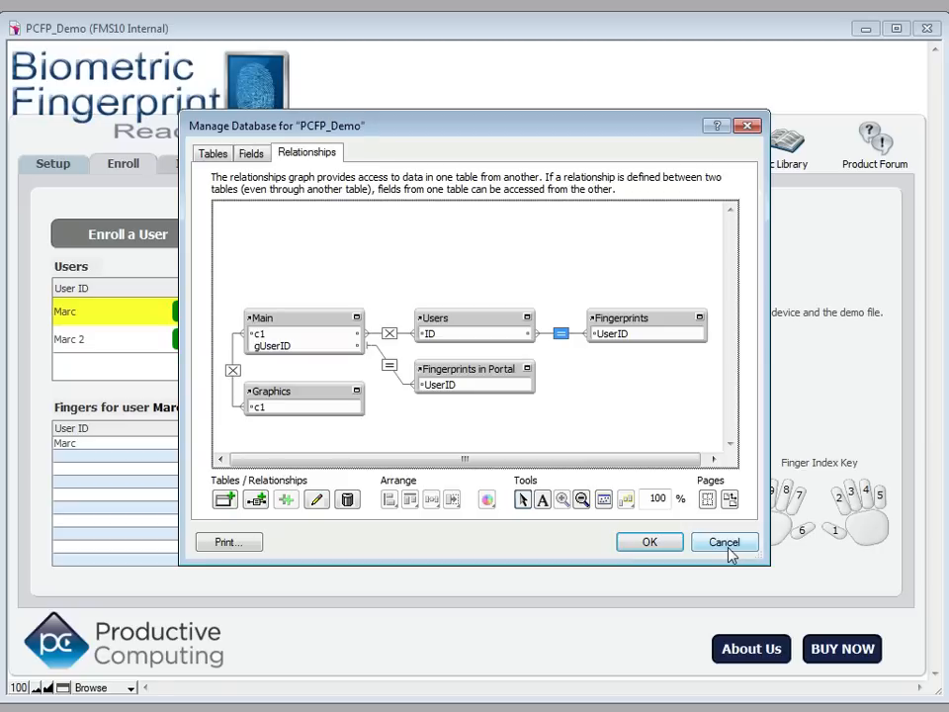
{"action": "left_click", "coordinate": [723, 542]}
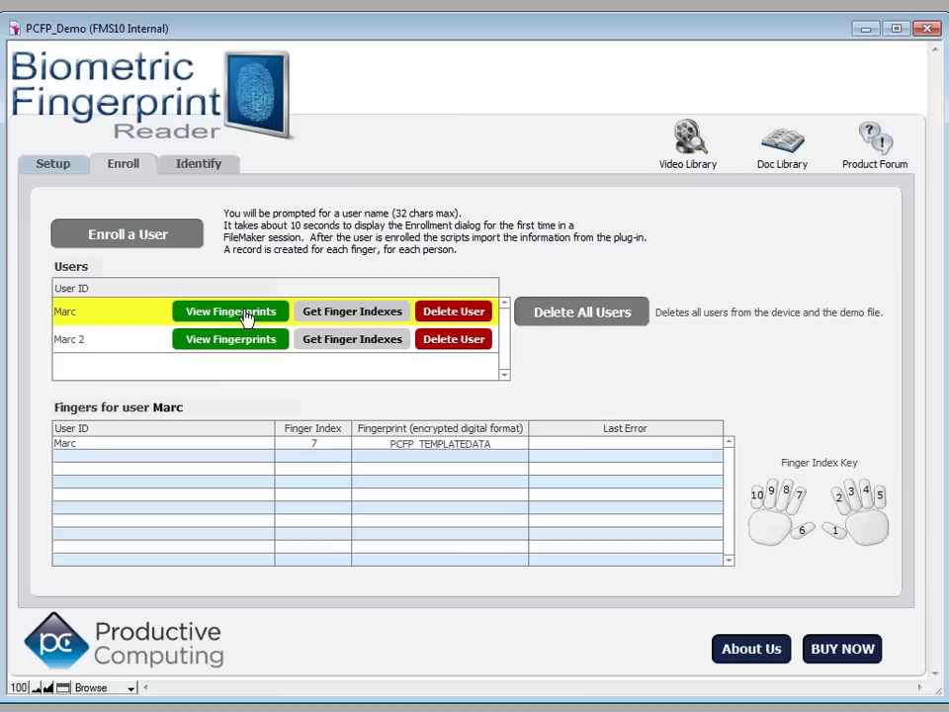
{"action": "mouse_move", "coordinate": [214, 316]}
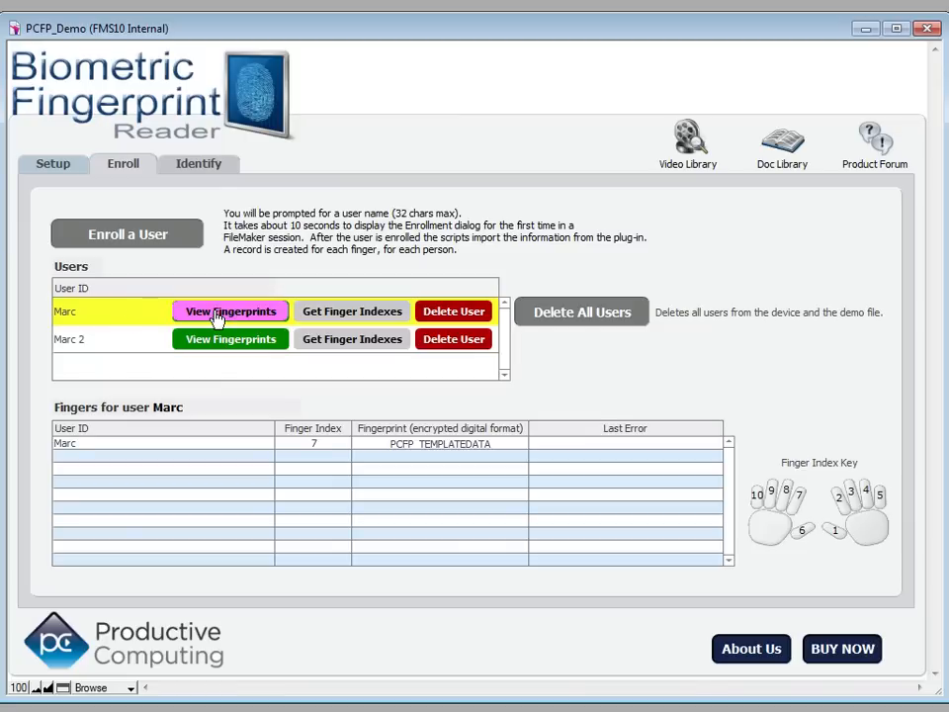
{"action": "mouse_move", "coordinate": [193, 485]}
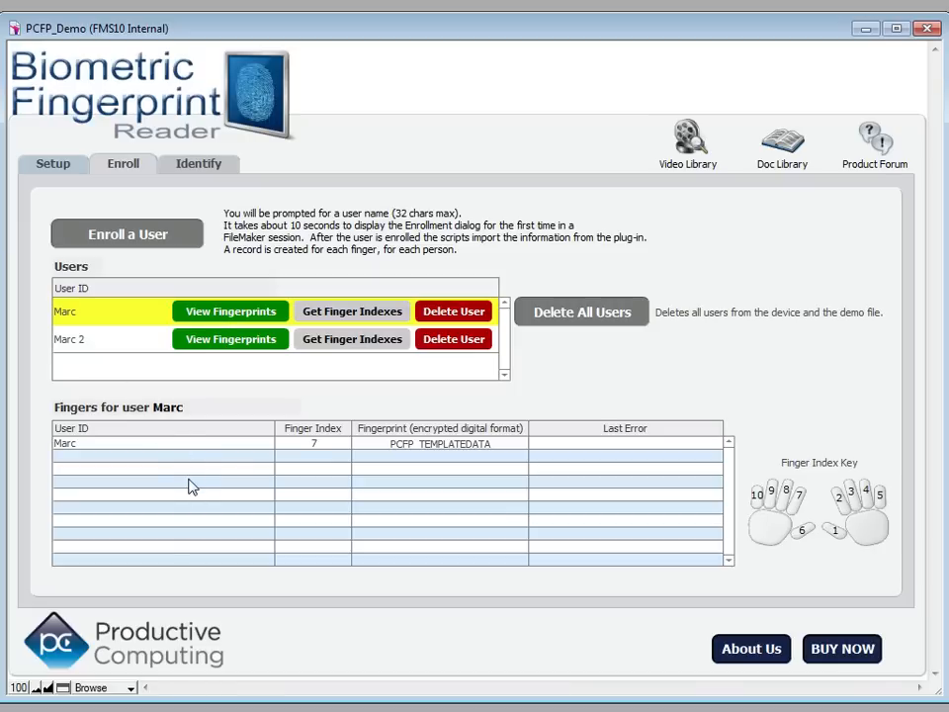
- Select Marc 2 in the Users portal to list its fingerprints
{"action": "left_click", "coordinate": [69, 339]}
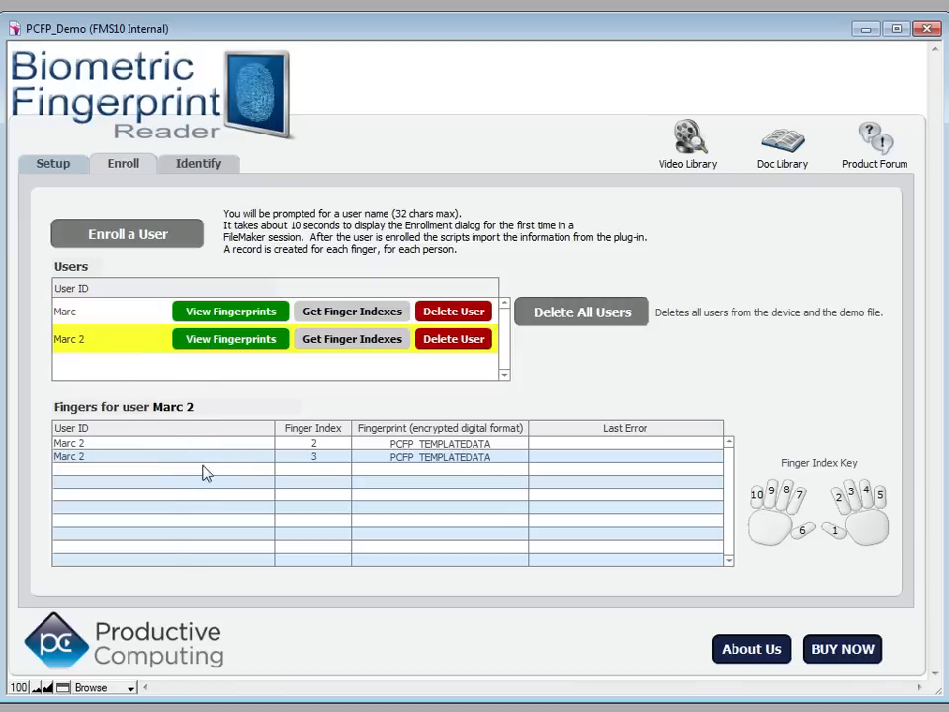
{"action": "mouse_move", "coordinate": [118, 350]}
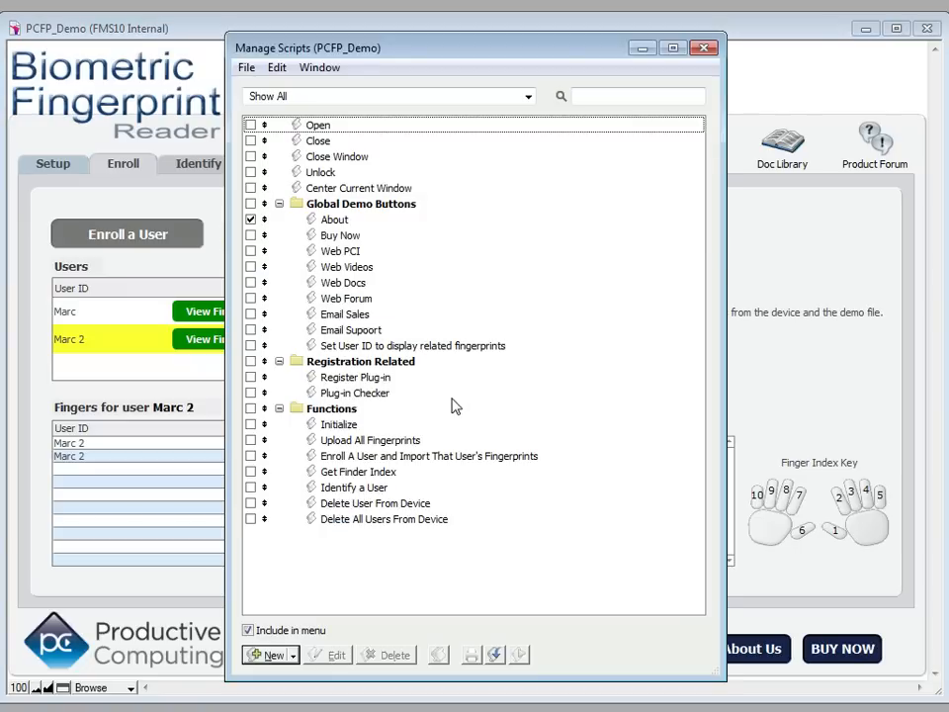
{"action": "double_click", "coordinate": [357, 471]}
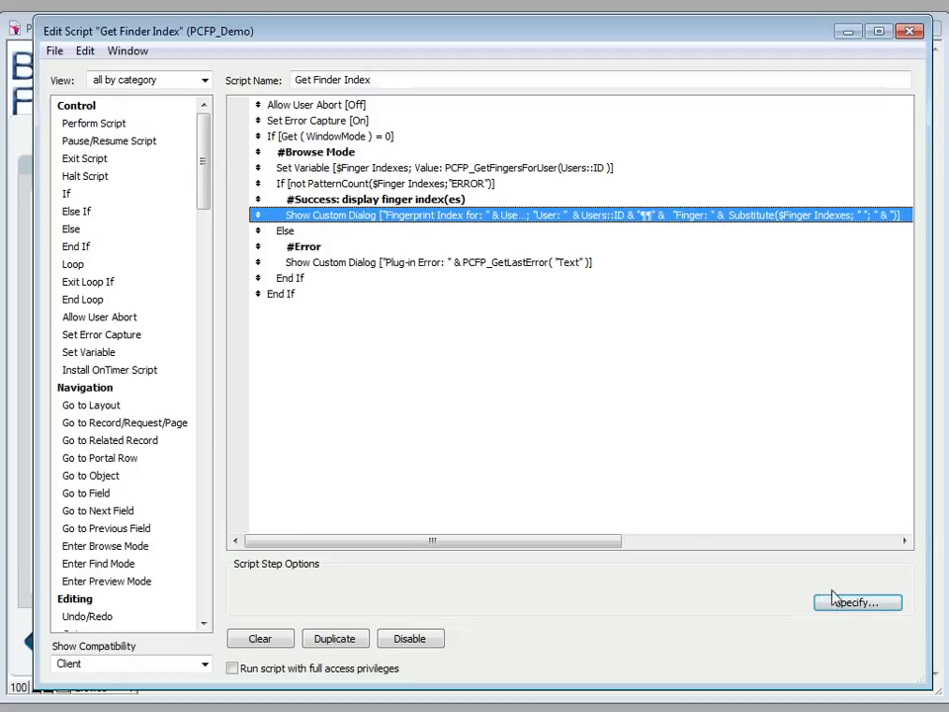
{"action": "left_click", "coordinate": [856, 602]}
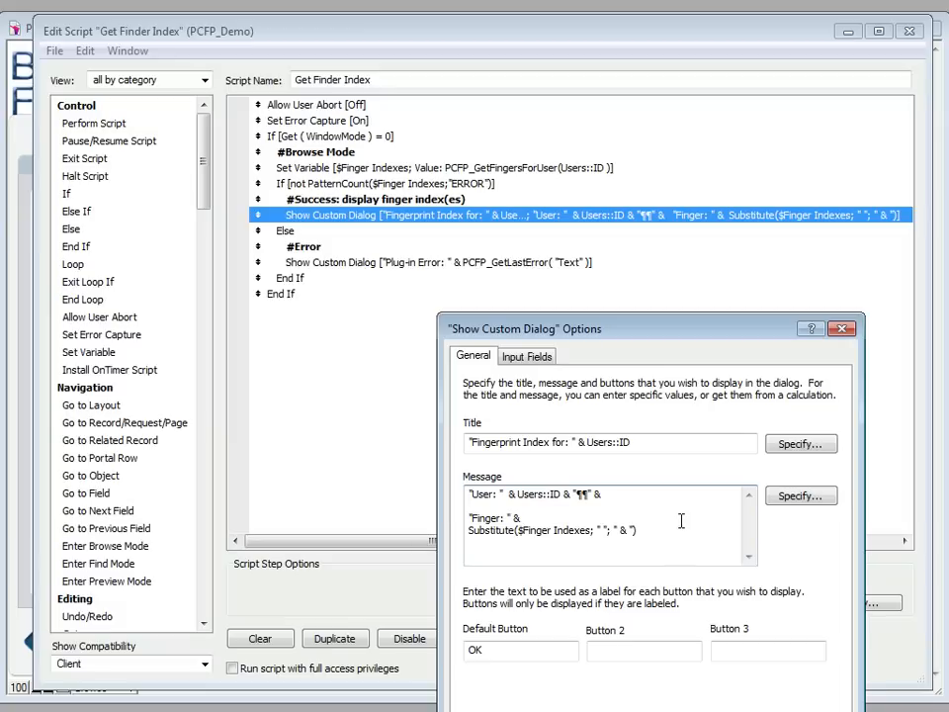
{"action": "left_click", "coordinate": [801, 496]}
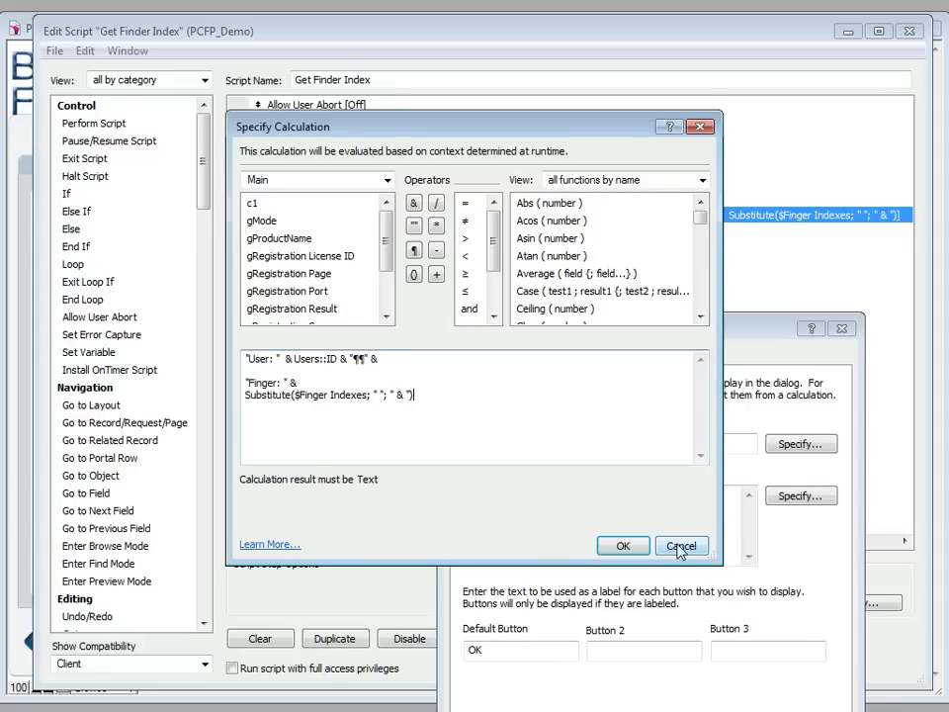
{"action": "left_click", "coordinate": [681, 545]}
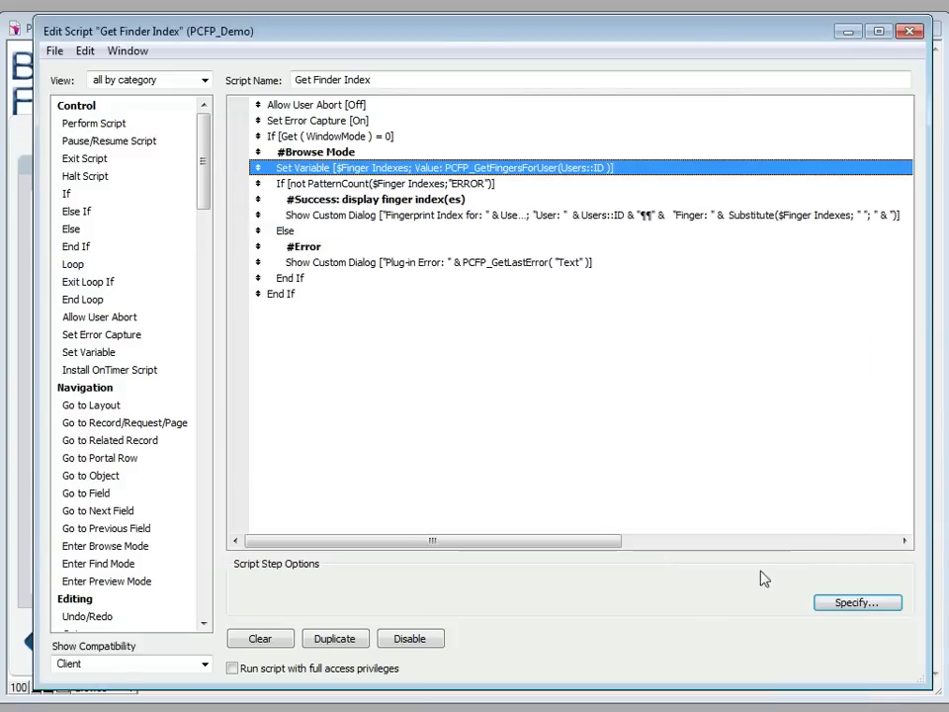
{"action": "left_click", "coordinate": [856, 602]}
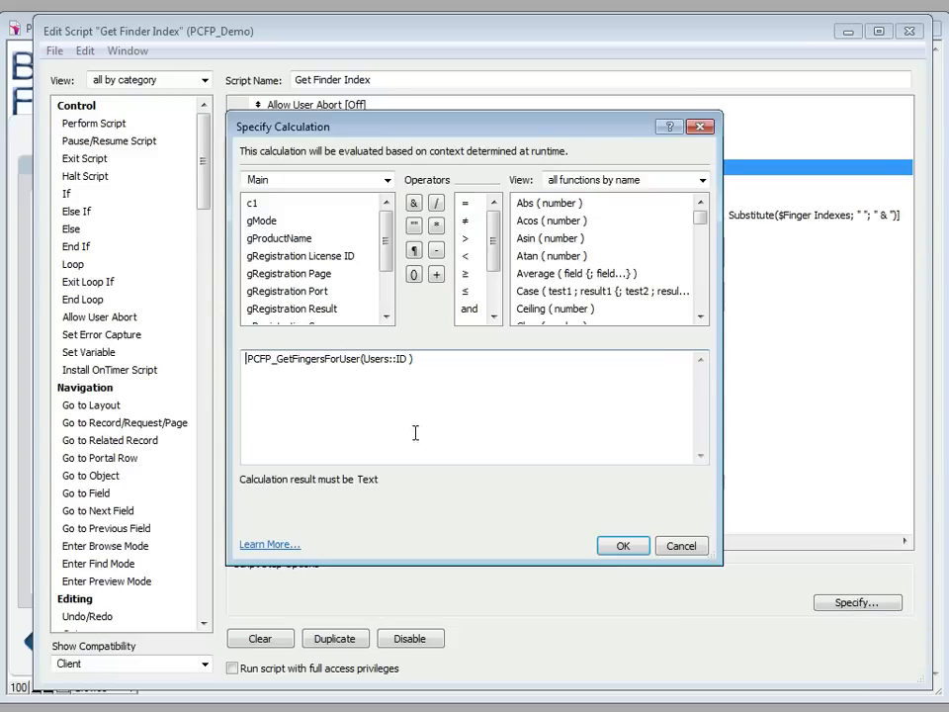
{"action": "mouse_move", "coordinate": [346, 363]}
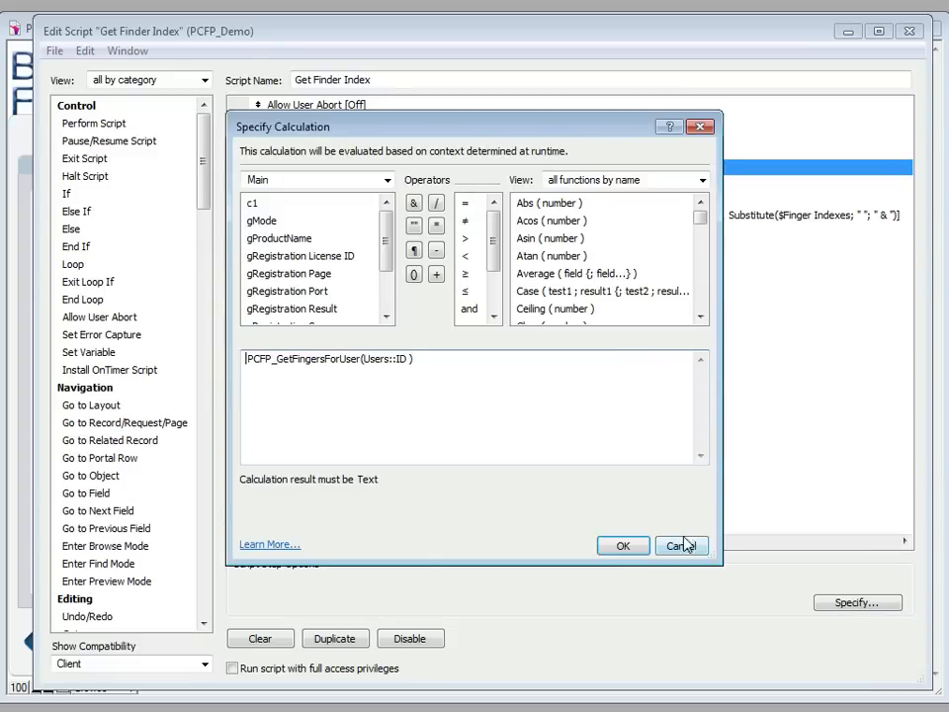
{"action": "left_click", "coordinate": [623, 545]}
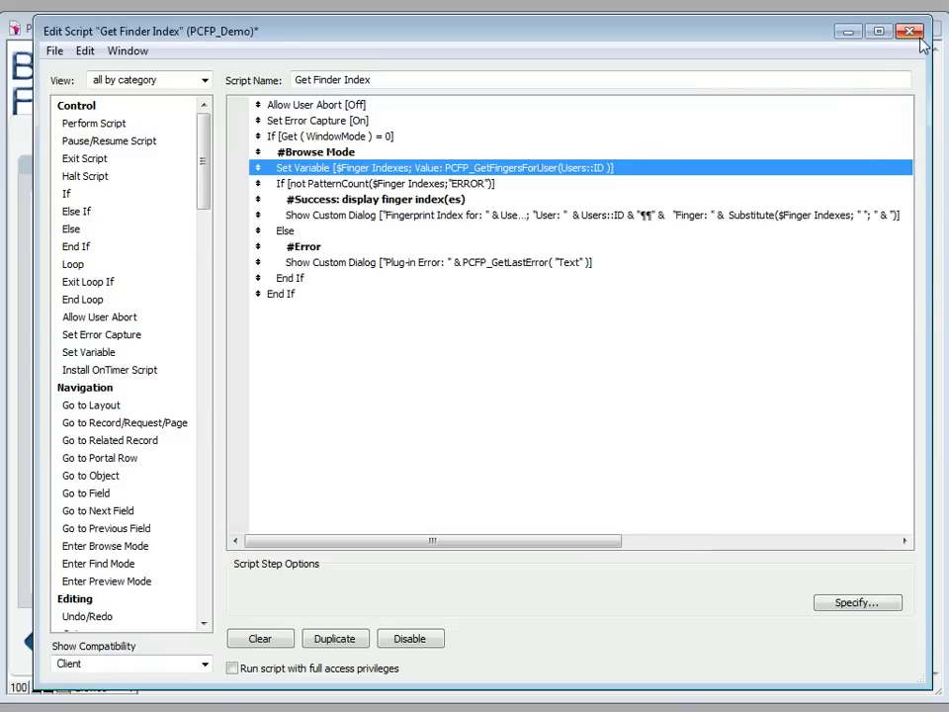
{"action": "left_click", "coordinate": [908, 30]}
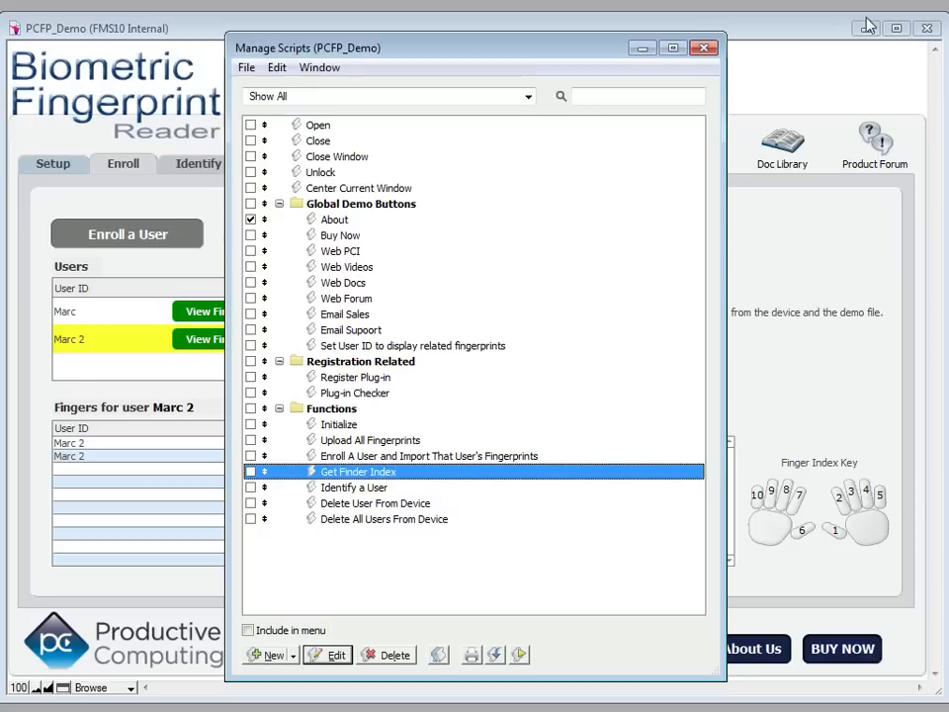
{"action": "left_click", "coordinate": [703, 48]}
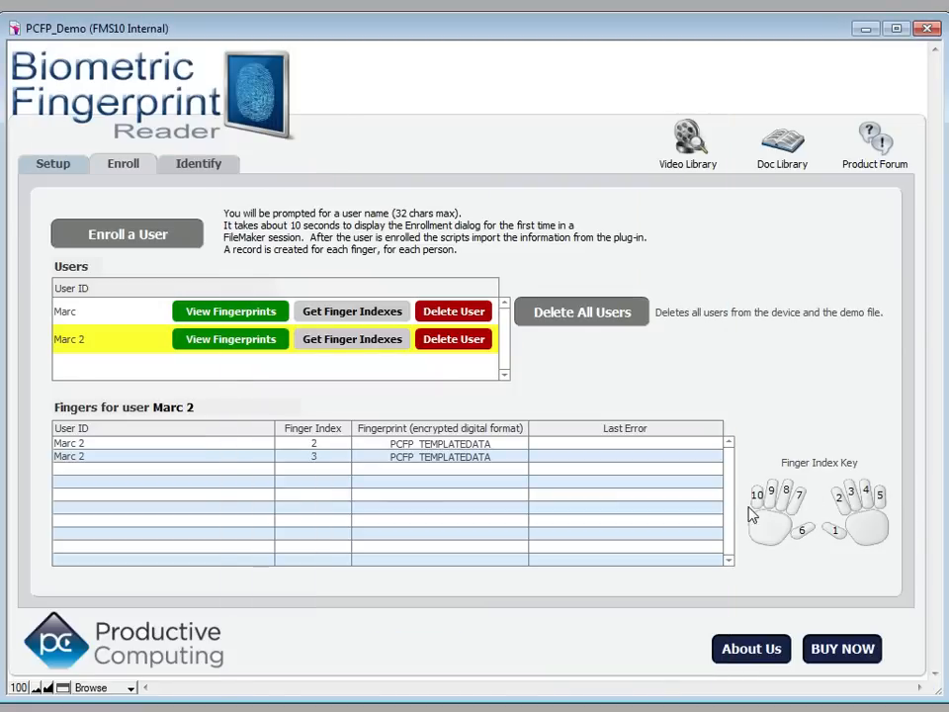
{"action": "mouse_move", "coordinate": [757, 512]}
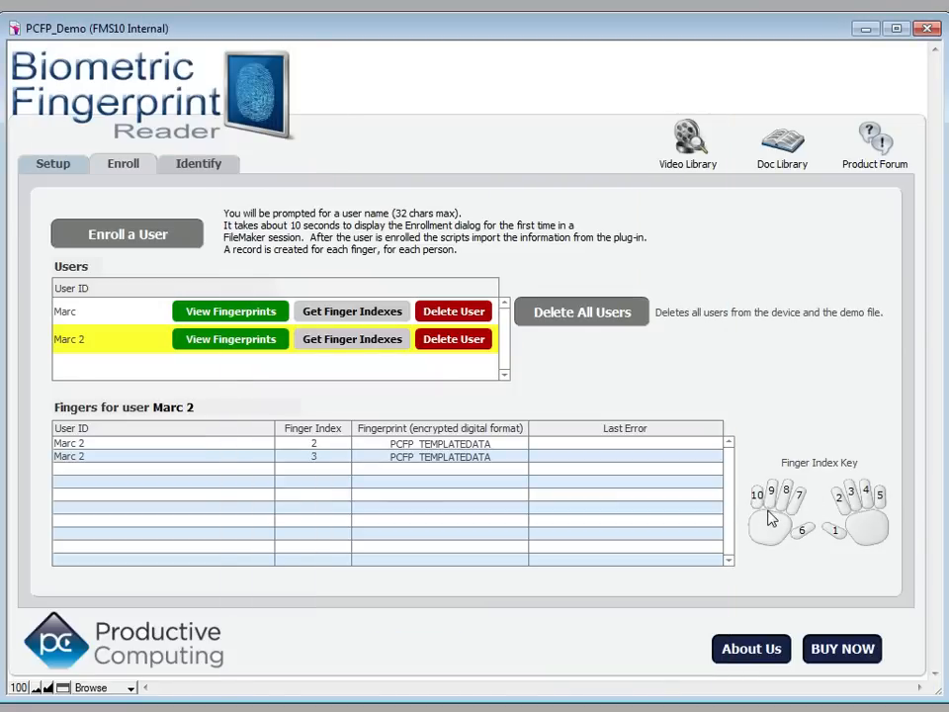
{"action": "mouse_move", "coordinate": [319, 401]}
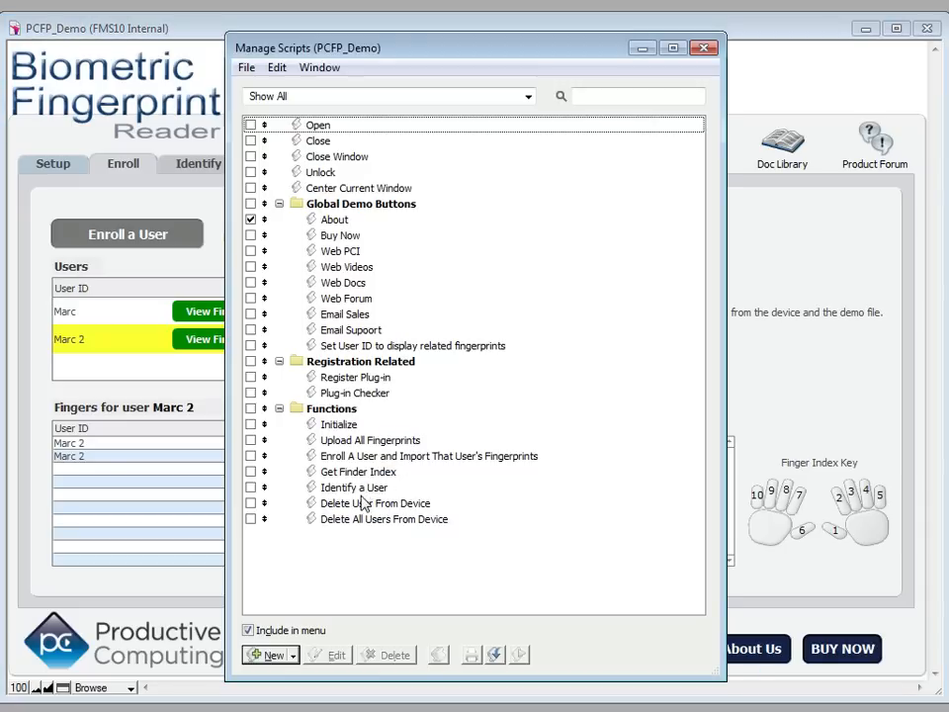
- Open Delete User From Device, view the PCFP_DeleteUser( Users::ID ) Set Variable step, and cancel
{"action": "double_click", "coordinate": [374, 502]}
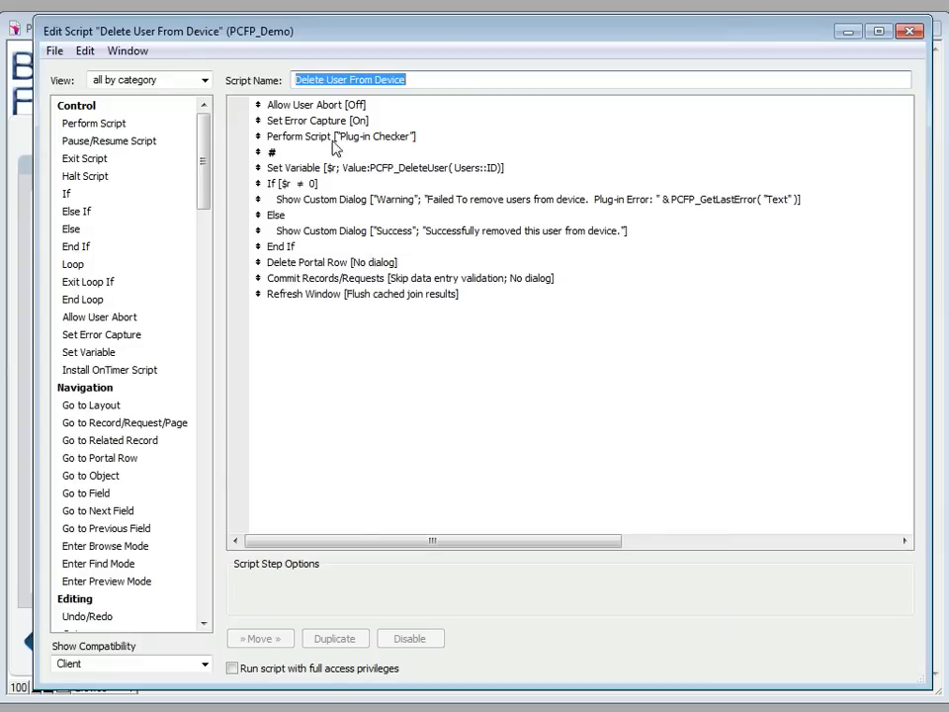
{"action": "left_click", "coordinate": [385, 167]}
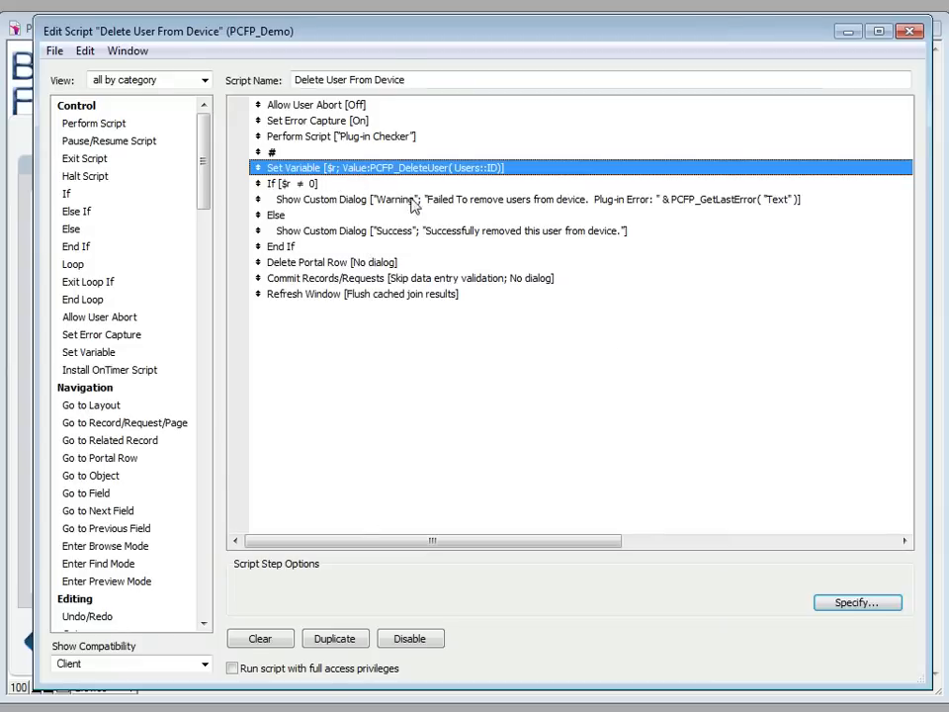
{"action": "left_click", "coordinate": [856, 602]}
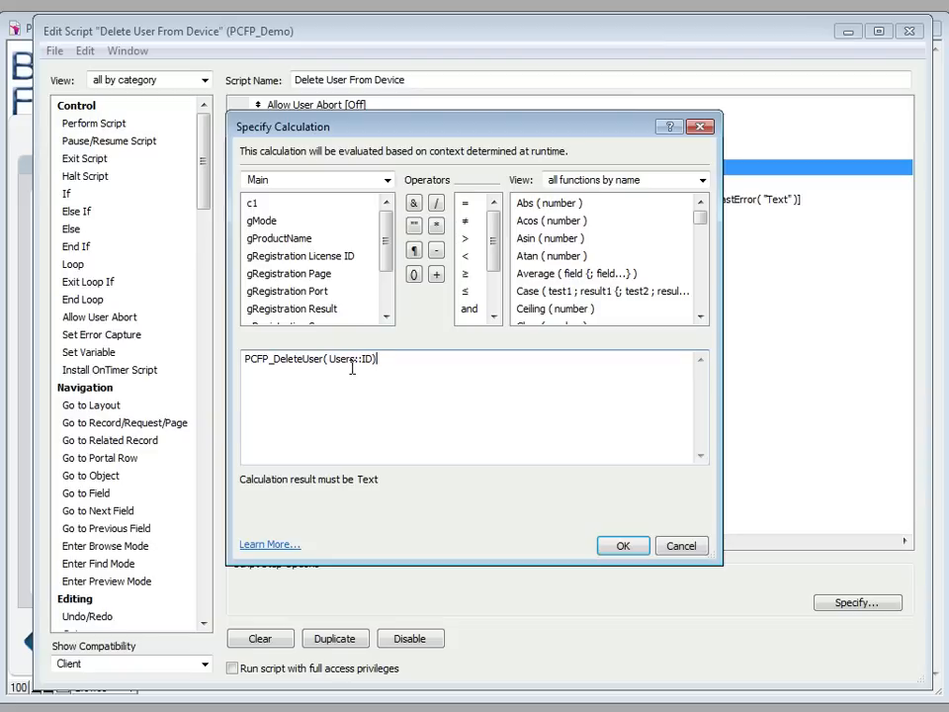
{"action": "mouse_move", "coordinate": [681, 546]}
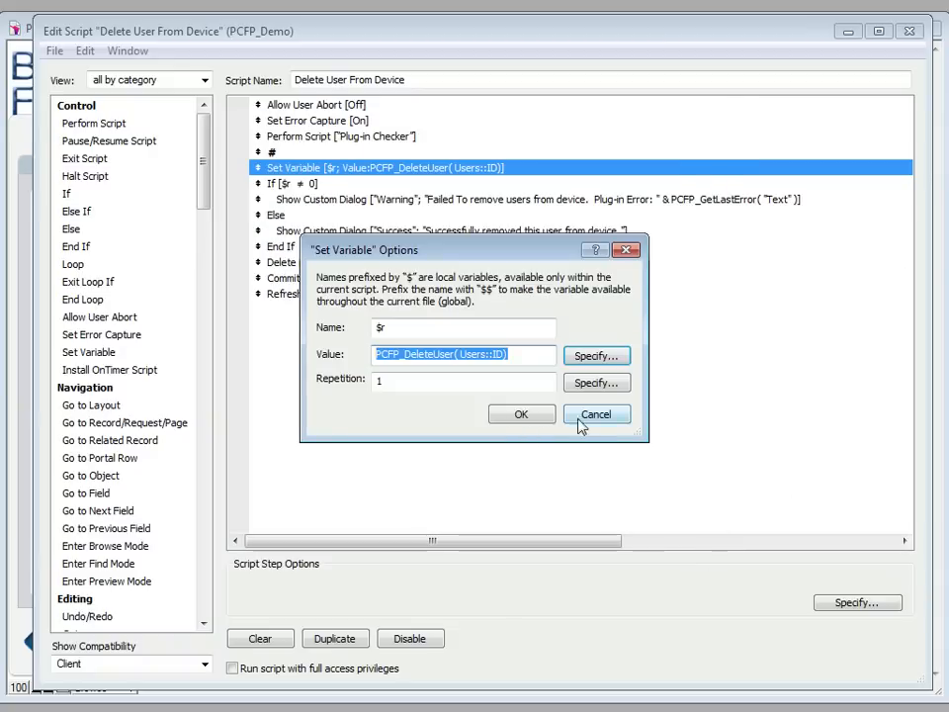
{"action": "left_click", "coordinate": [595, 414]}
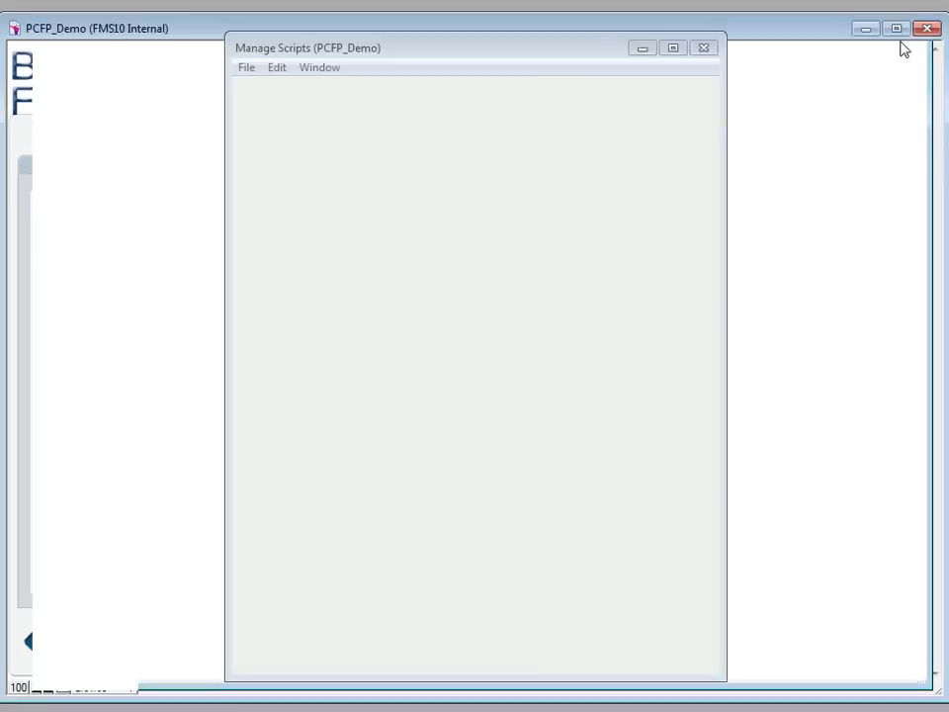
- Open the Delete All Users From Device script and view its PCFP_DeleteAllUsers calculation
{"action": "left_click", "coordinate": [704, 48]}
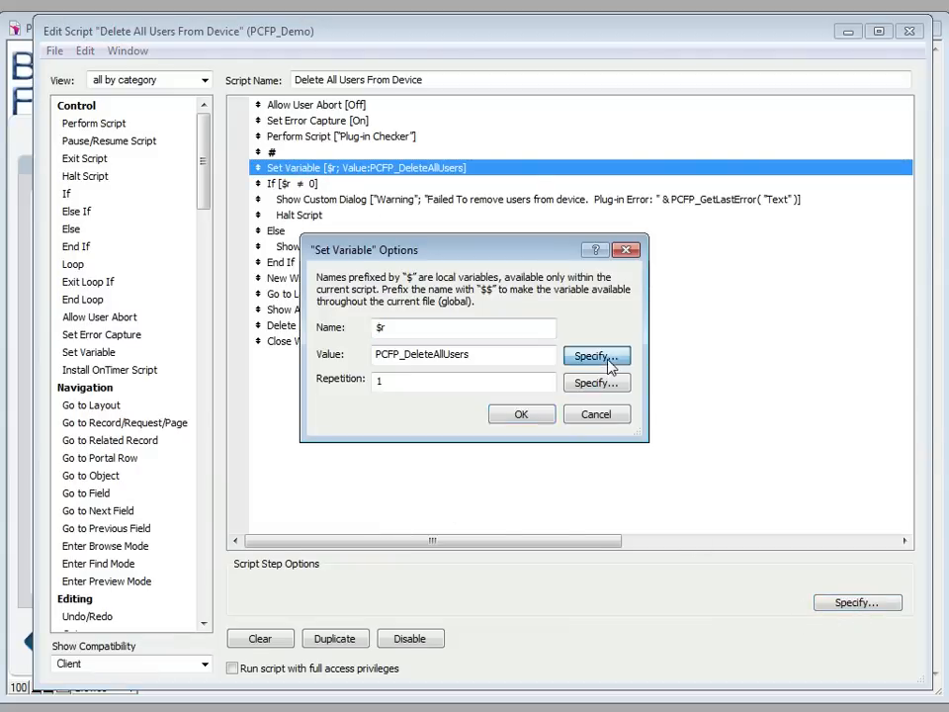
{"action": "left_click", "coordinate": [591, 355]}
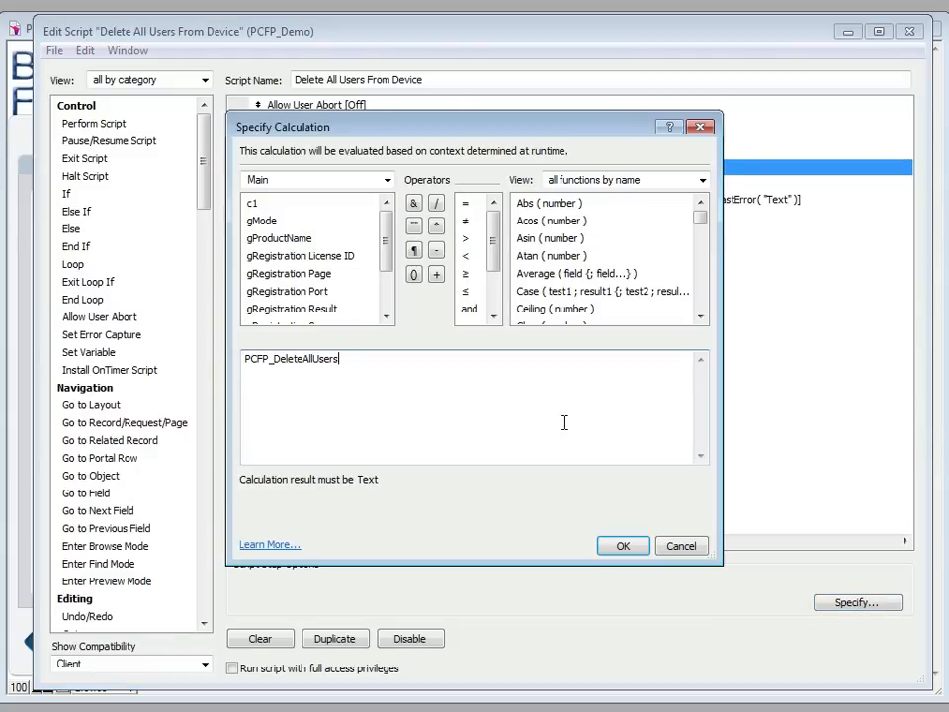